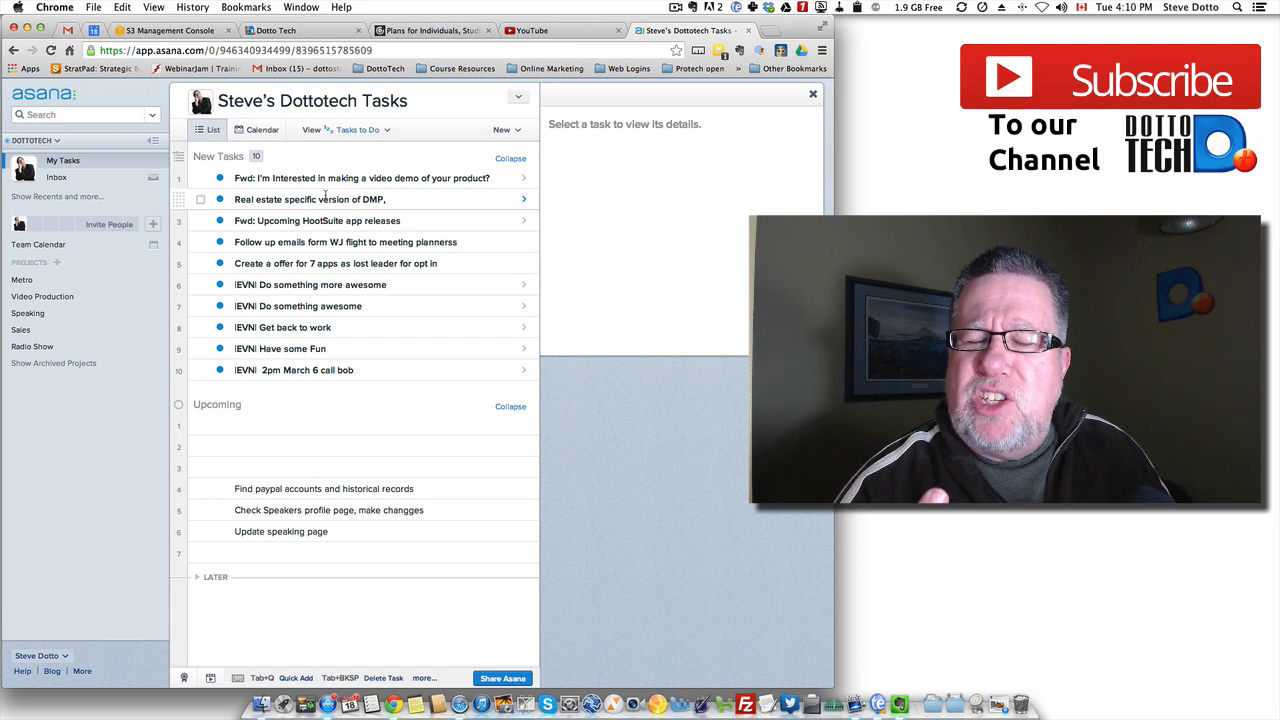
- Leave the Asana My Tasks list and go to trello.com
click(310, 199)
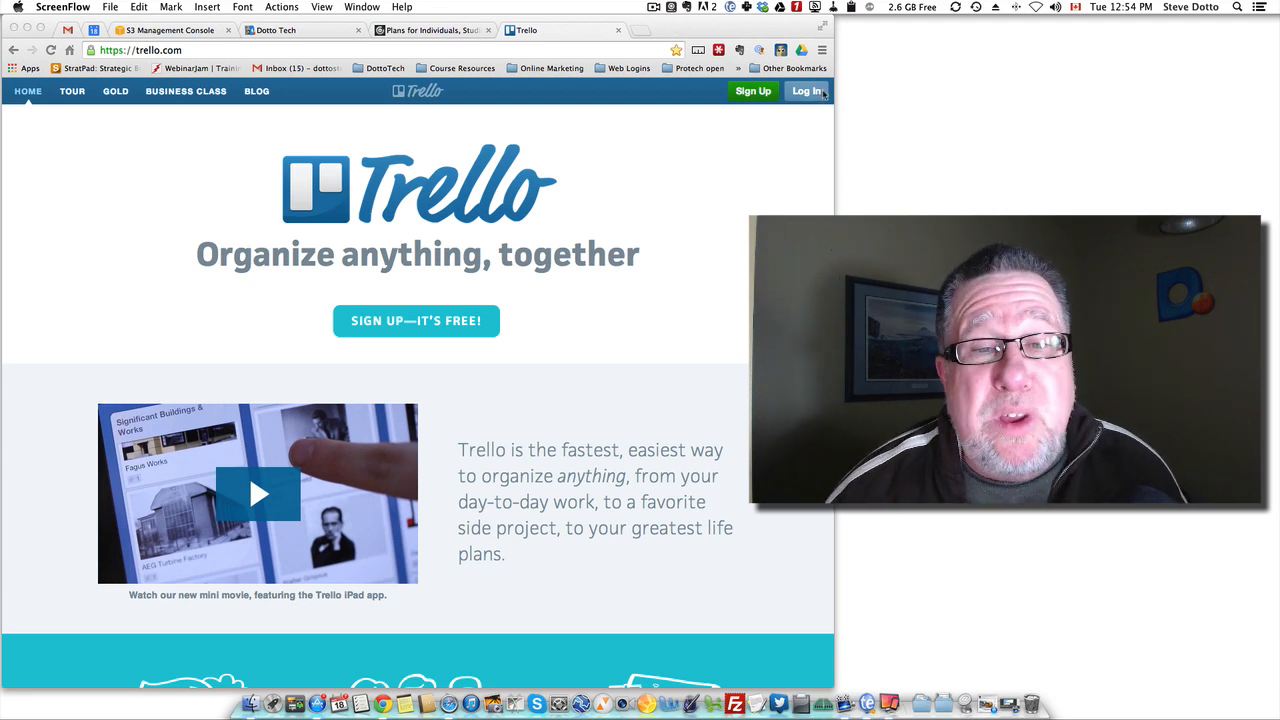
- Log in to Trello with the Google account to load the Boards page
click(806, 91)
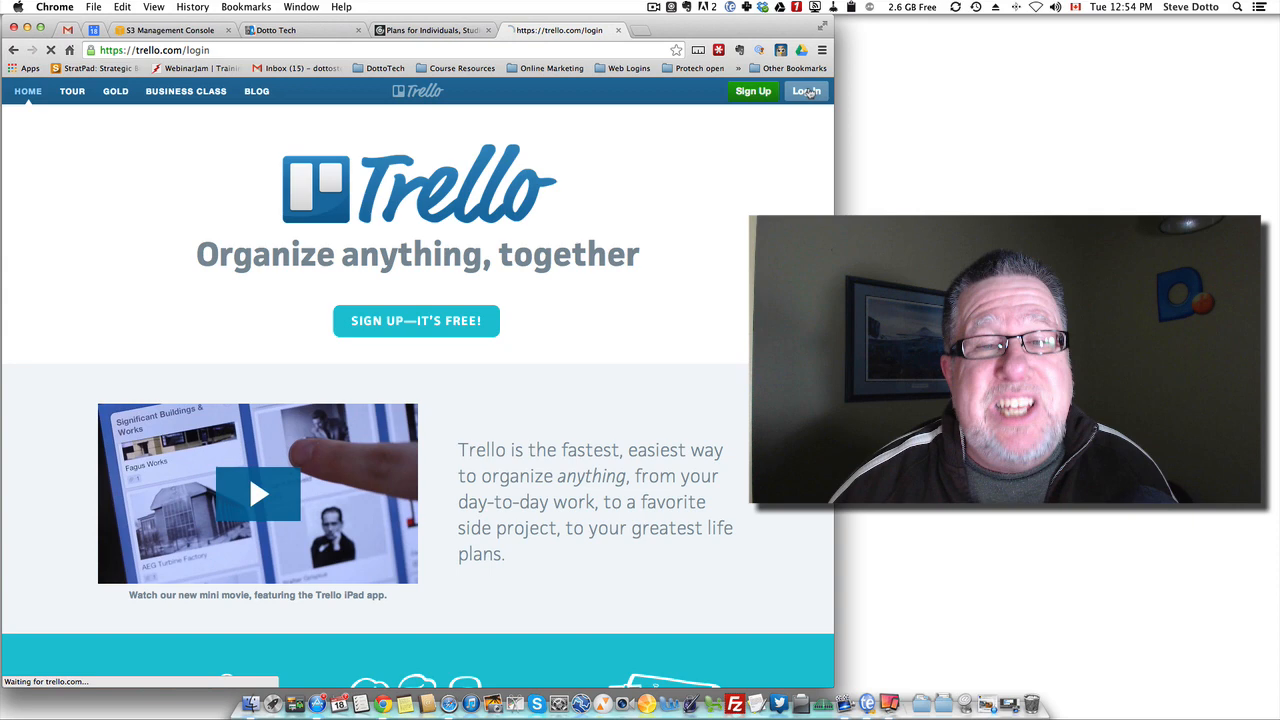
click(806, 91)
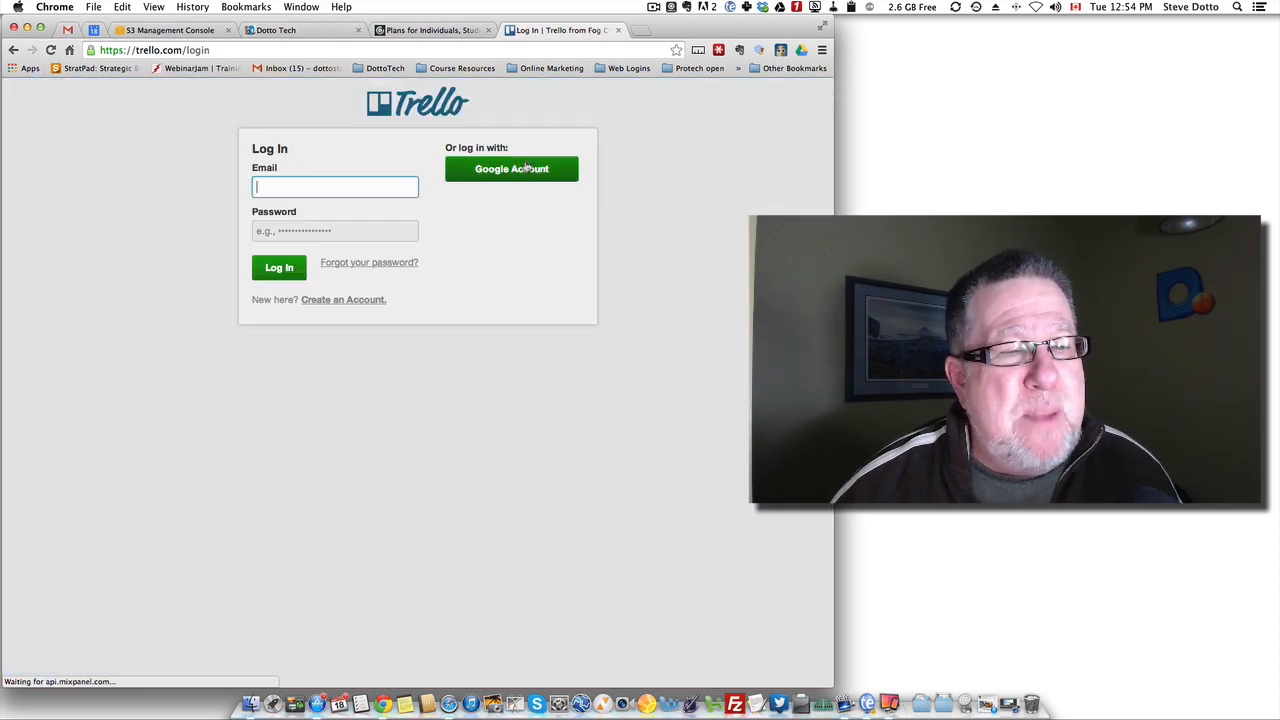
click(511, 168)
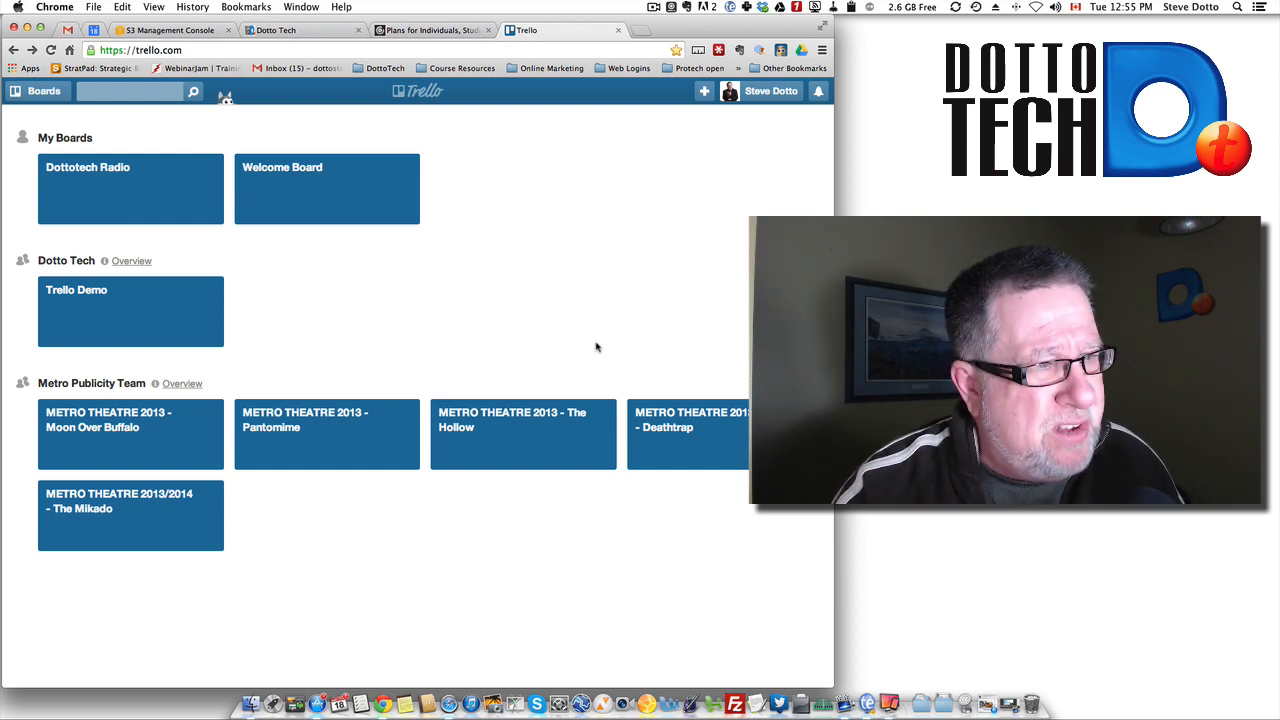
mouse_move(364, 318)
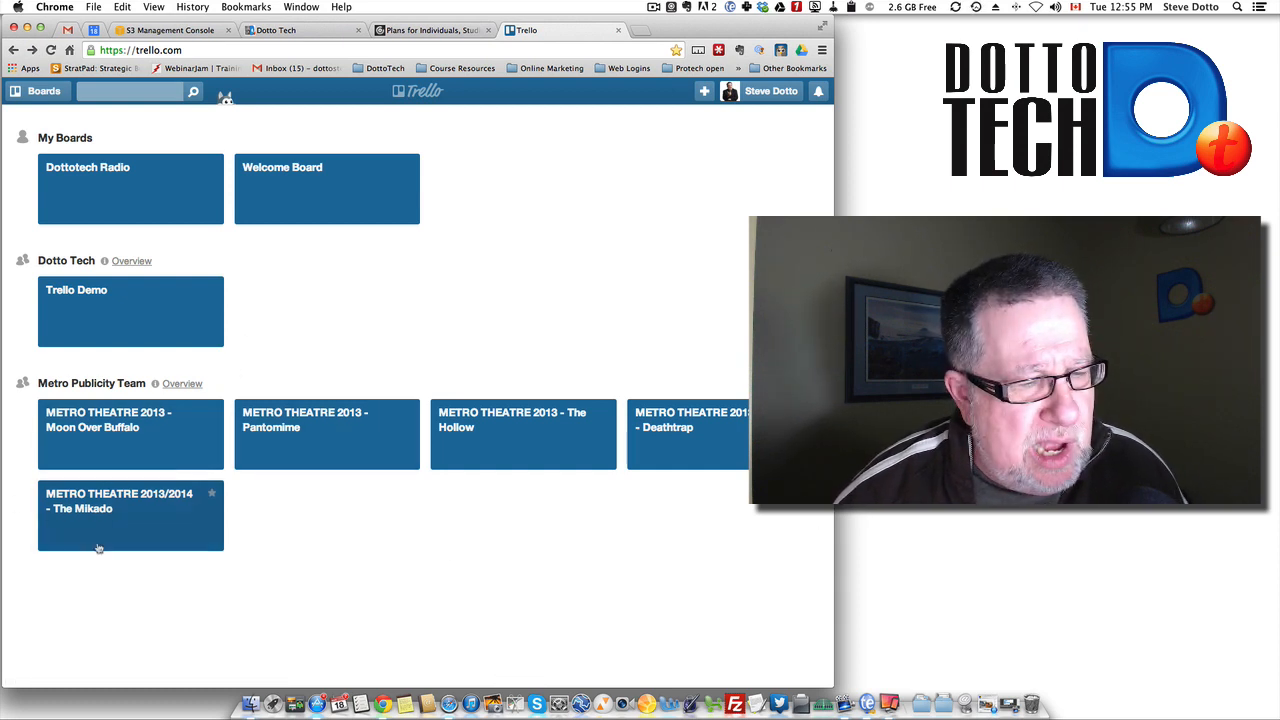
mouse_move(148, 315)
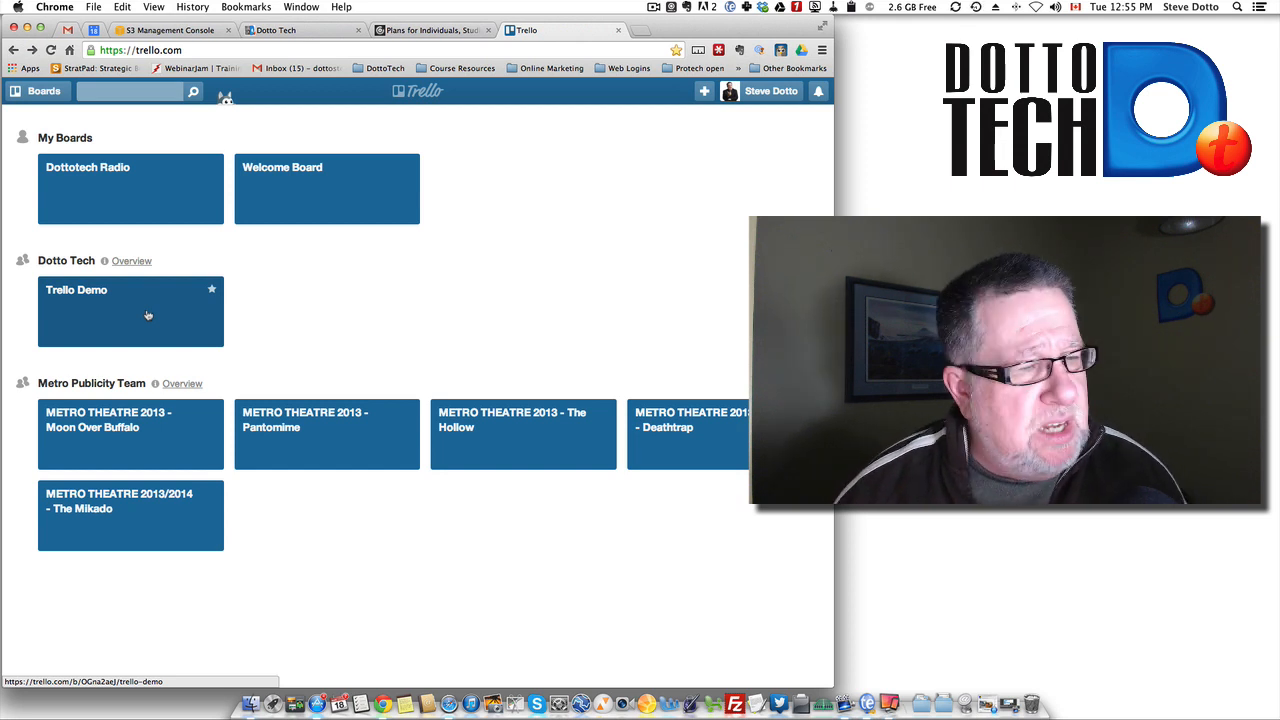
- Open the Trello Demo board under Dotto Tech
click(130, 311)
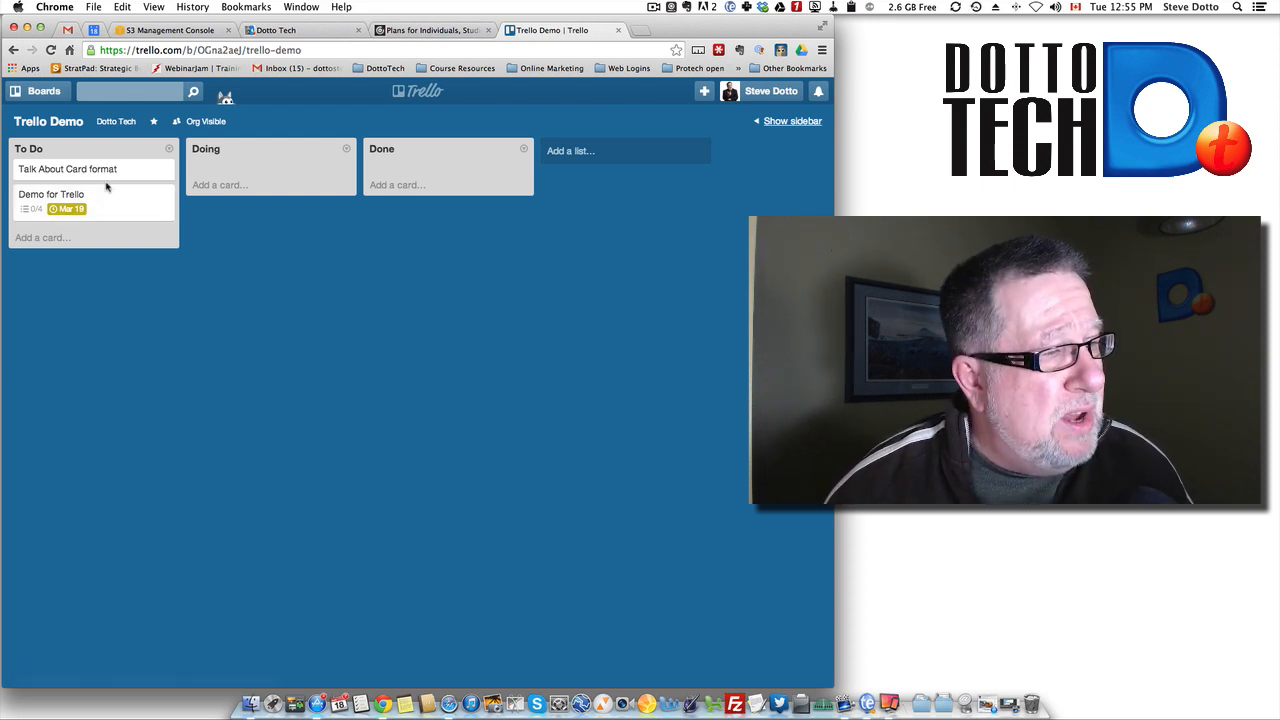
- Open the Demo for Trello card from the To Do list
click(51, 194)
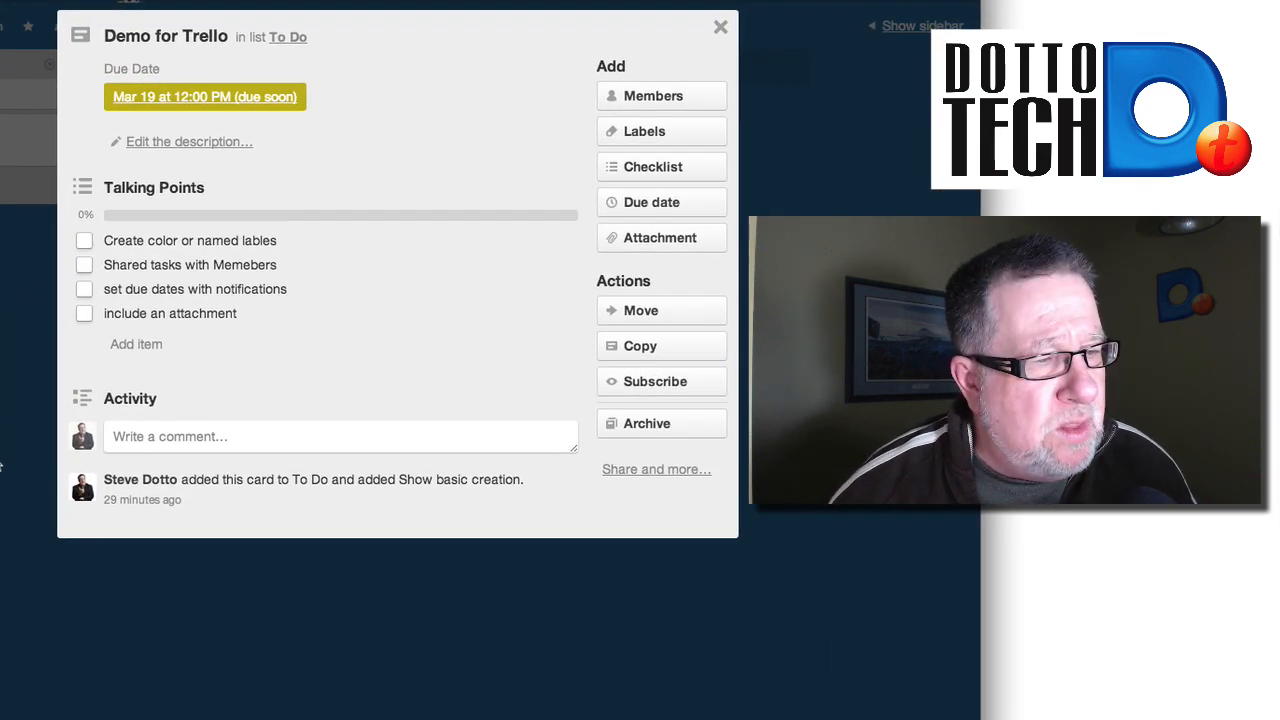
mouse_move(349, 107)
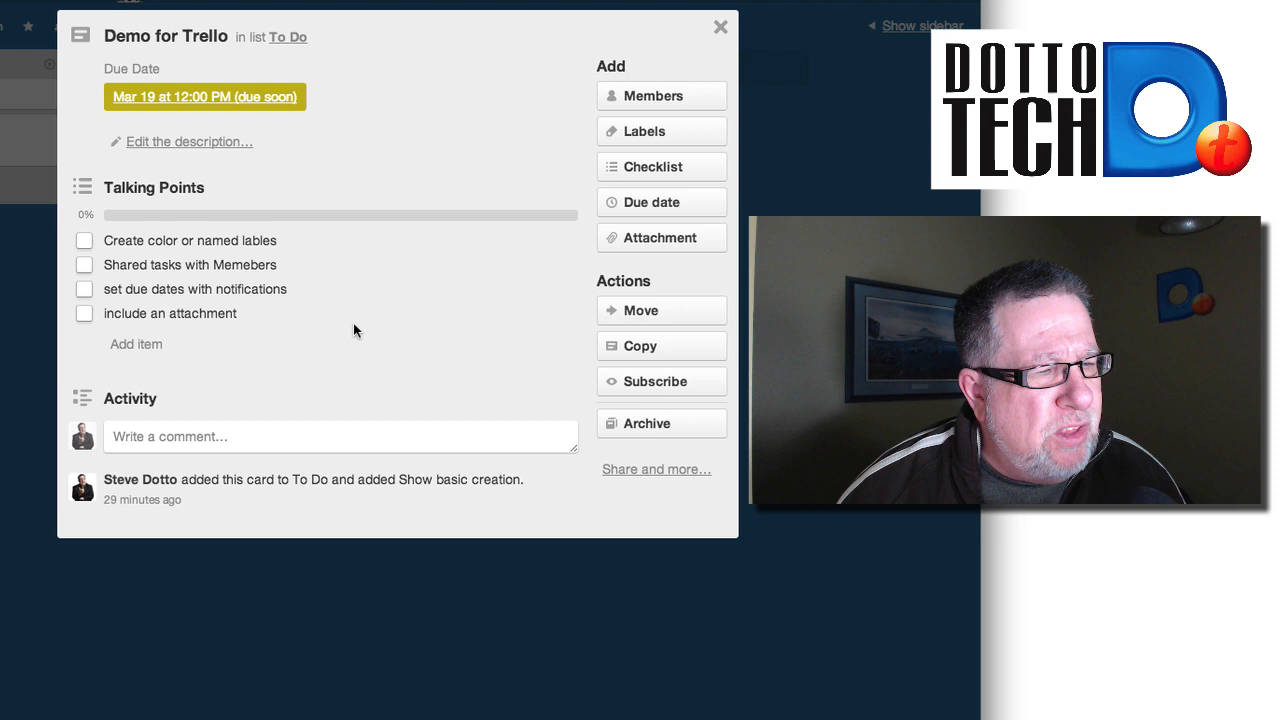
mouse_move(193, 248)
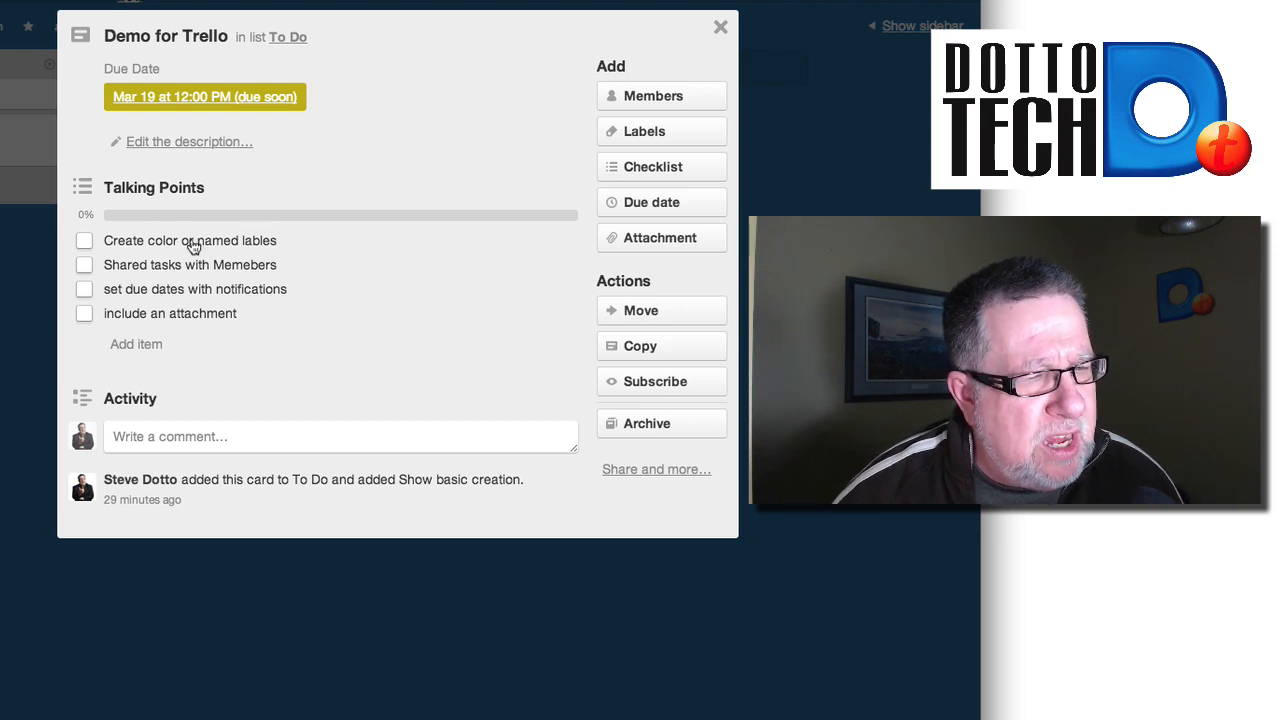
mouse_move(267, 285)
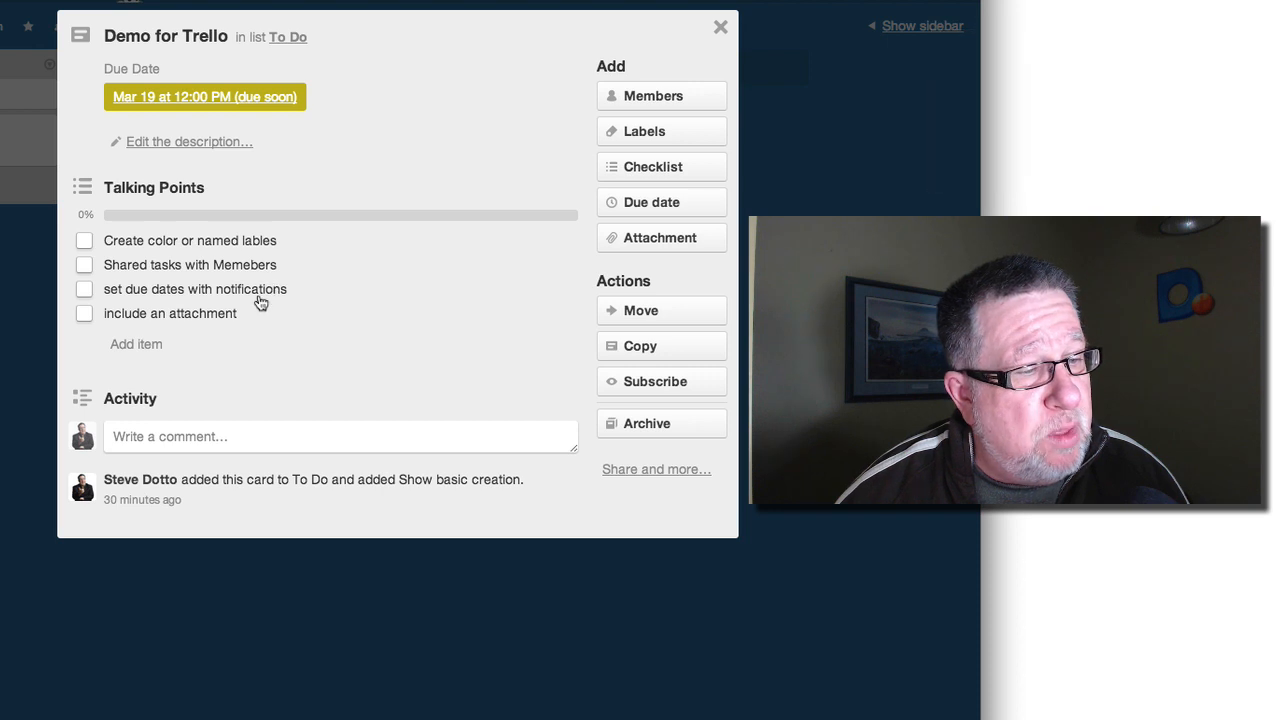
mouse_move(240, 332)
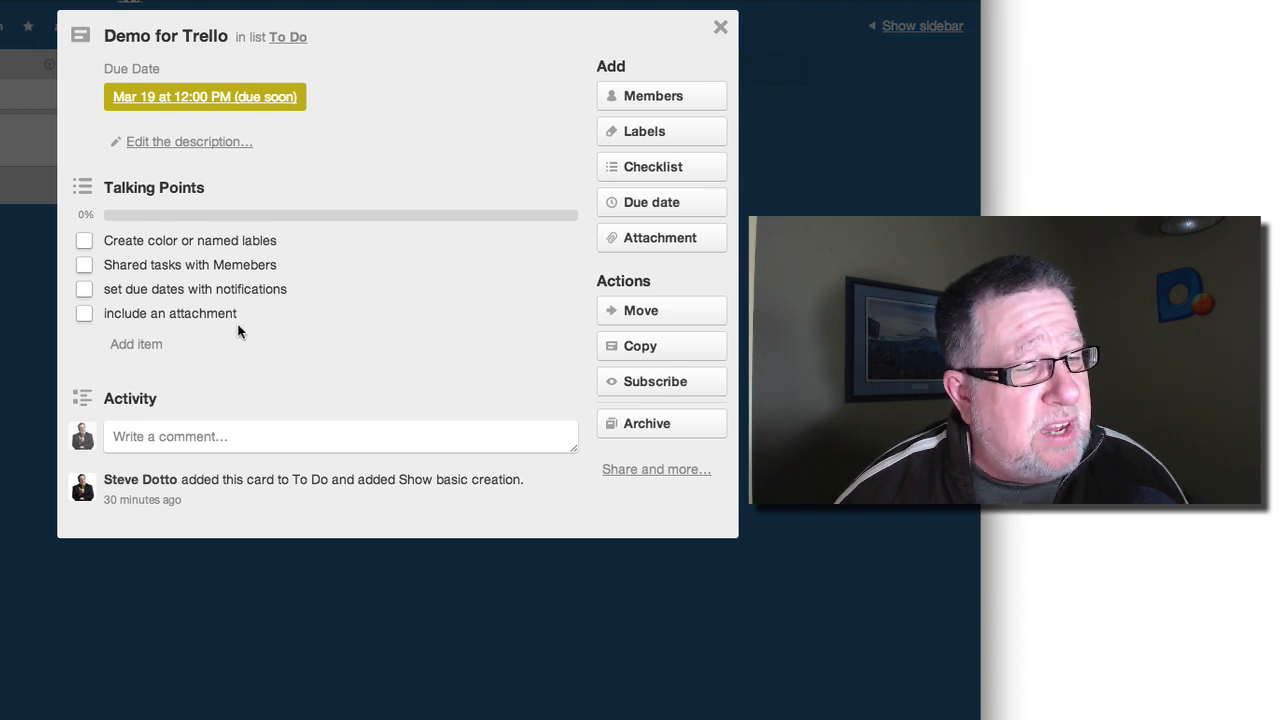
mouse_move(463, 298)
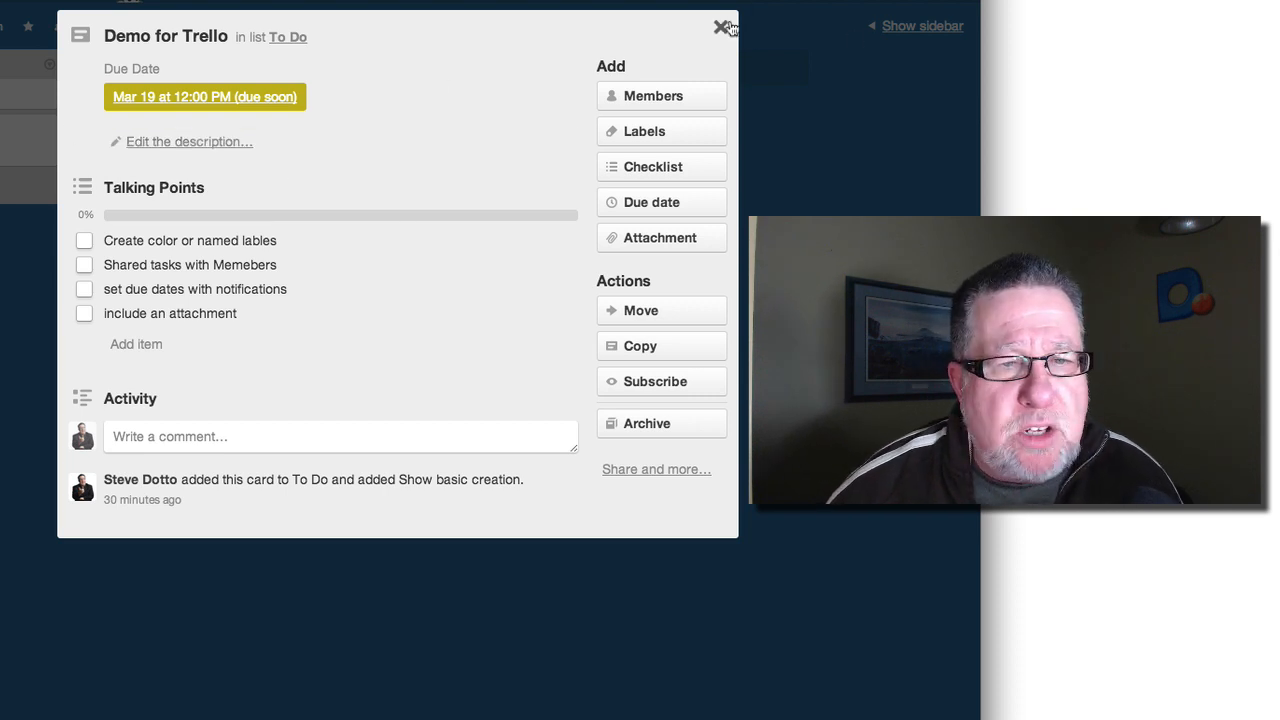
- Close the card and add a 'More important stuff' card to To Do, fixing its spelling
click(722, 26)
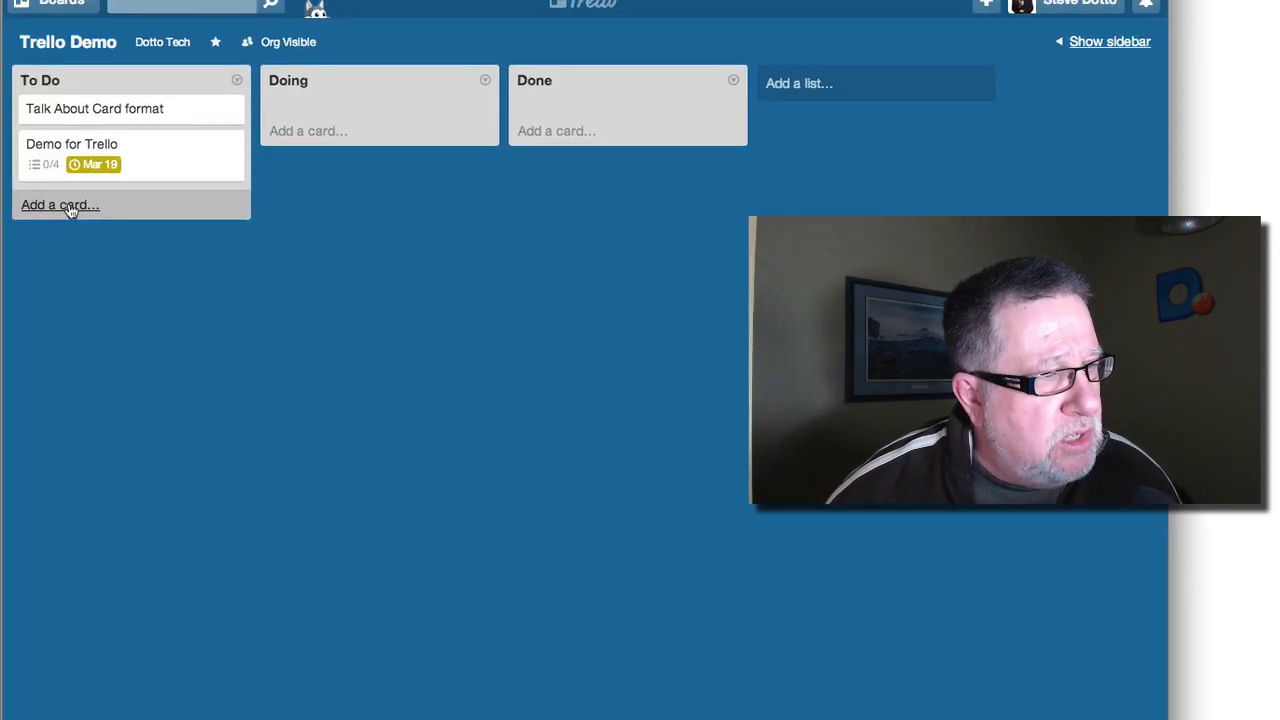
click(60, 205)
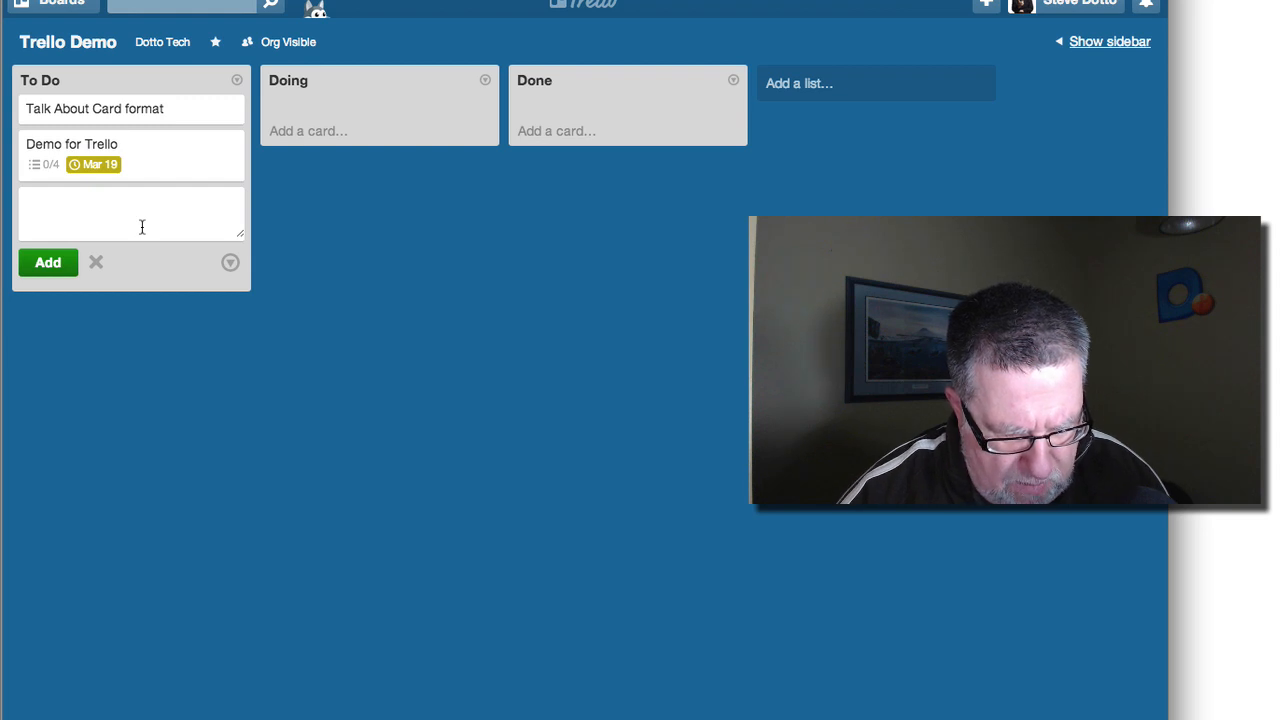
text(More impor)
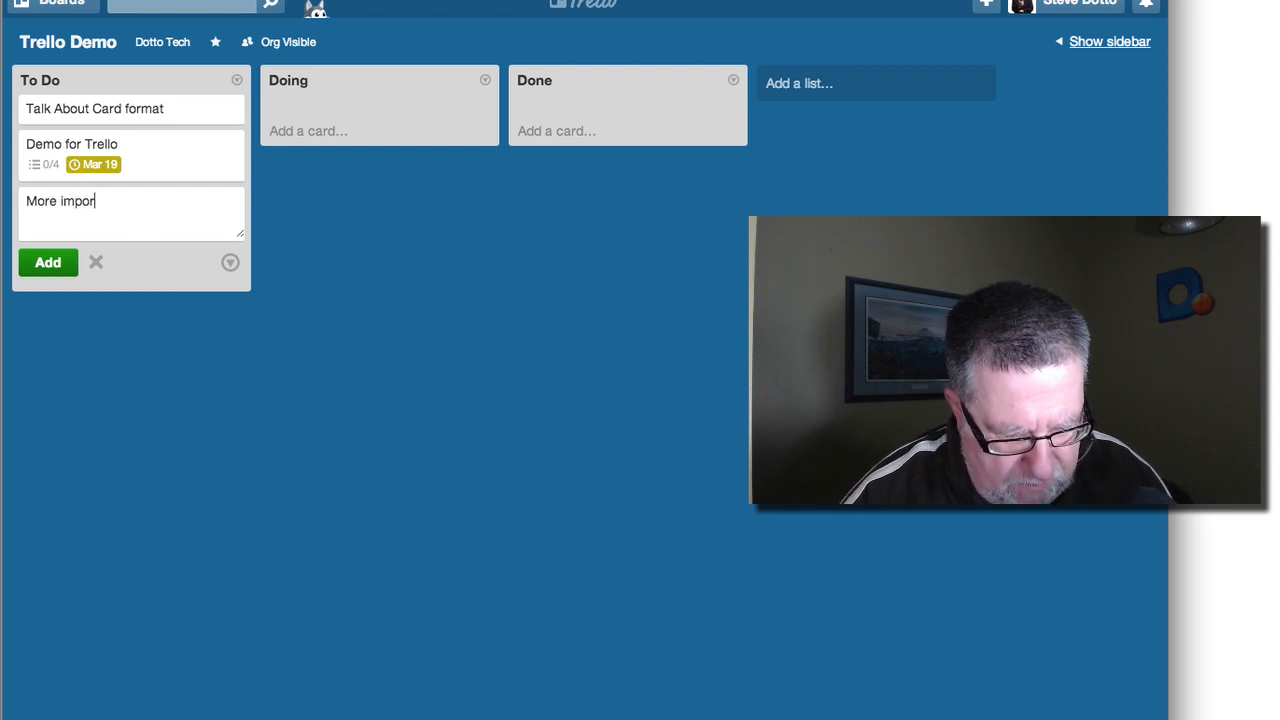
text(tant)
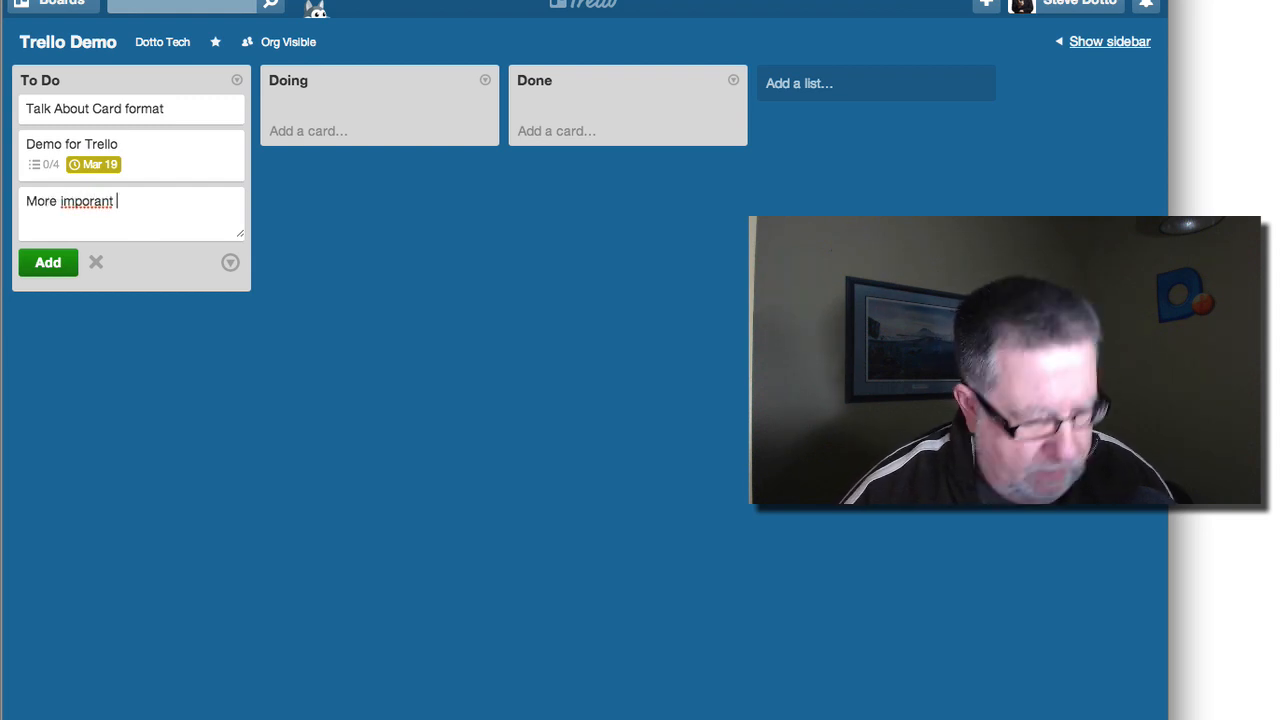
text(stuff)
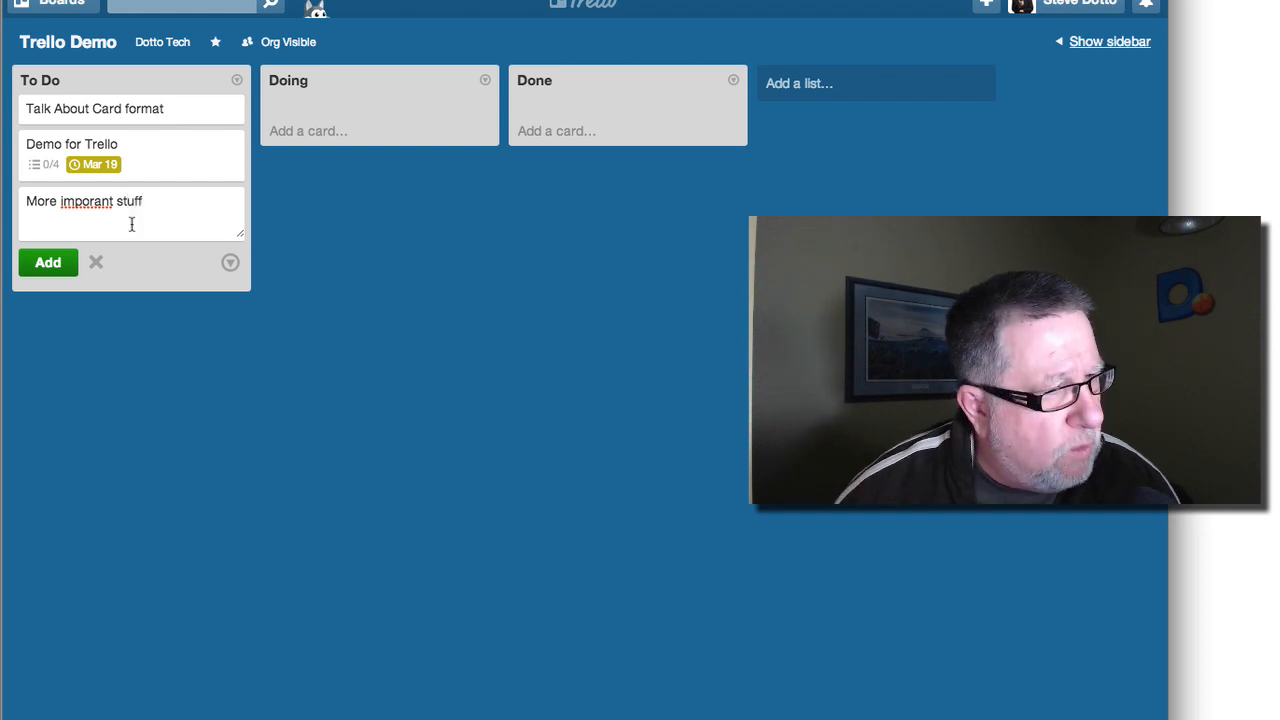
double_click(86, 201)
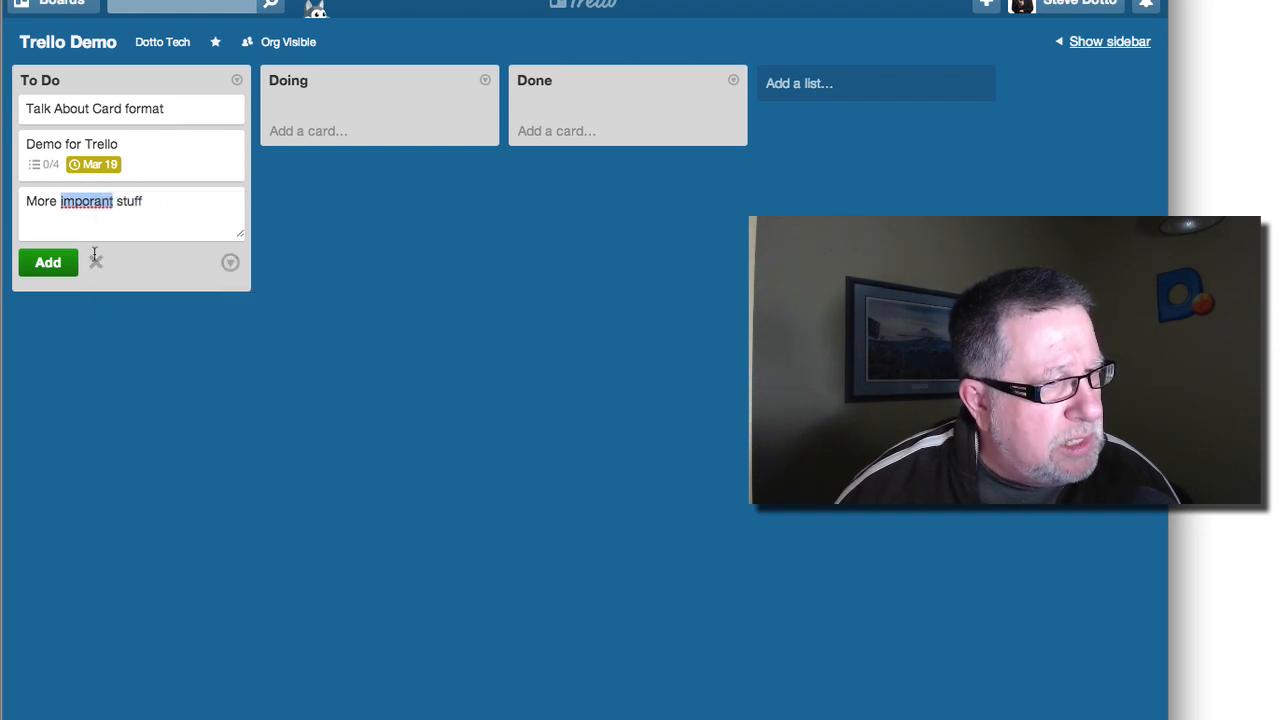
click(47, 262)
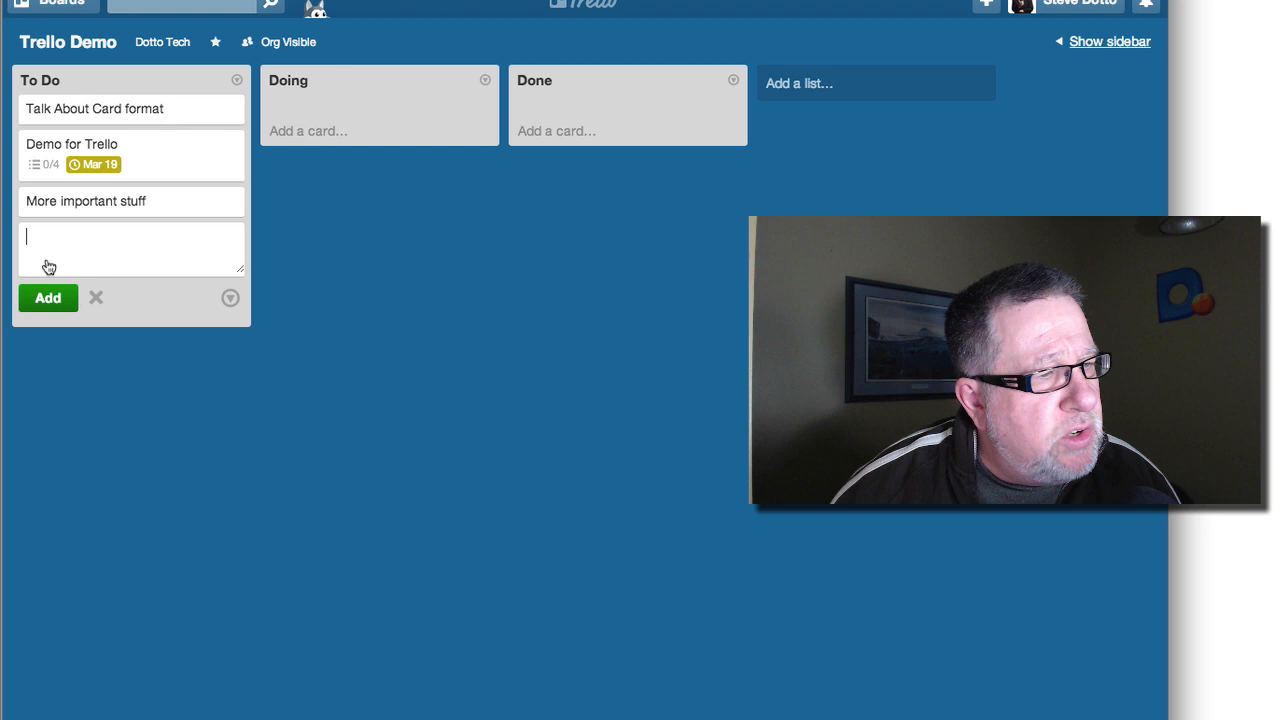
mouse_move(177, 156)
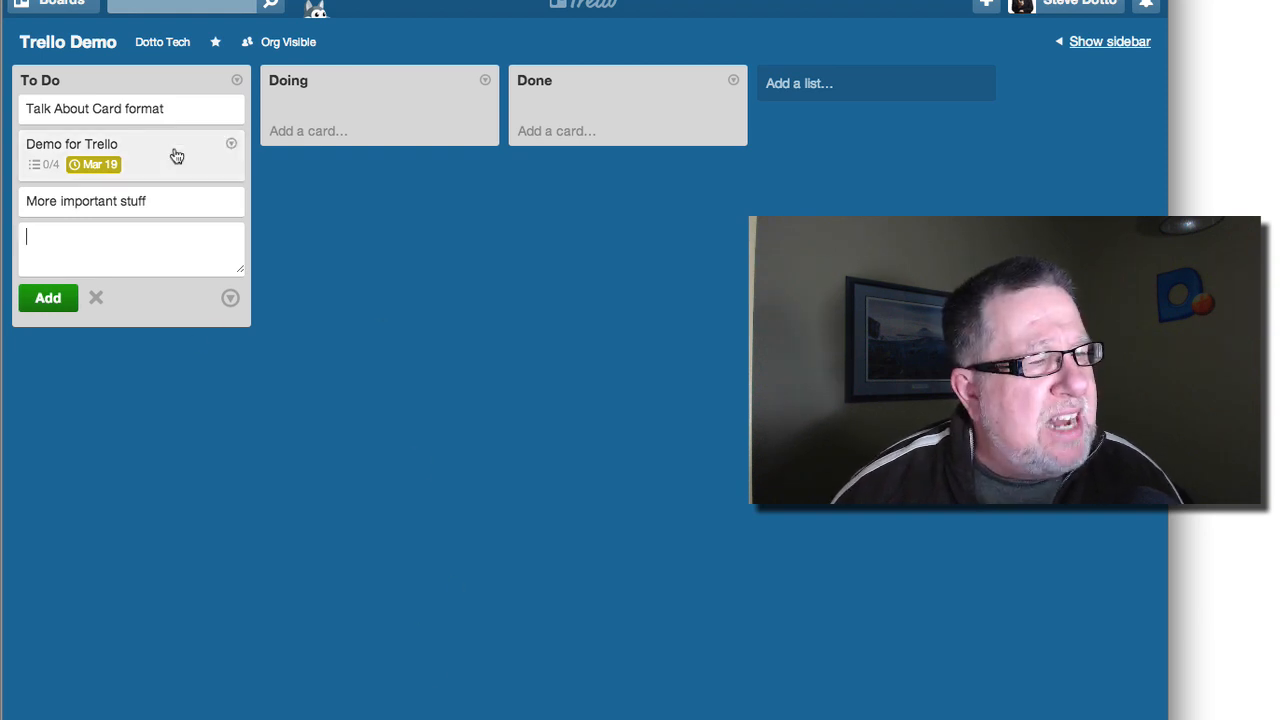
mouse_move(178, 204)
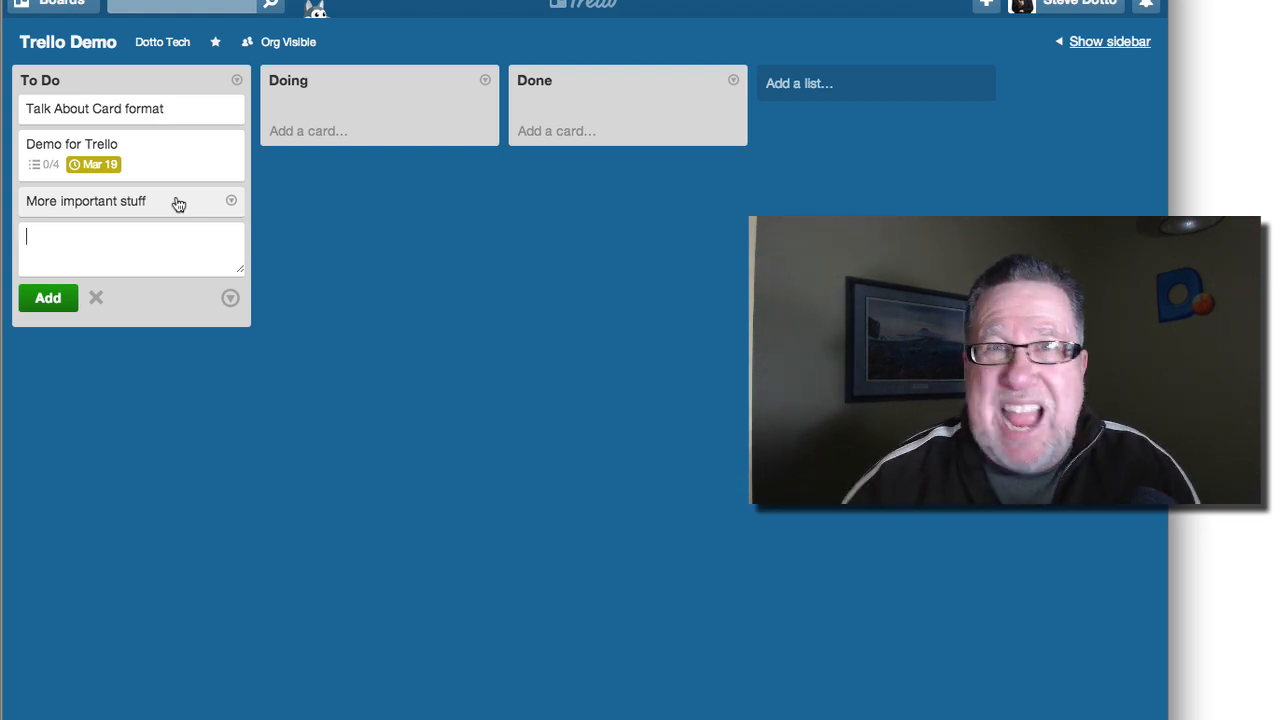
mouse_move(85, 205)
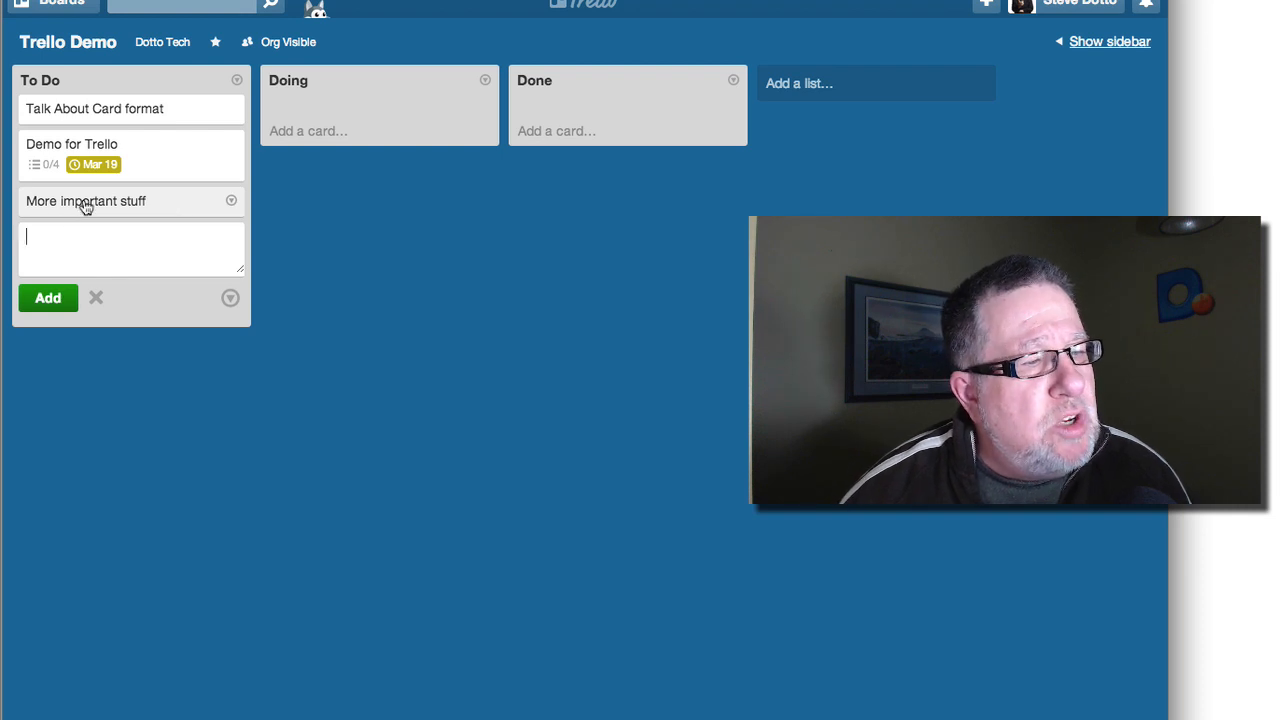
- Open and close More important stuff, then view Demo for Trello's assignable members
click(86, 201)
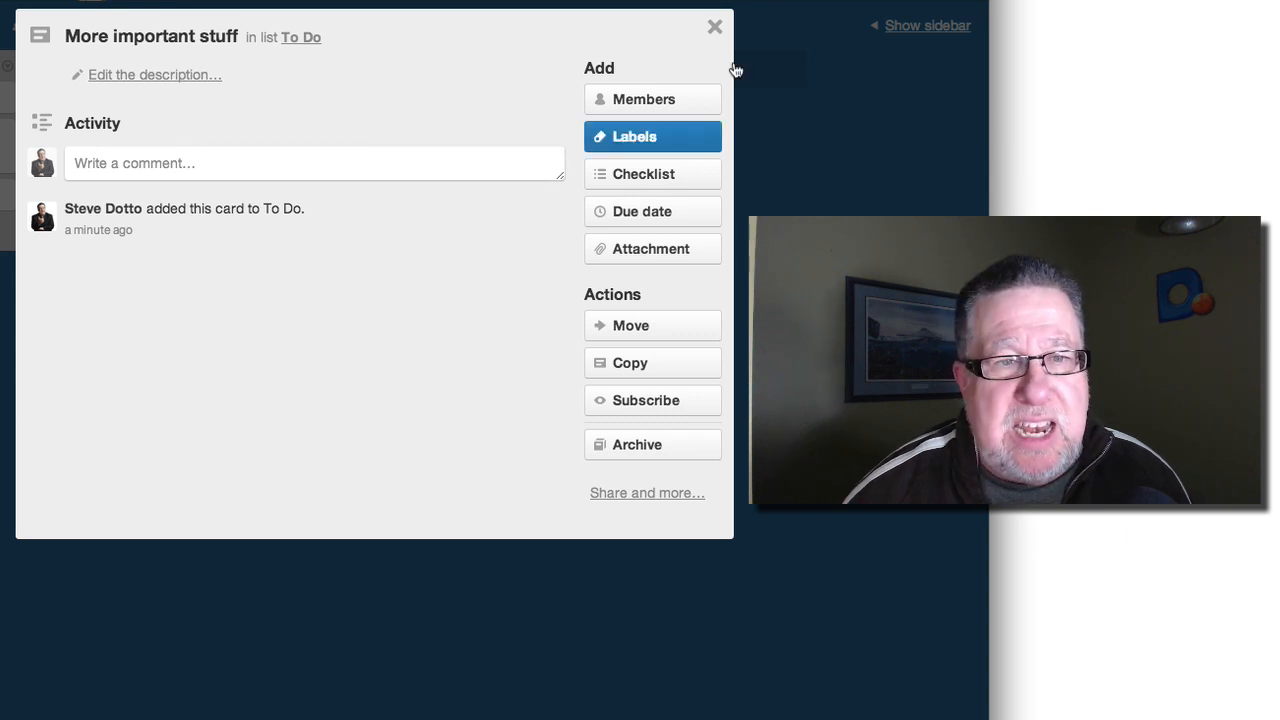
click(715, 27)
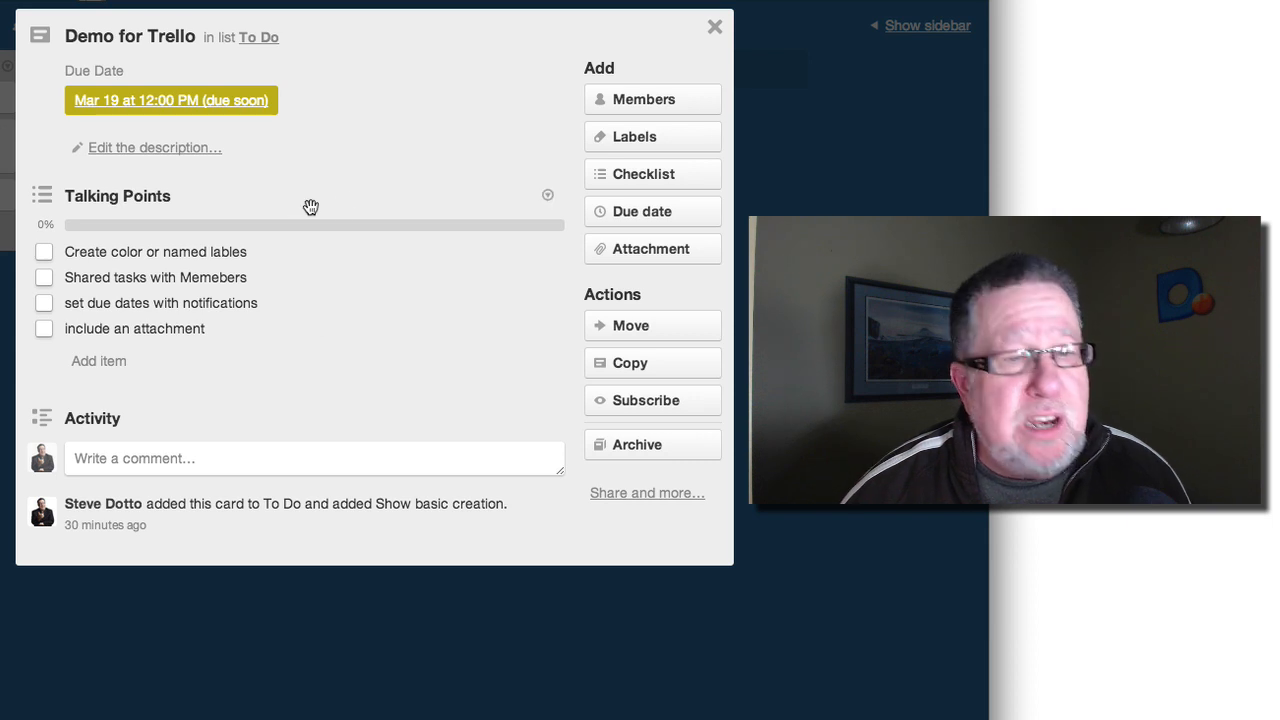
mouse_move(345, 201)
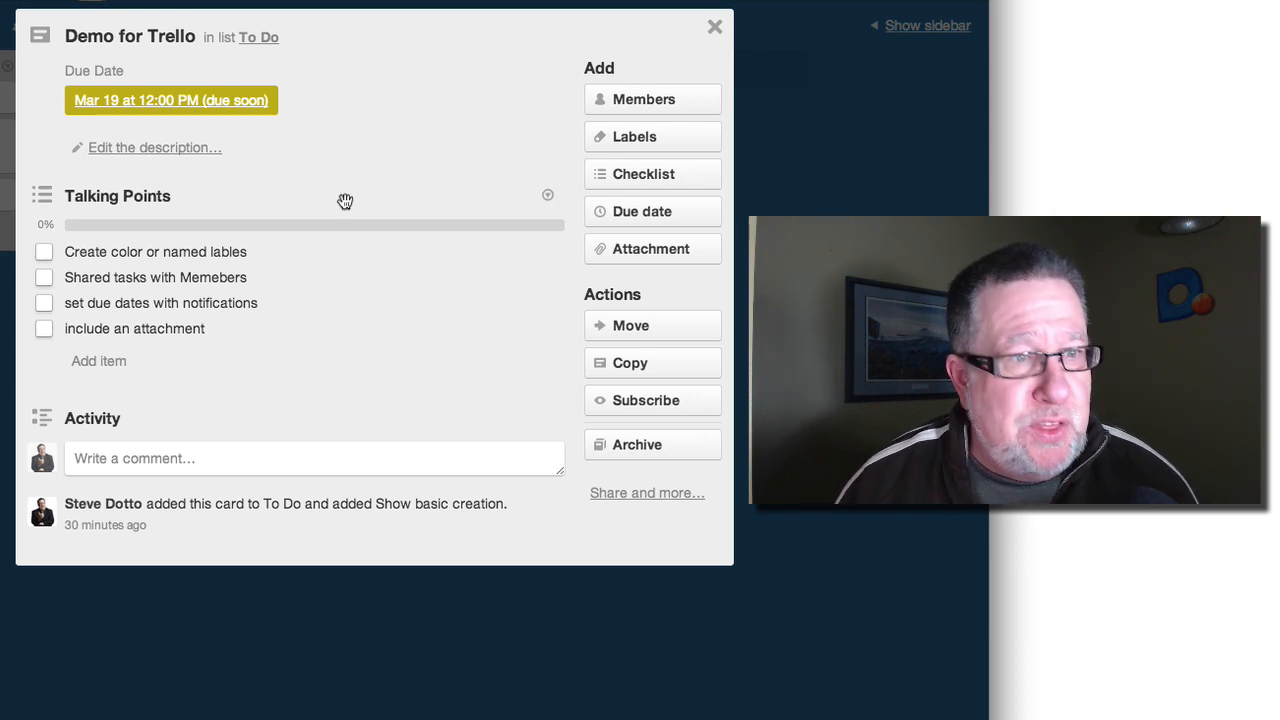
mouse_move(644, 99)
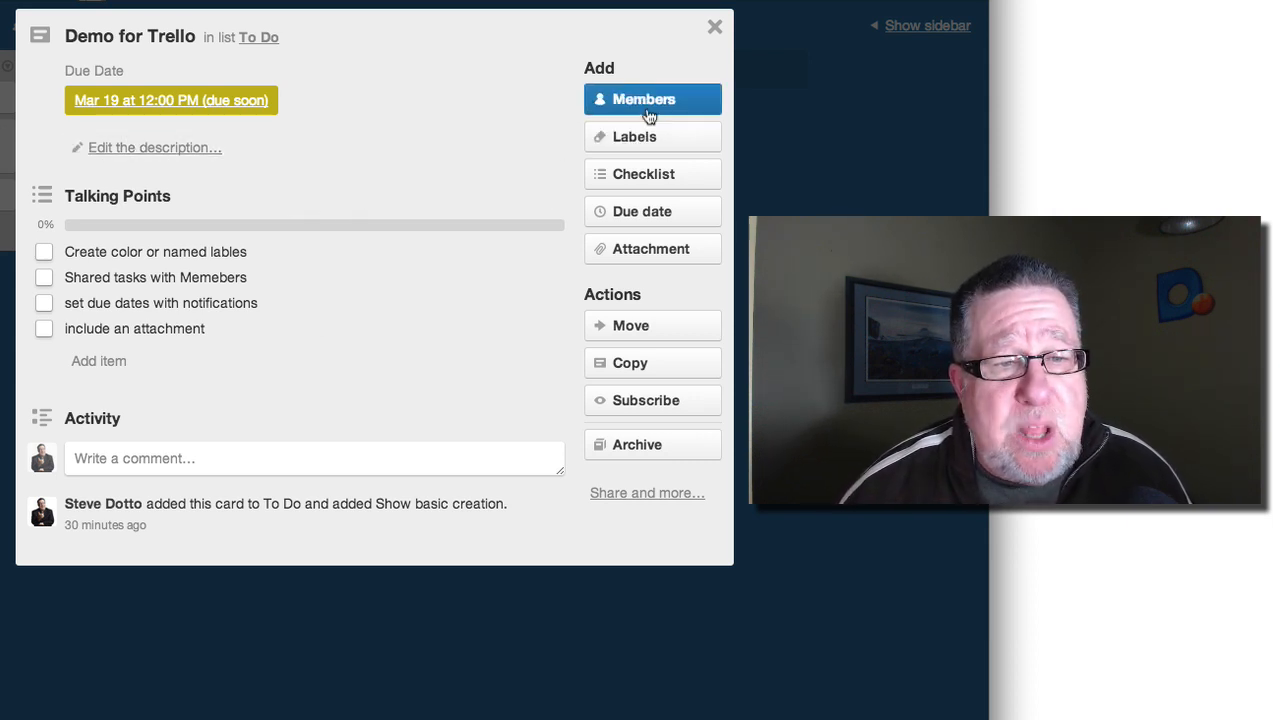
click(643, 99)
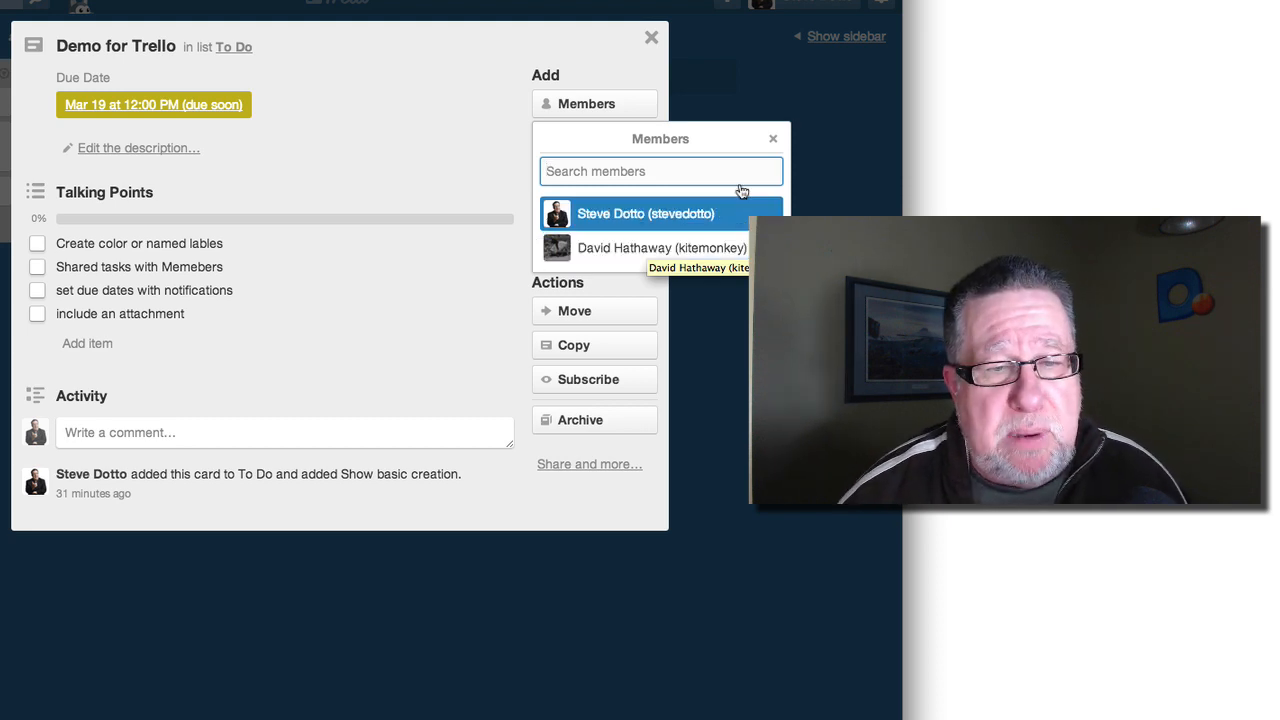
click(772, 138)
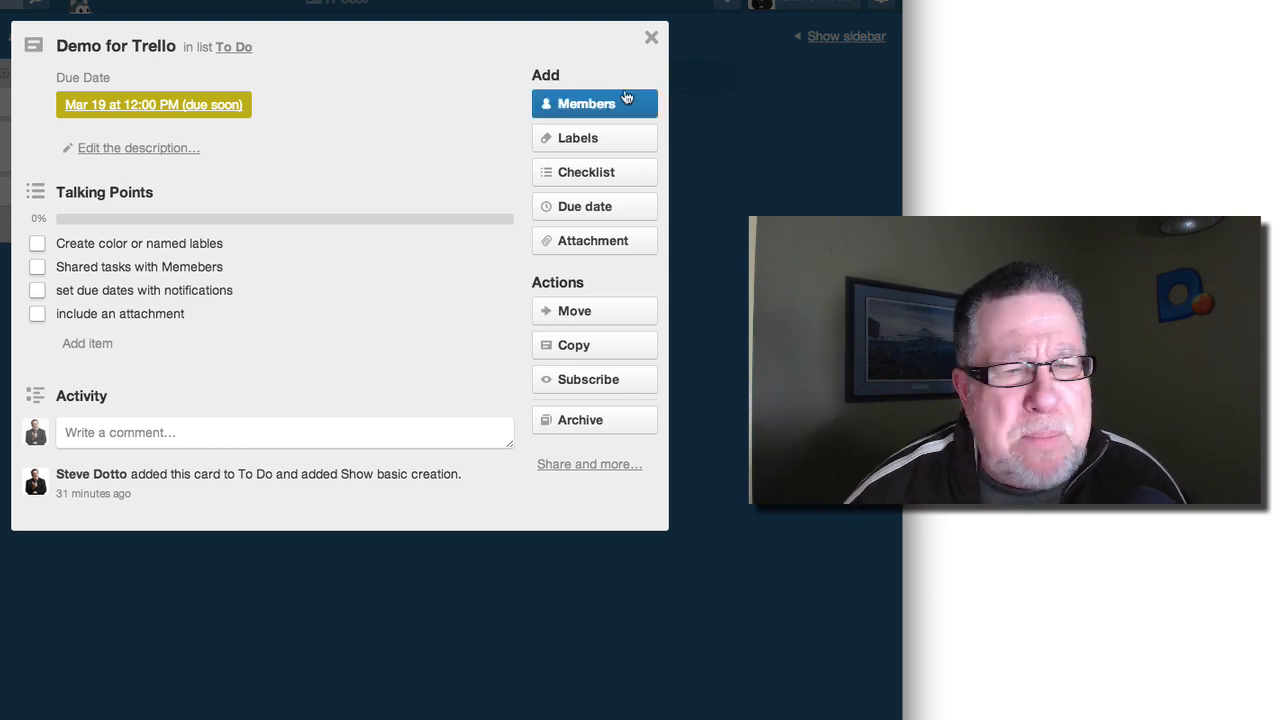
- Apply the green label and the yellow 'Important stuff' label to the card
click(578, 138)
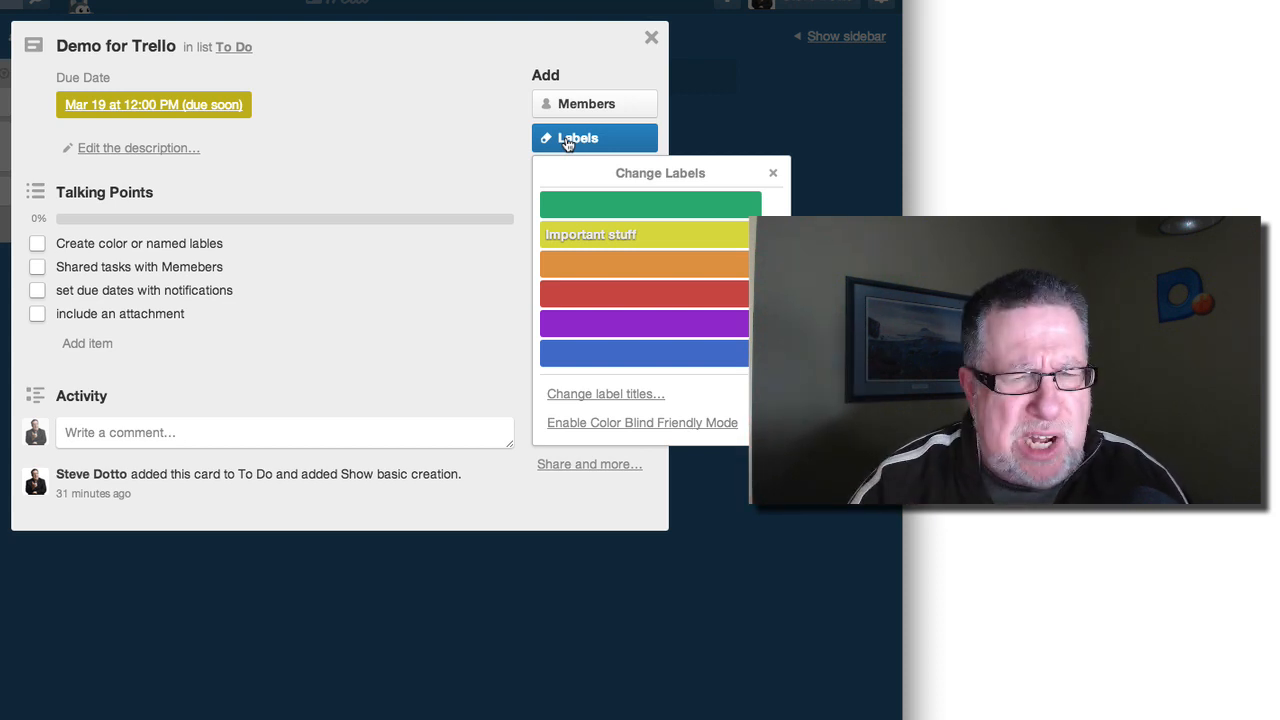
mouse_move(594, 211)
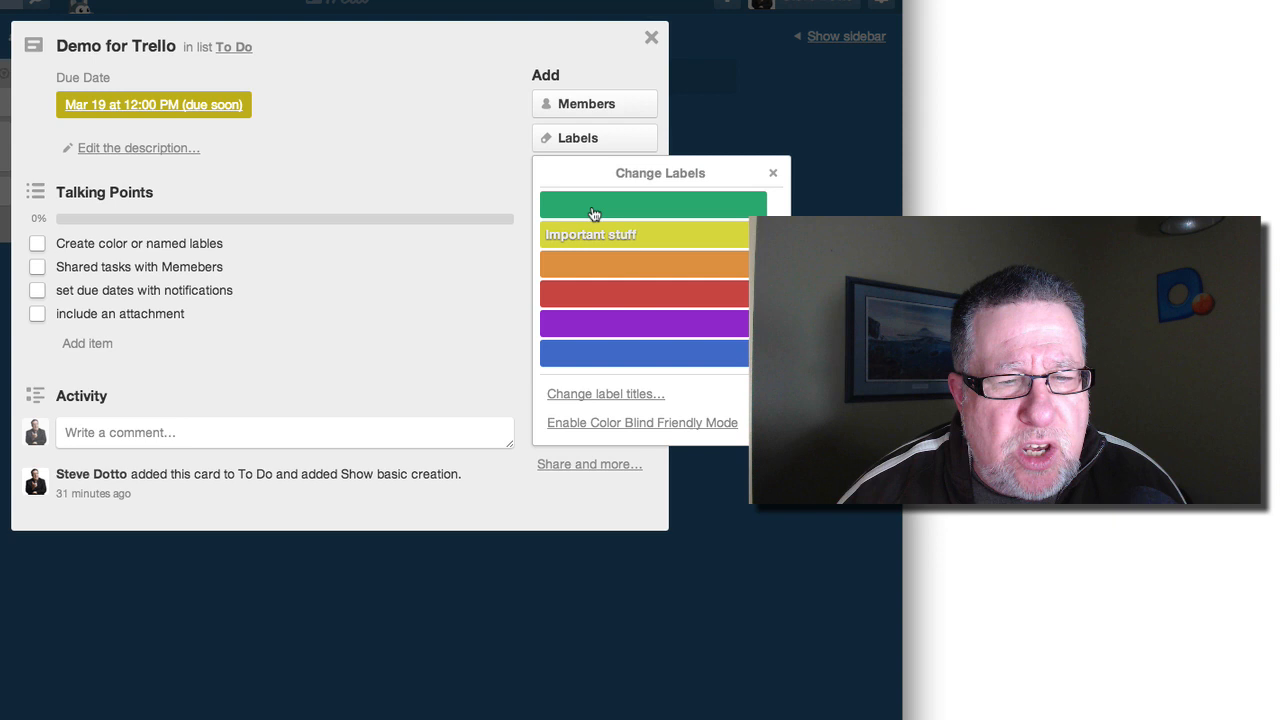
click(652, 204)
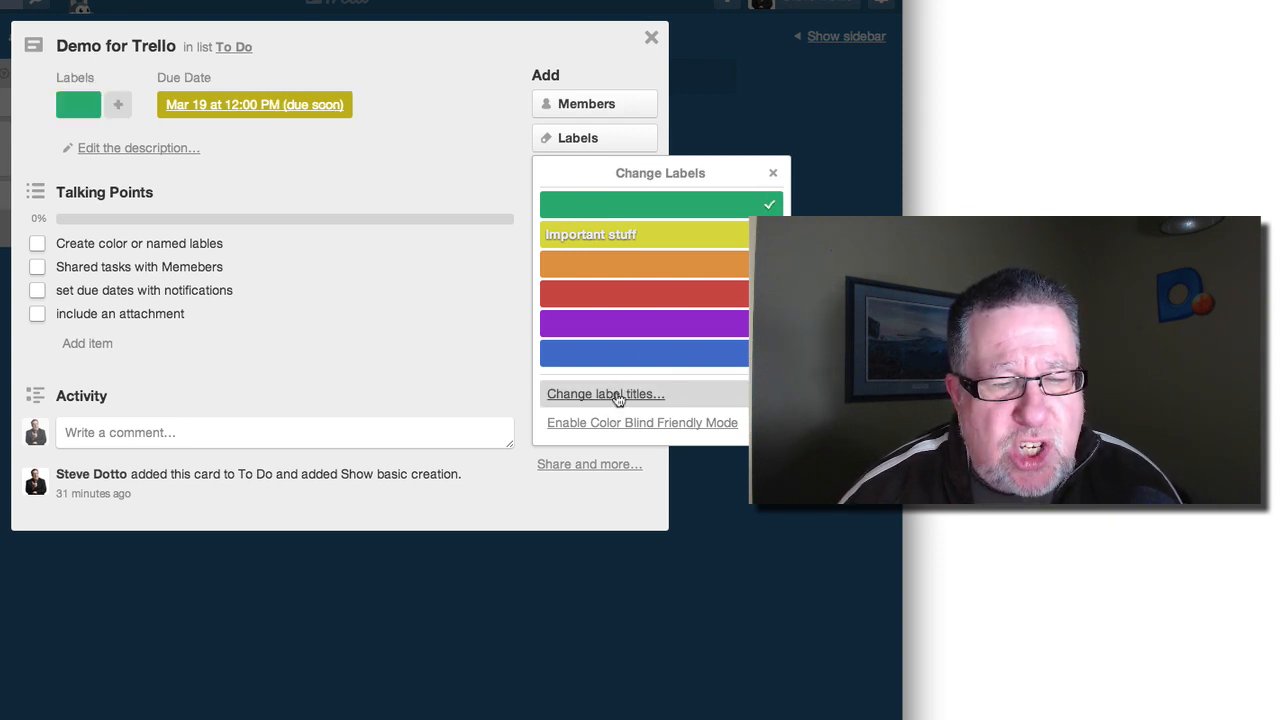
click(644, 234)
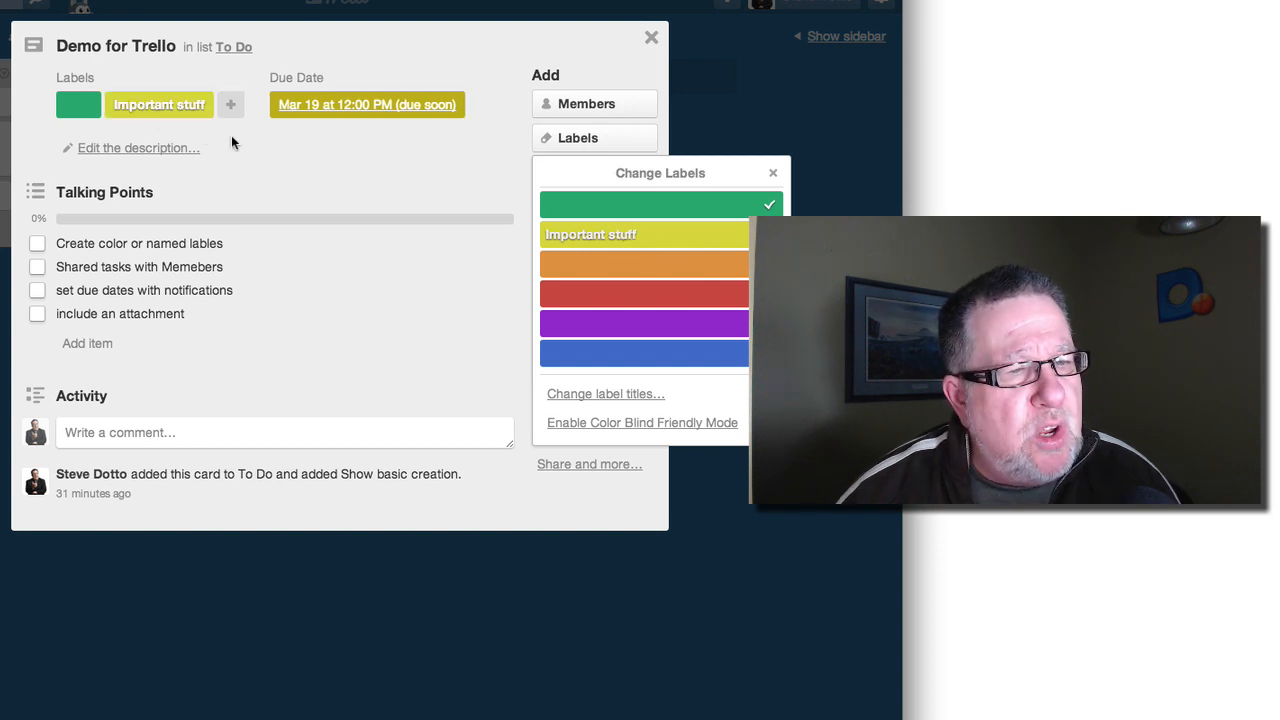
mouse_move(256, 348)
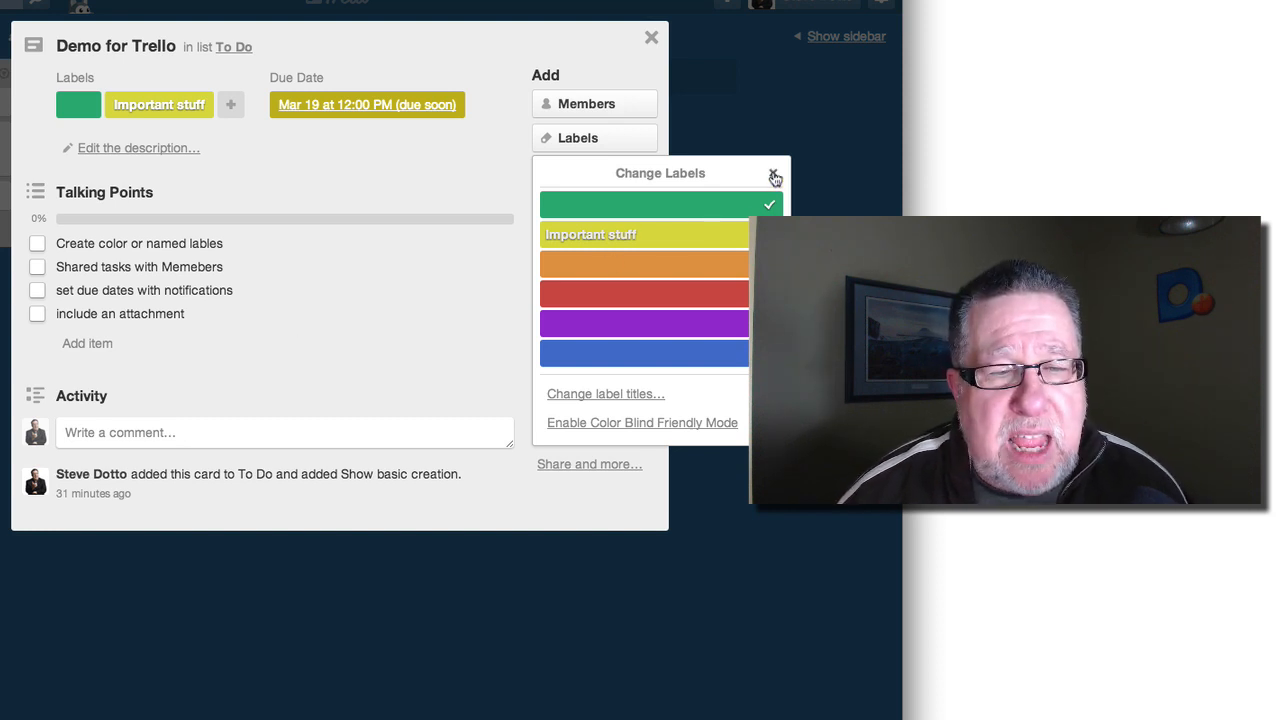
- Tick the labels, shared tasks and due dates checklist items, reaching 75%
click(776, 177)
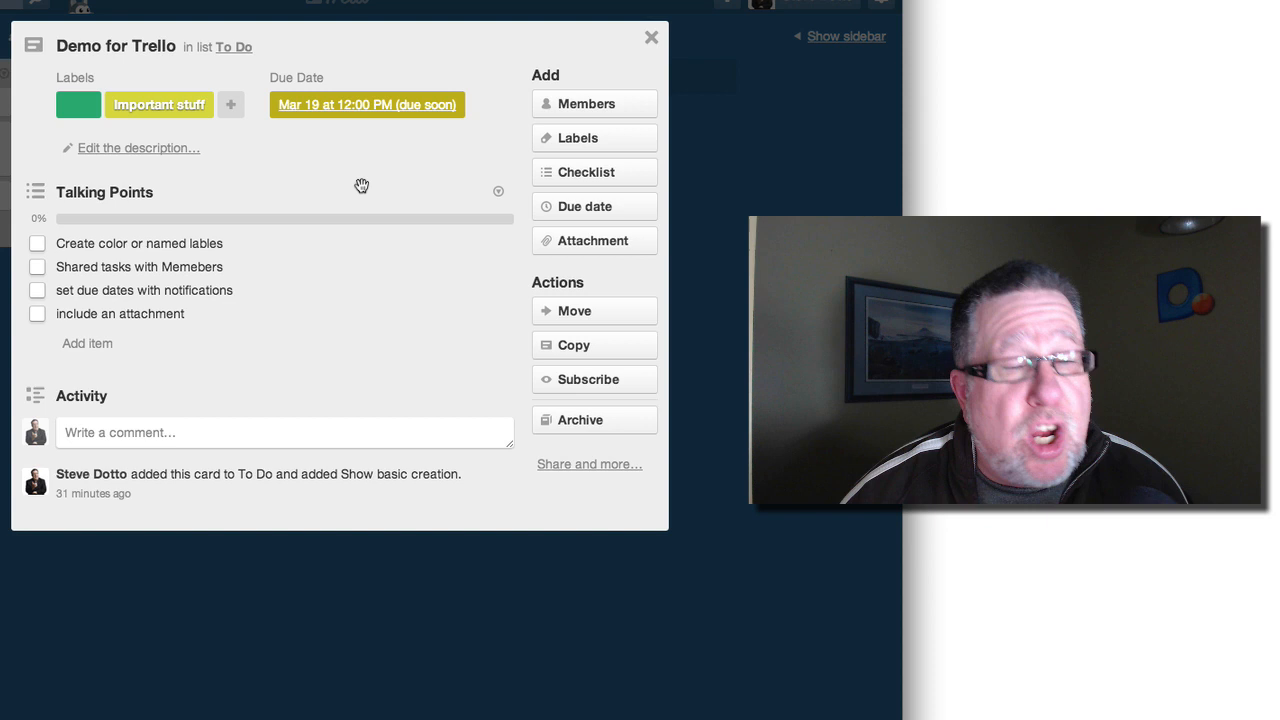
mouse_move(456, 191)
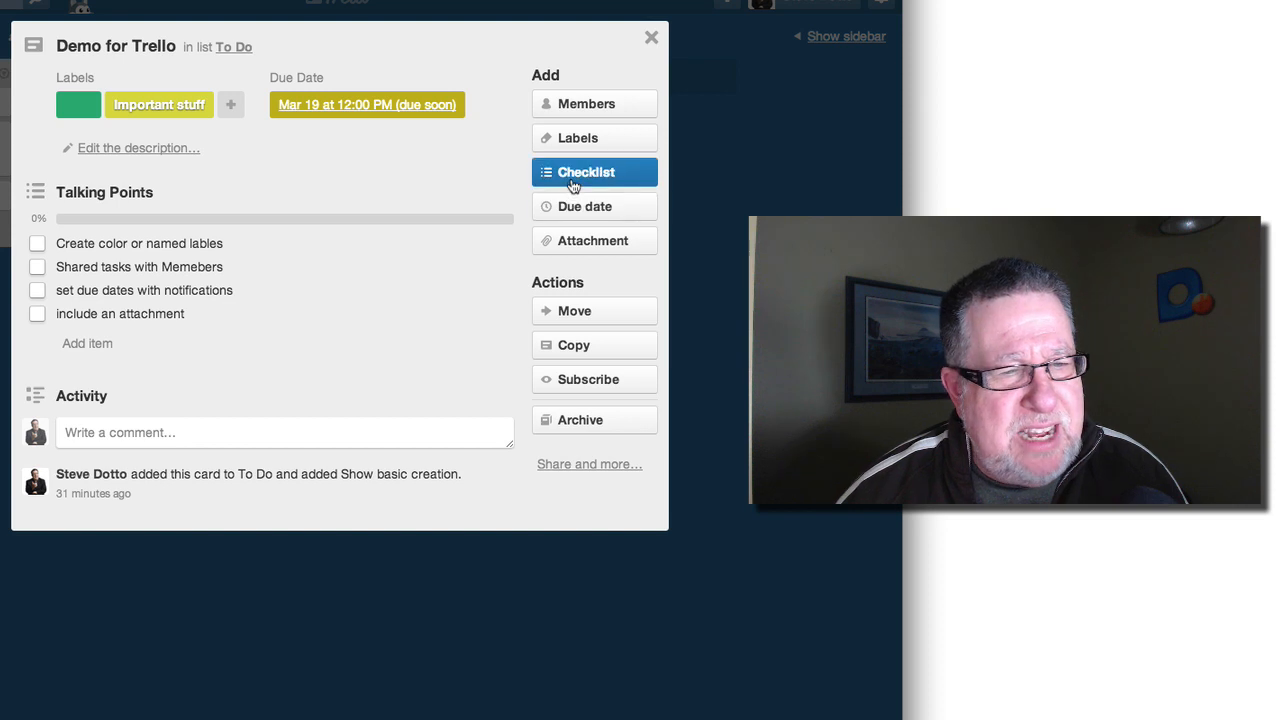
click(586, 171)
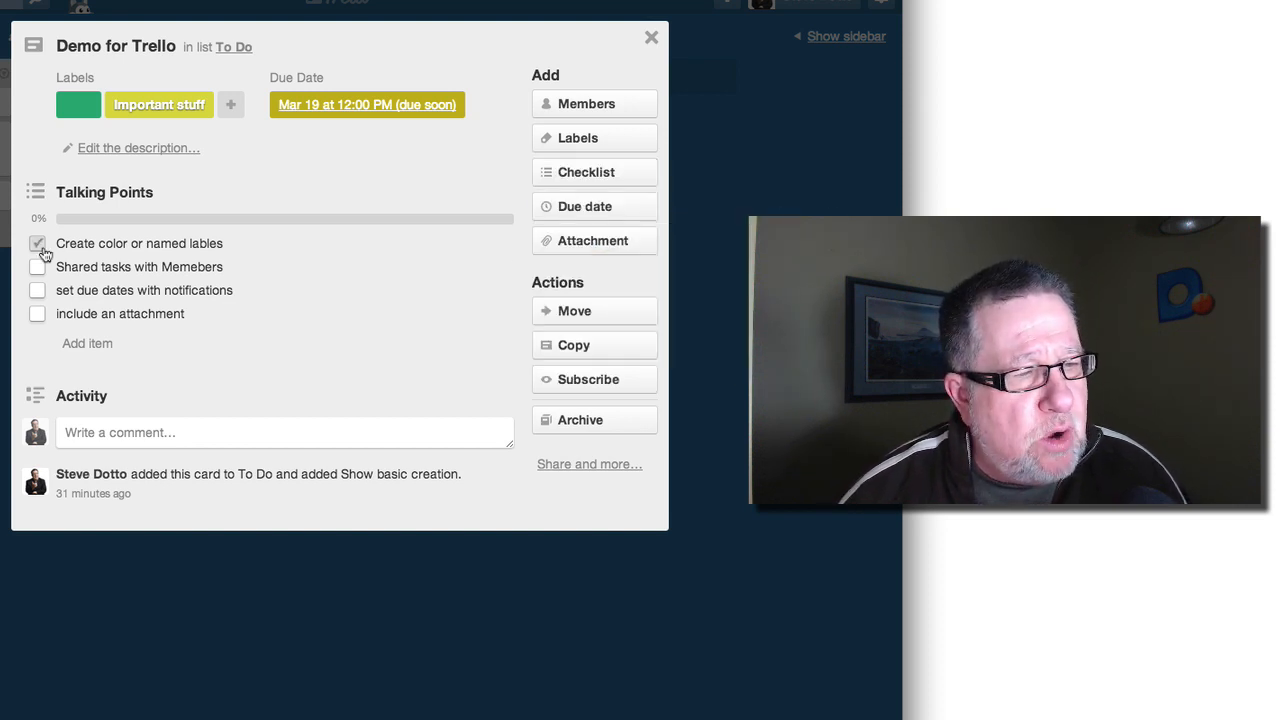
click(37, 243)
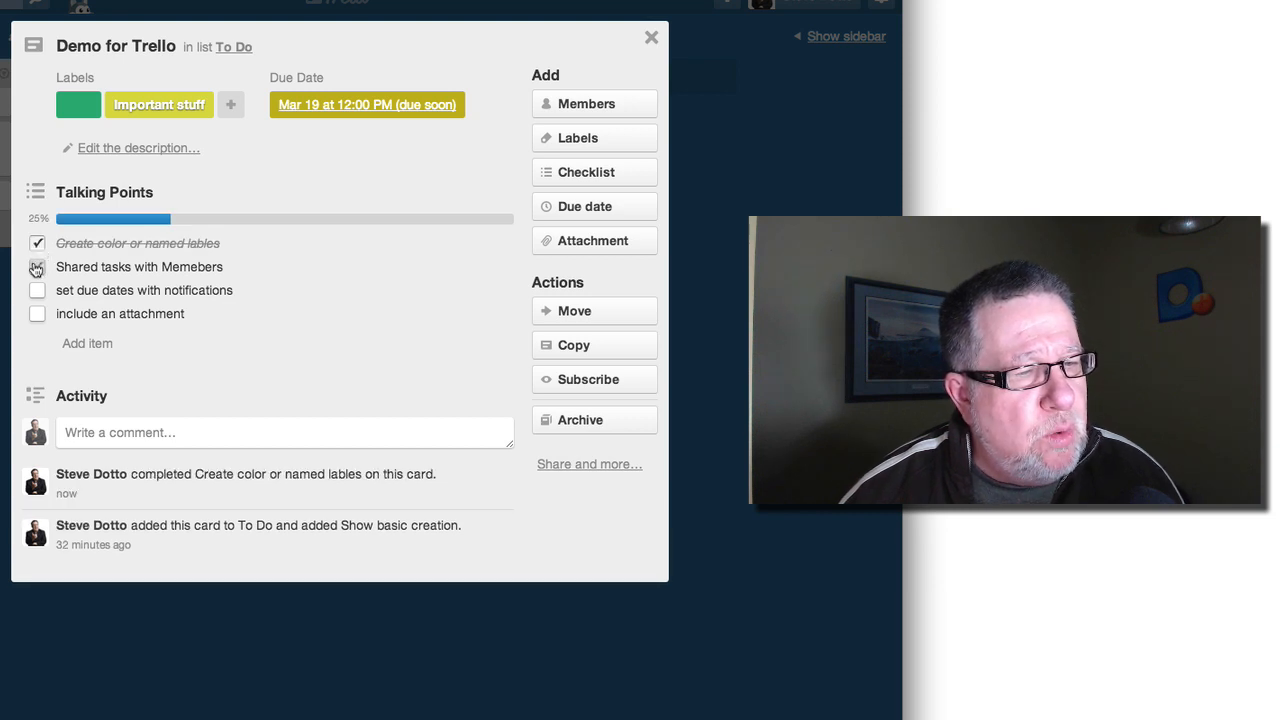
click(37, 266)
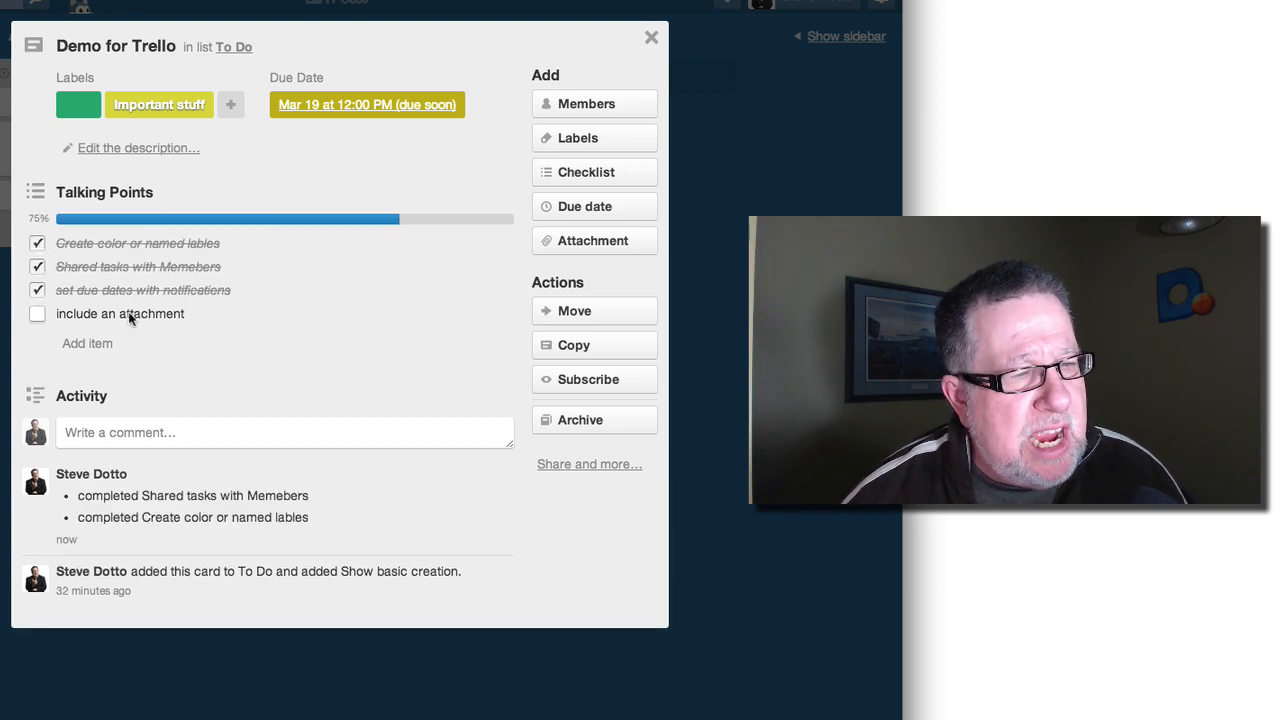
click(38, 290)
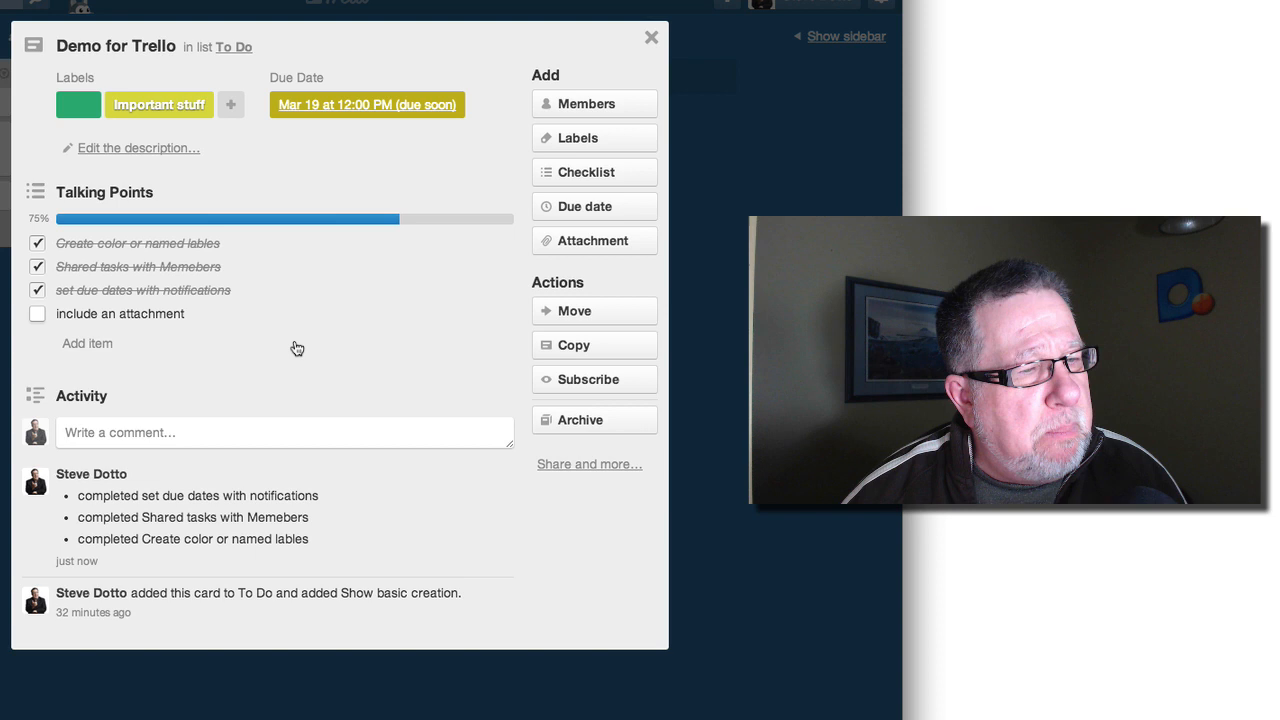
mouse_move(323, 300)
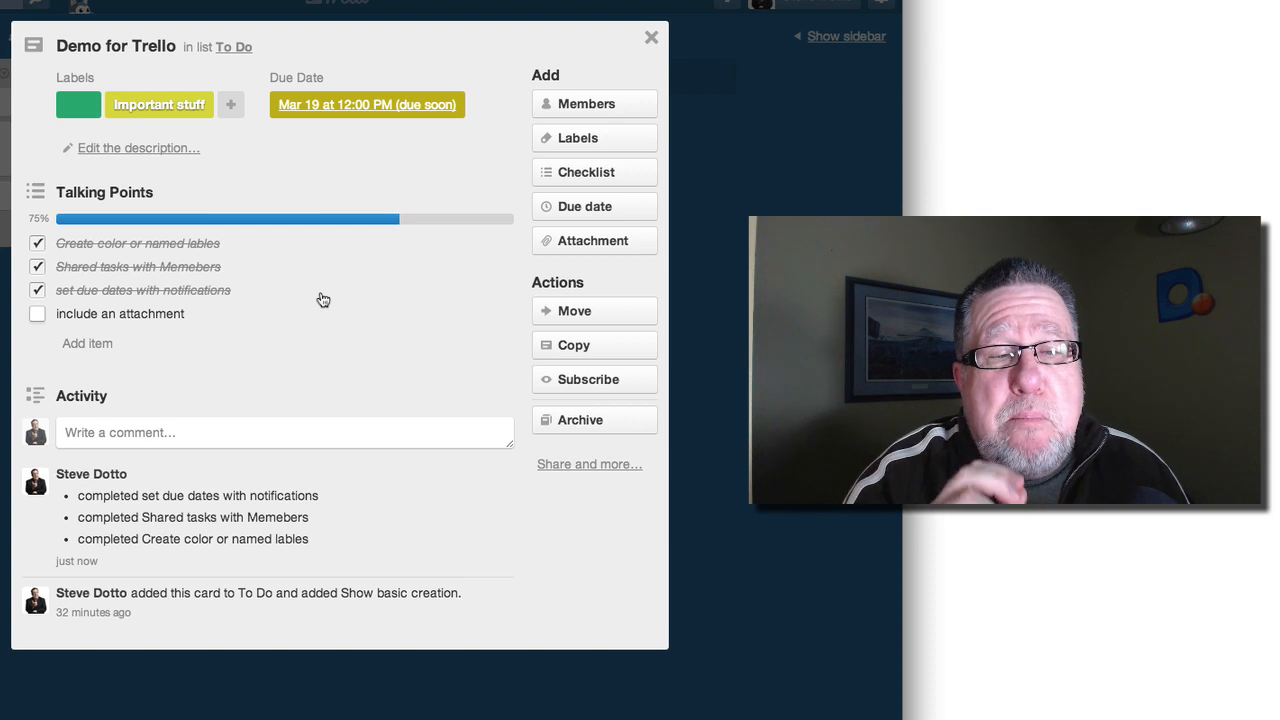
mouse_move(433, 254)
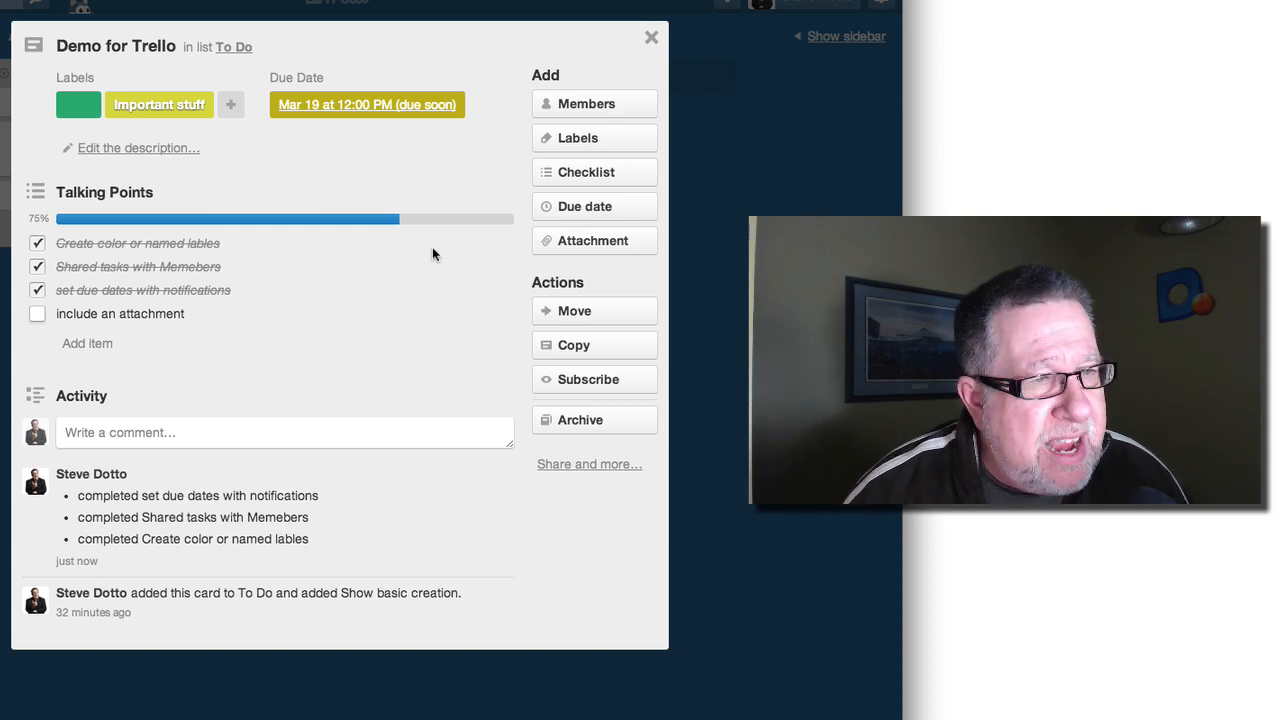
- Close the card and show the board sidebar's recent activity
click(651, 37)
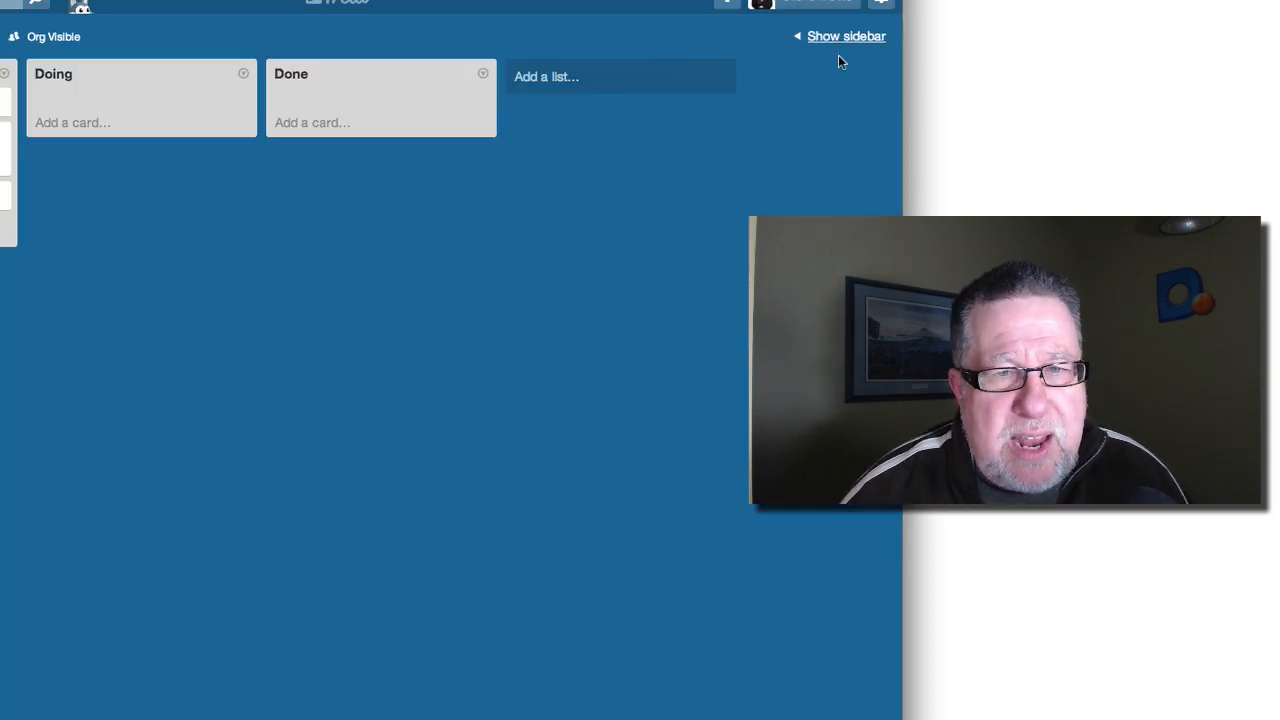
click(846, 36)
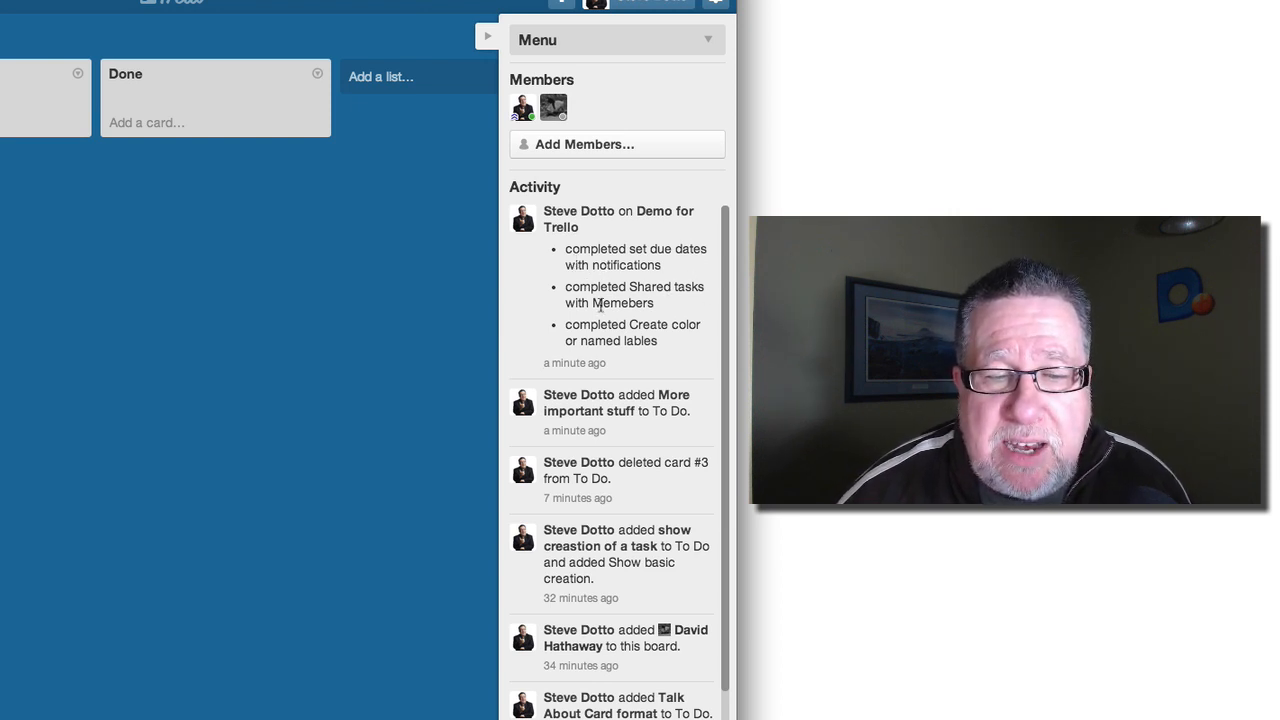
mouse_move(611, 360)
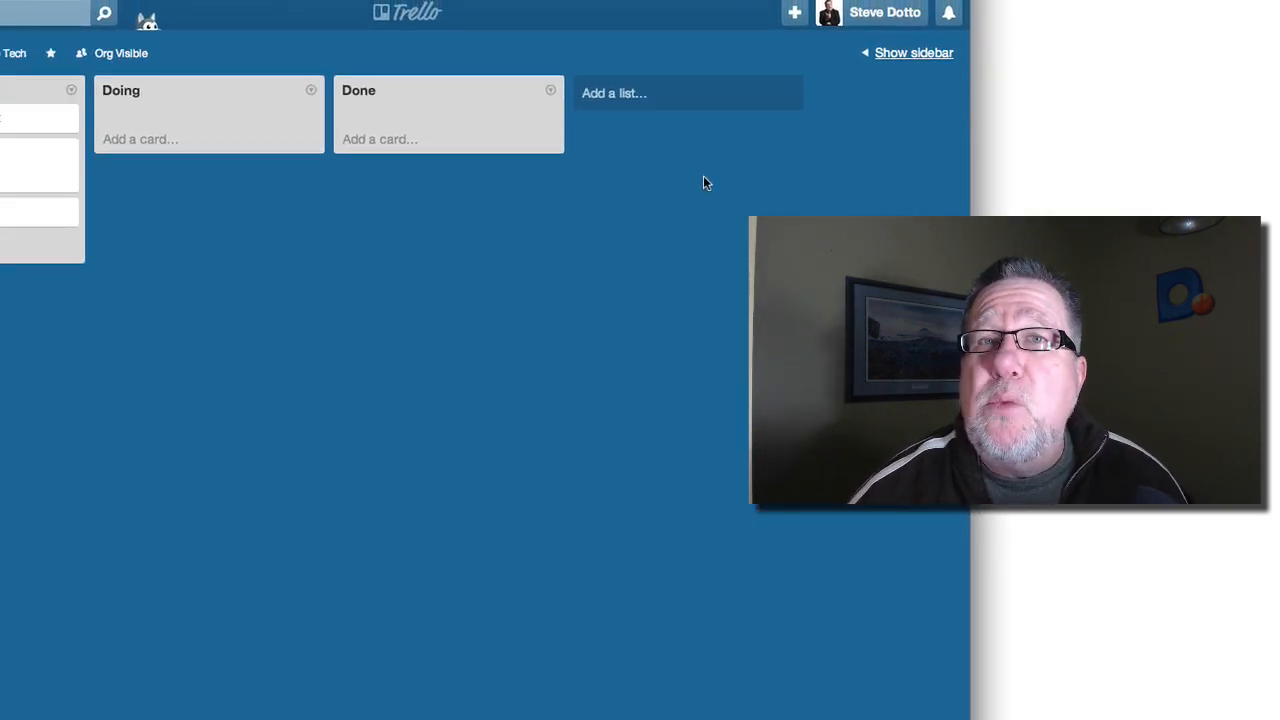
mouse_move(908, 52)
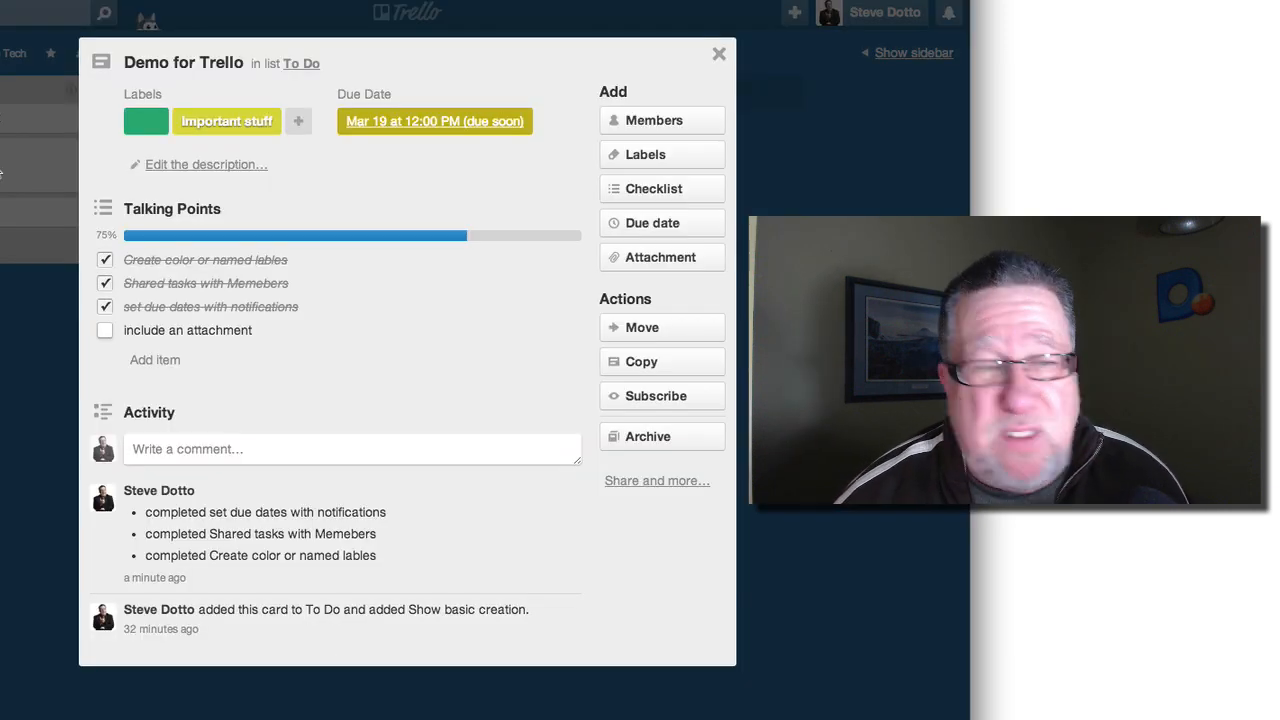
mouse_move(374, 268)
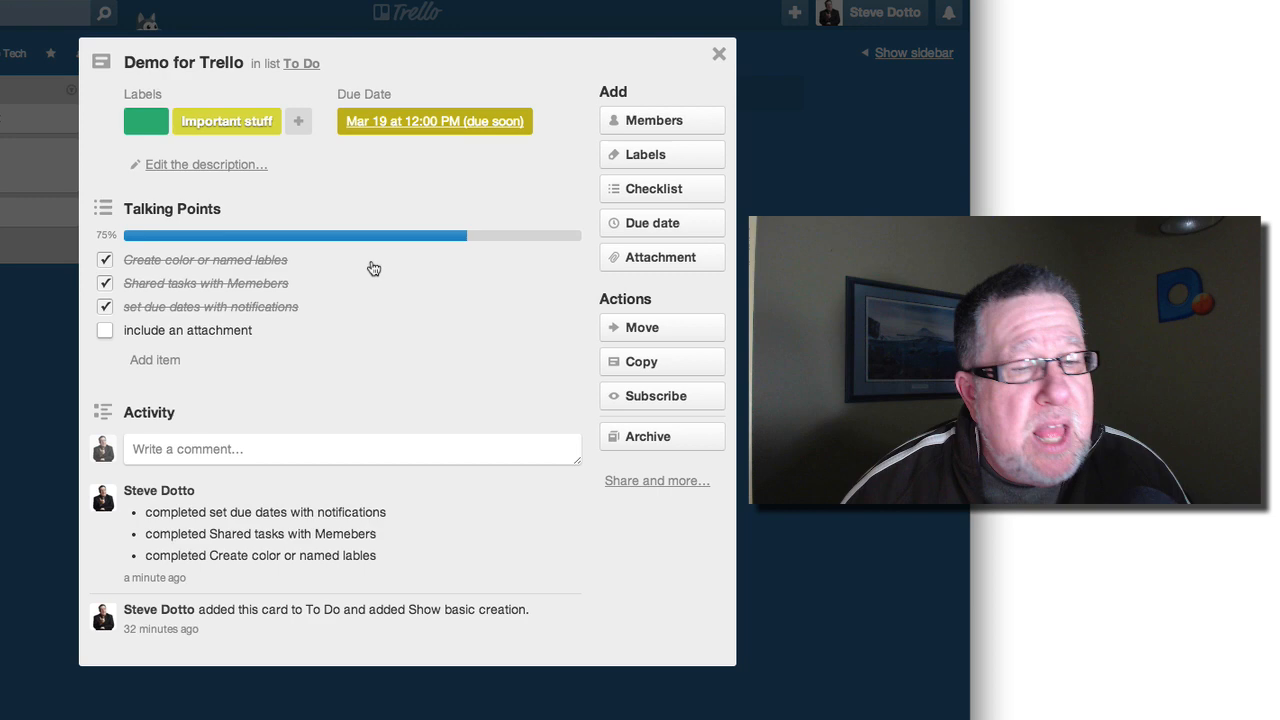
- Reopen Demo for Trello and view its Computer, Google Drive and Dropbox attachment sources
click(718, 53)
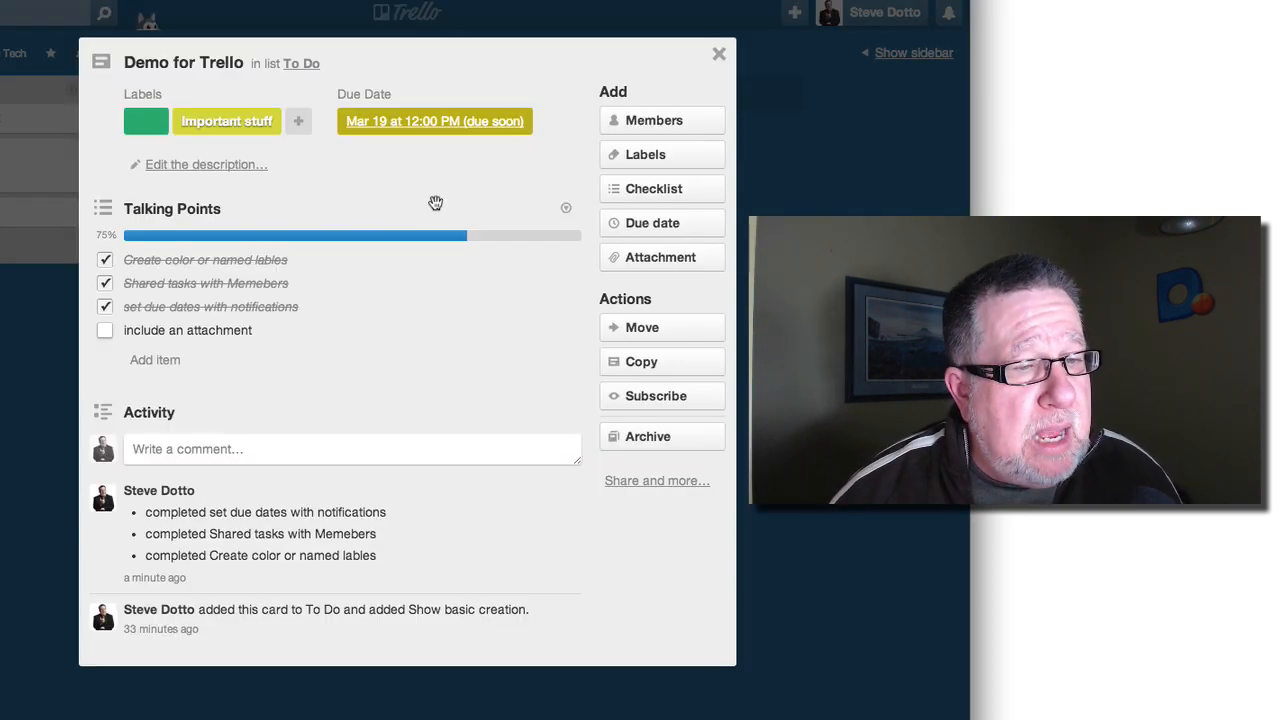
mouse_move(661, 257)
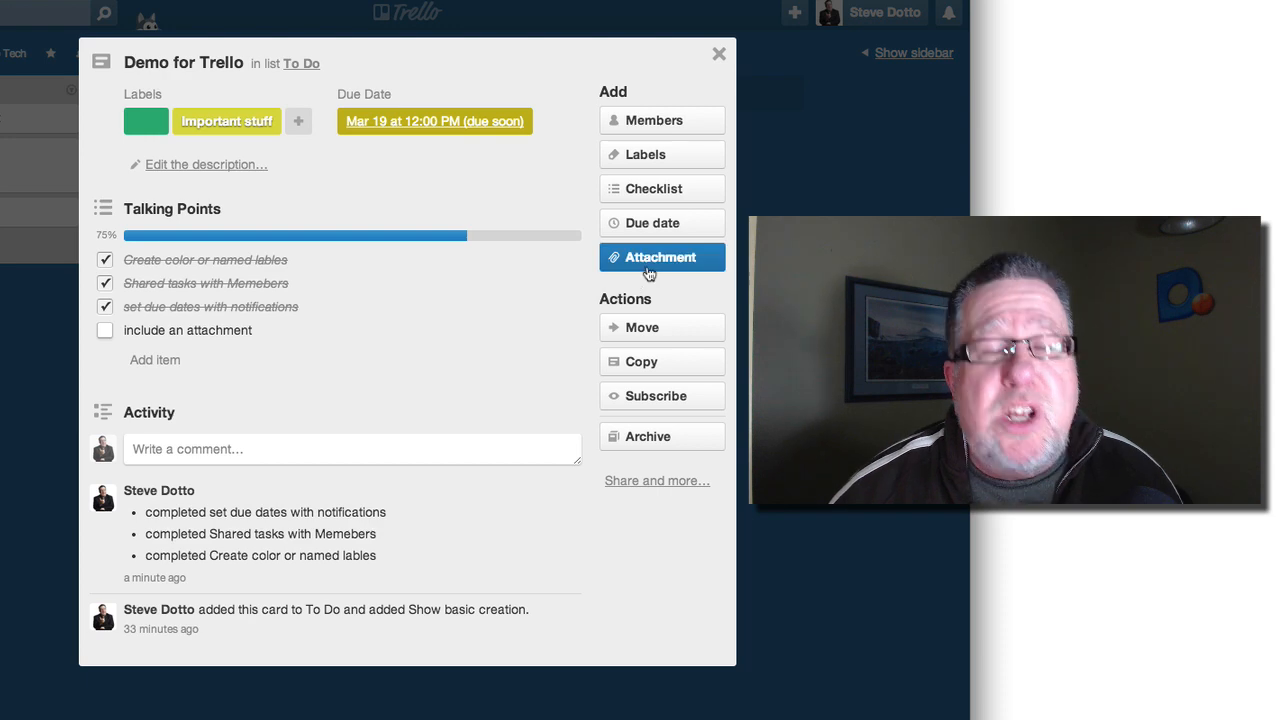
click(660, 257)
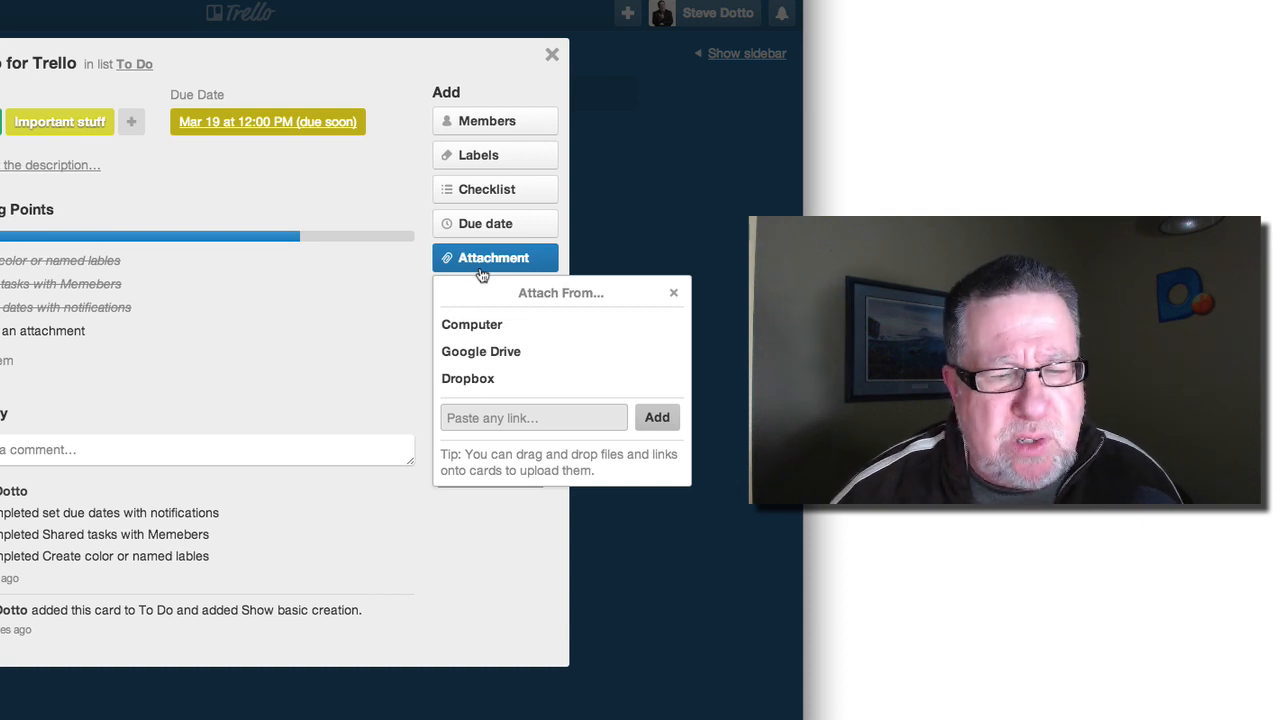
mouse_move(471, 324)
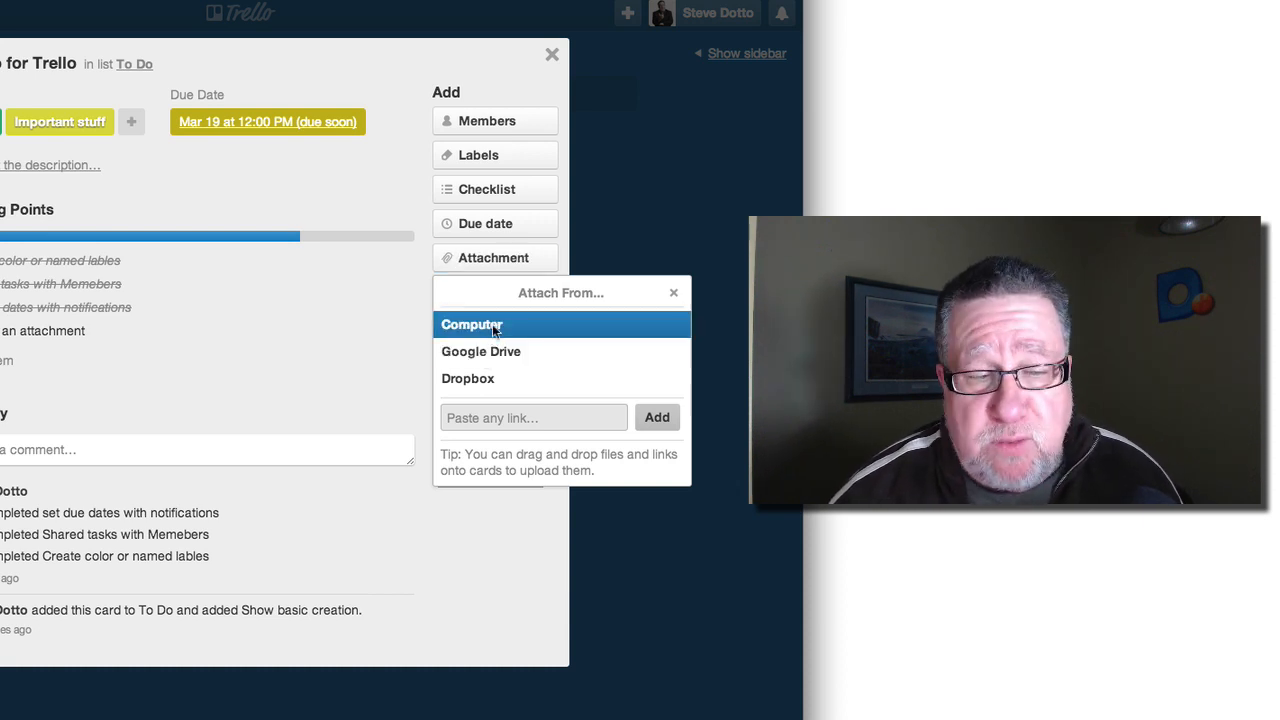
mouse_move(468, 378)
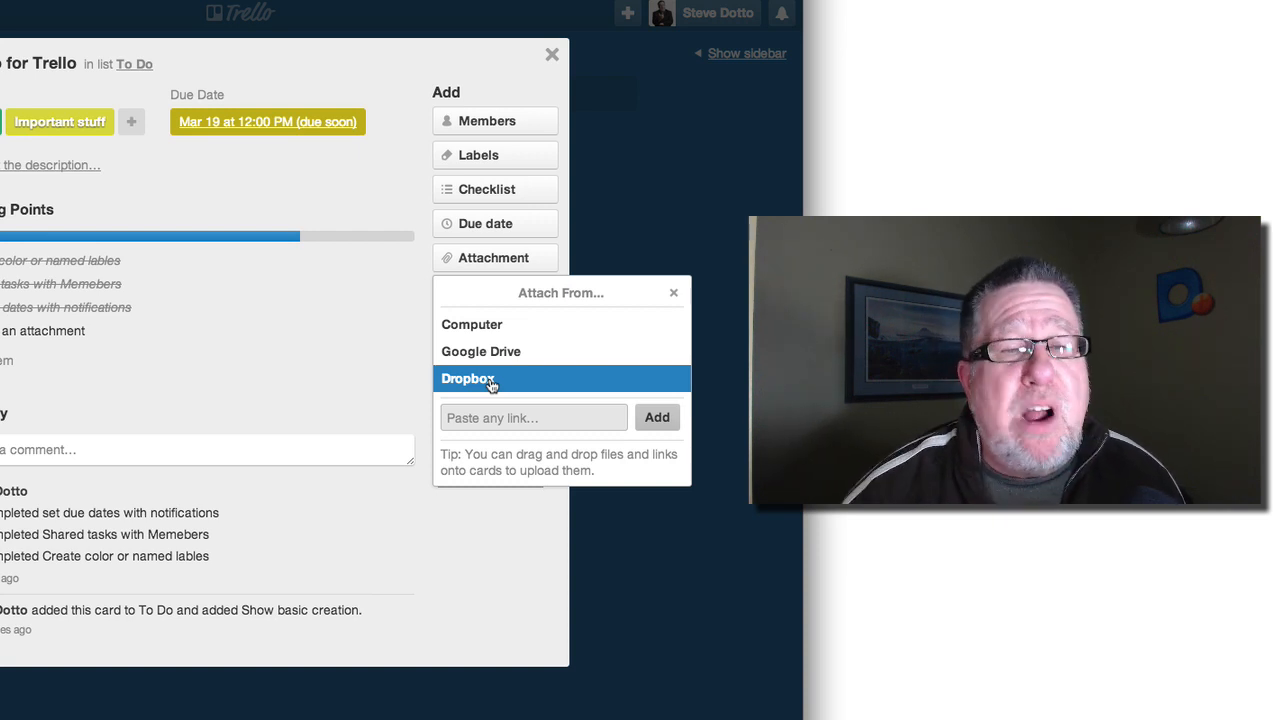
mouse_move(543, 167)
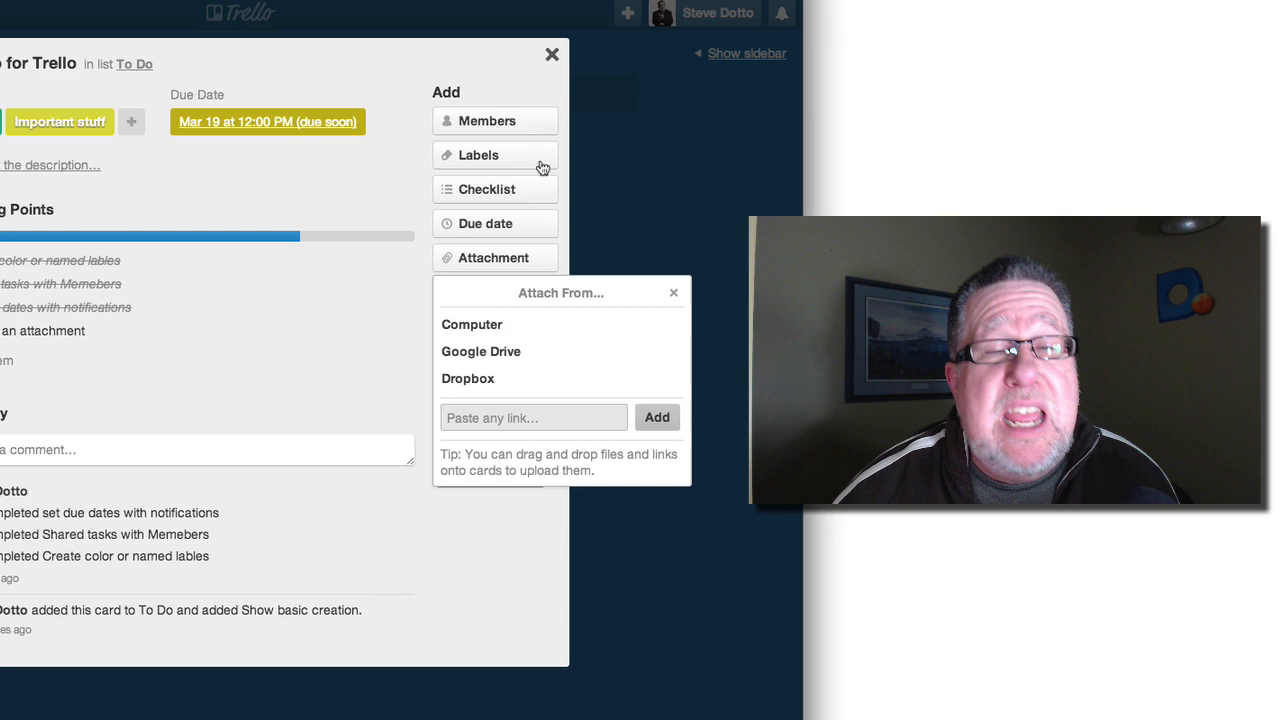
click(673, 292)
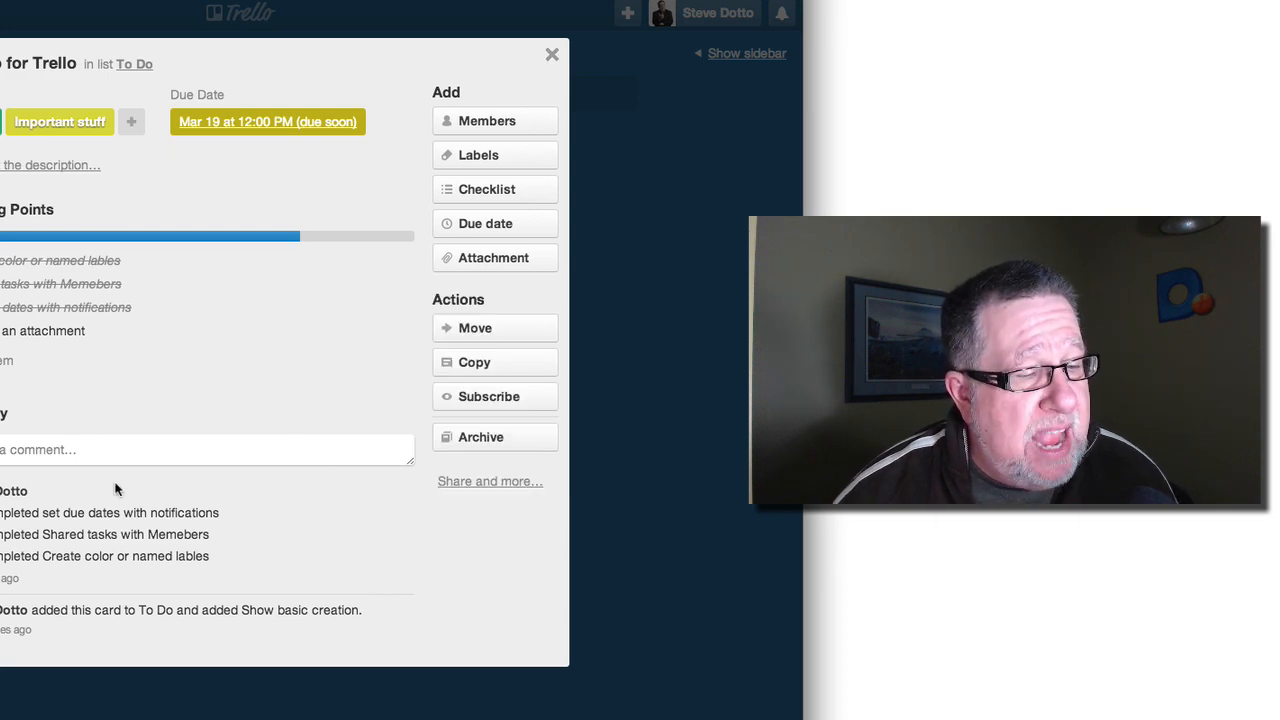
- Post the comment 'we did than it worked' on the Demo for Trello card
click(205, 449)
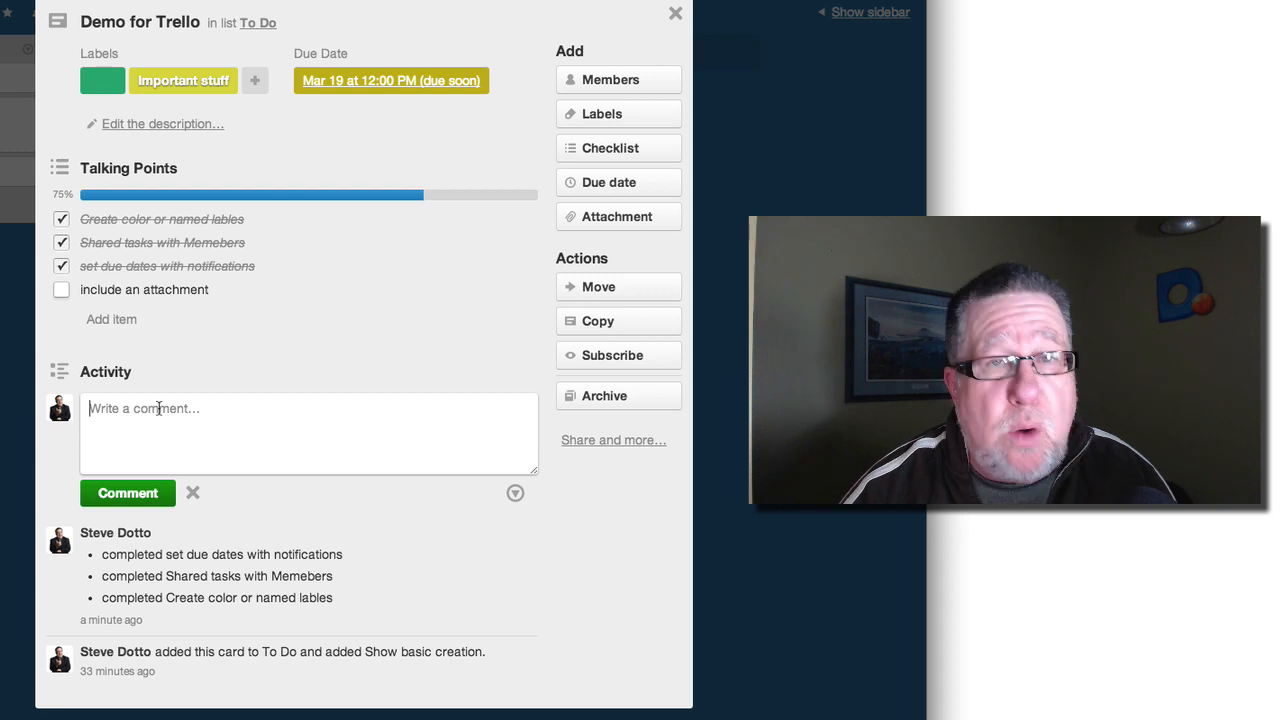
text(we d)
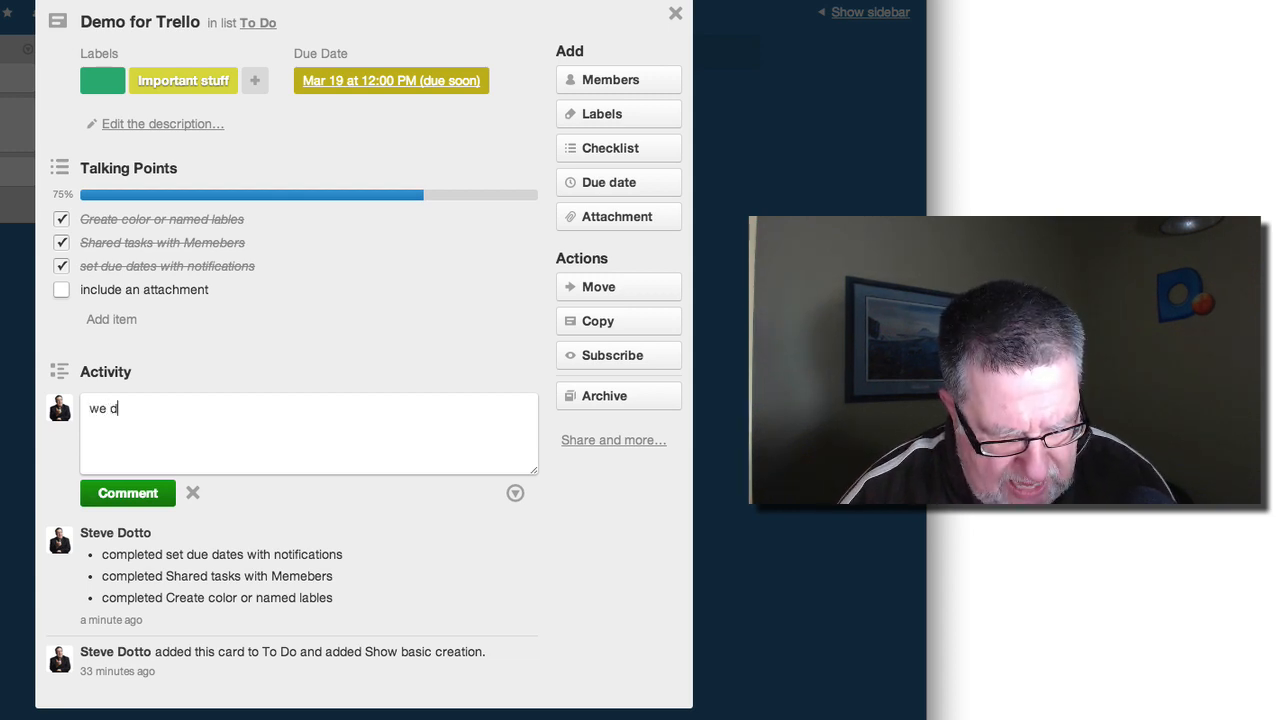
text(id than it w)
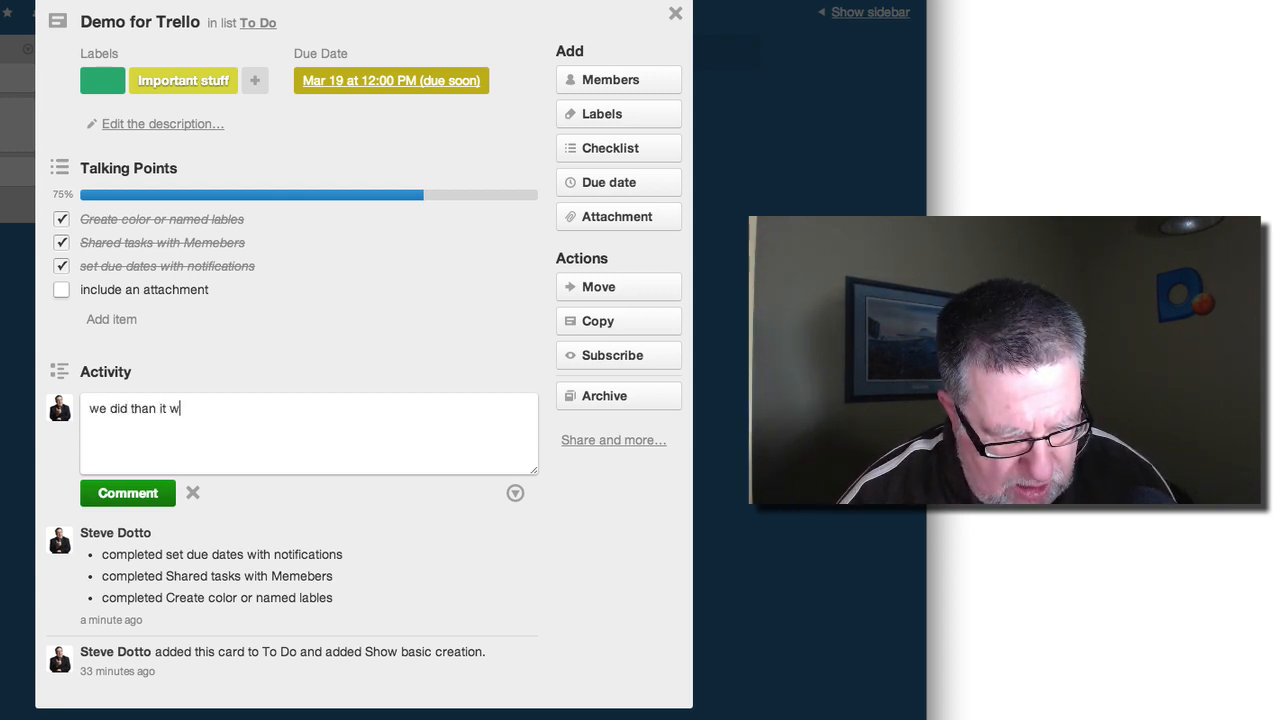
text(orked)
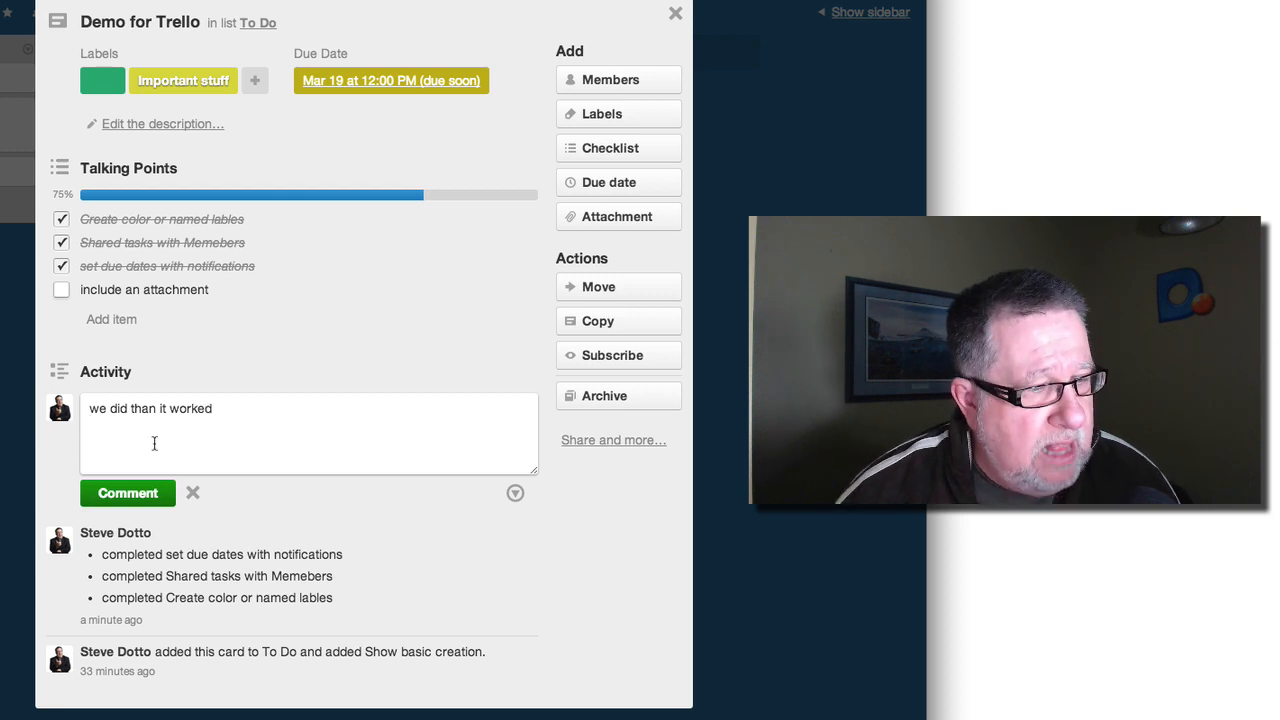
click(127, 492)
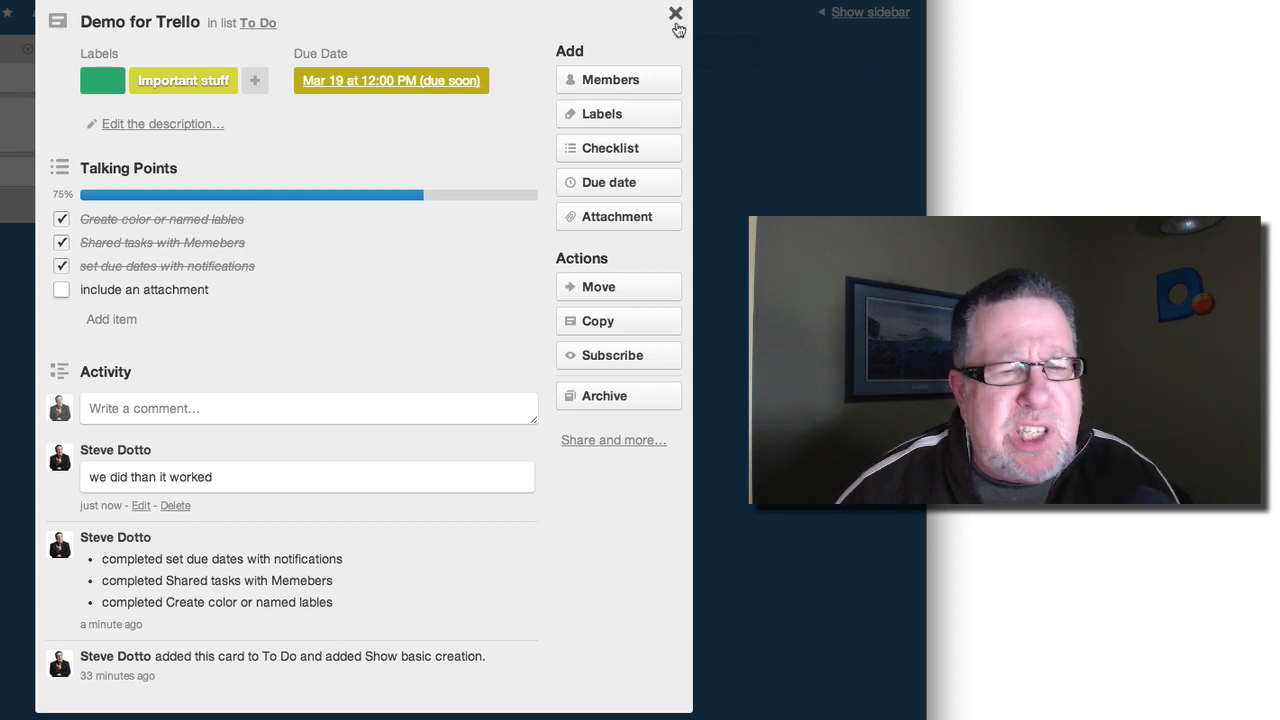
mouse_move(676, 14)
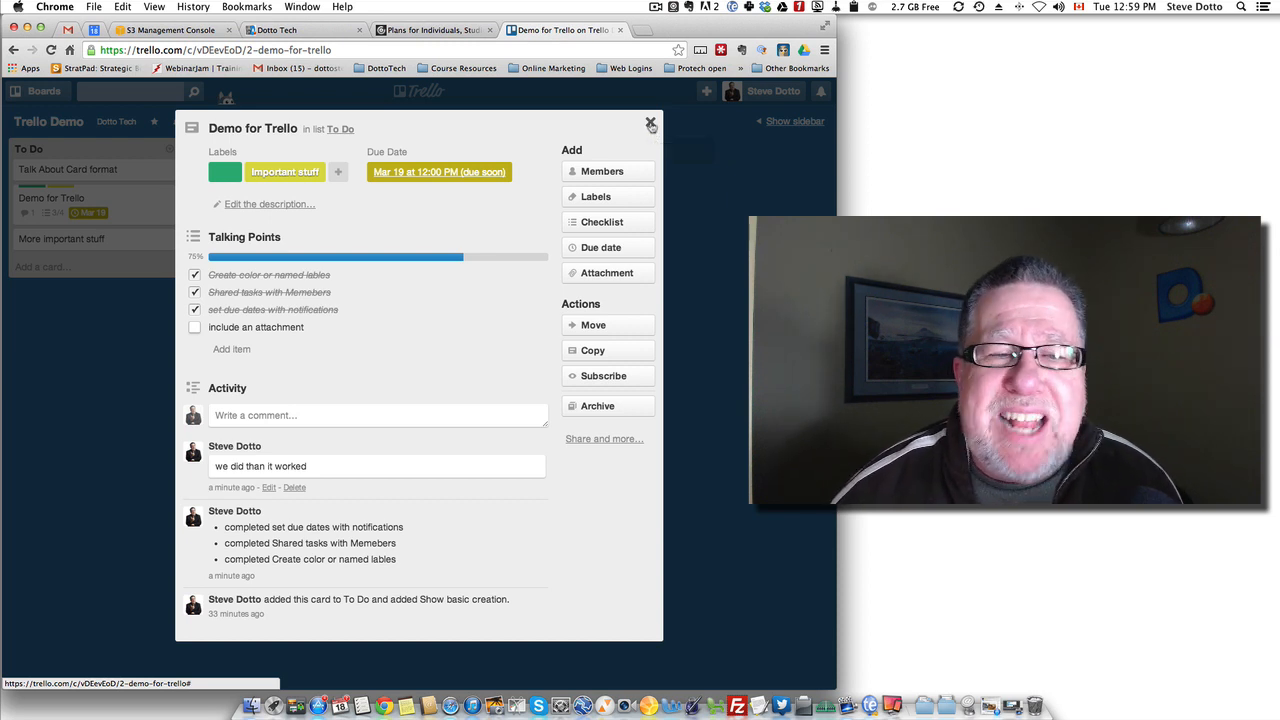
- Close the Demo for Trello card to return to the Trello Demo board
click(650, 124)
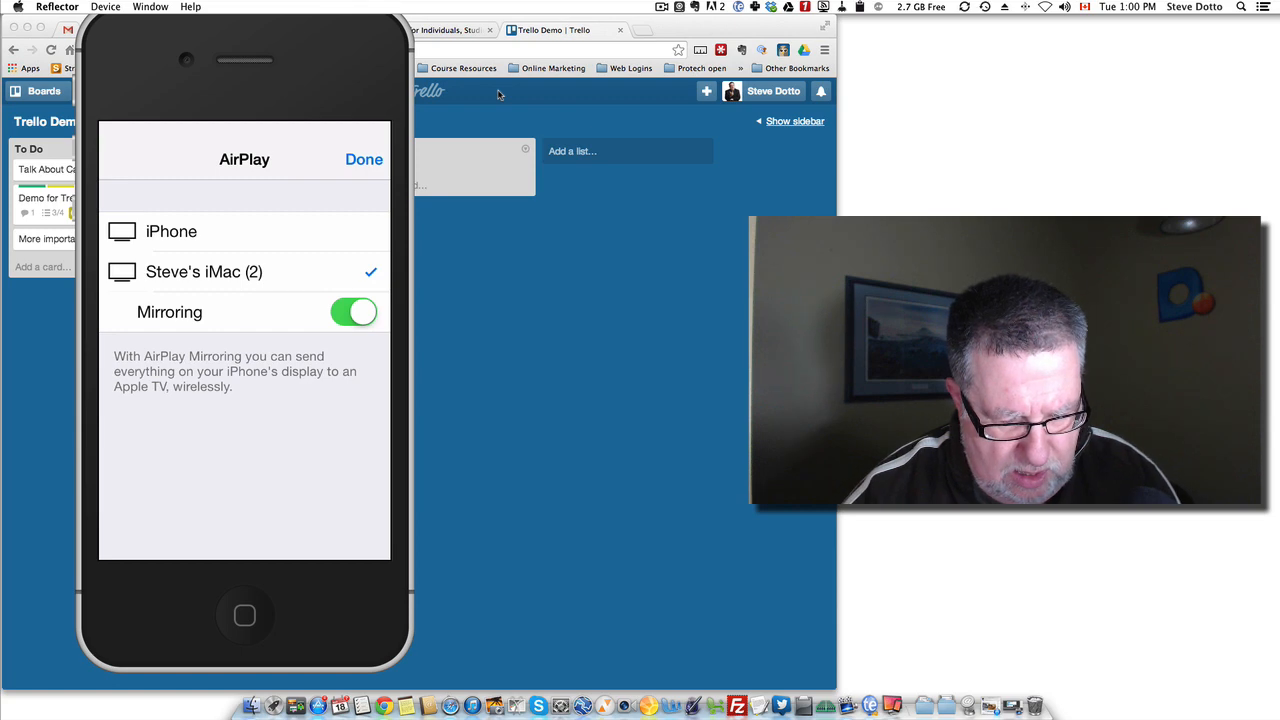
- On the iPhone, tick 'include an attachment' in the Demo for Trello checklist and close the card
click(363, 159)
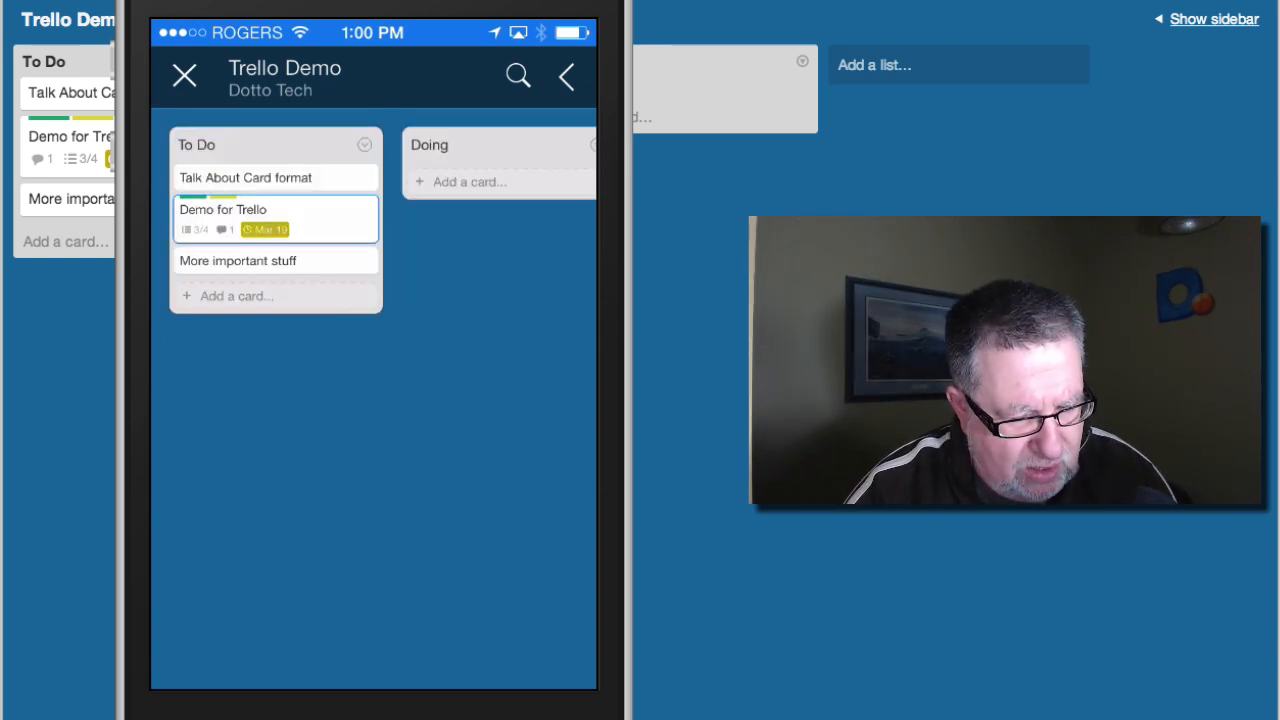
click(275, 218)
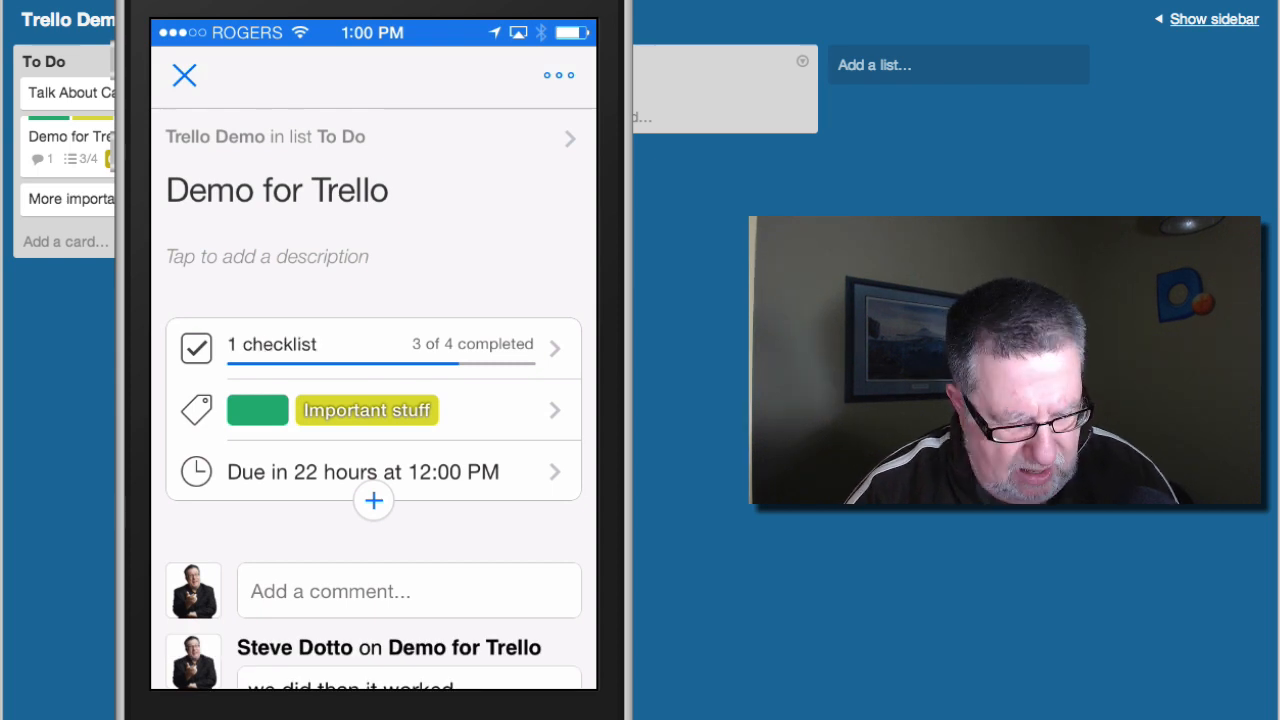
scroll(up, 3)
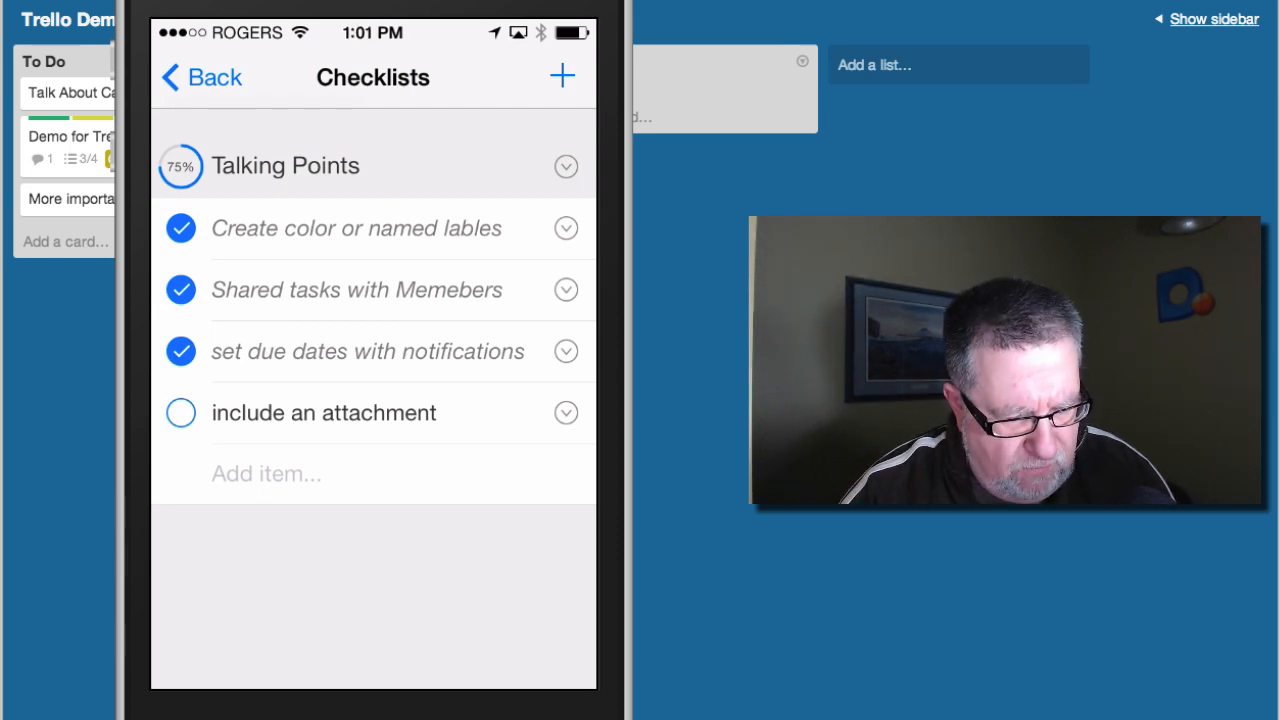
click(181, 412)
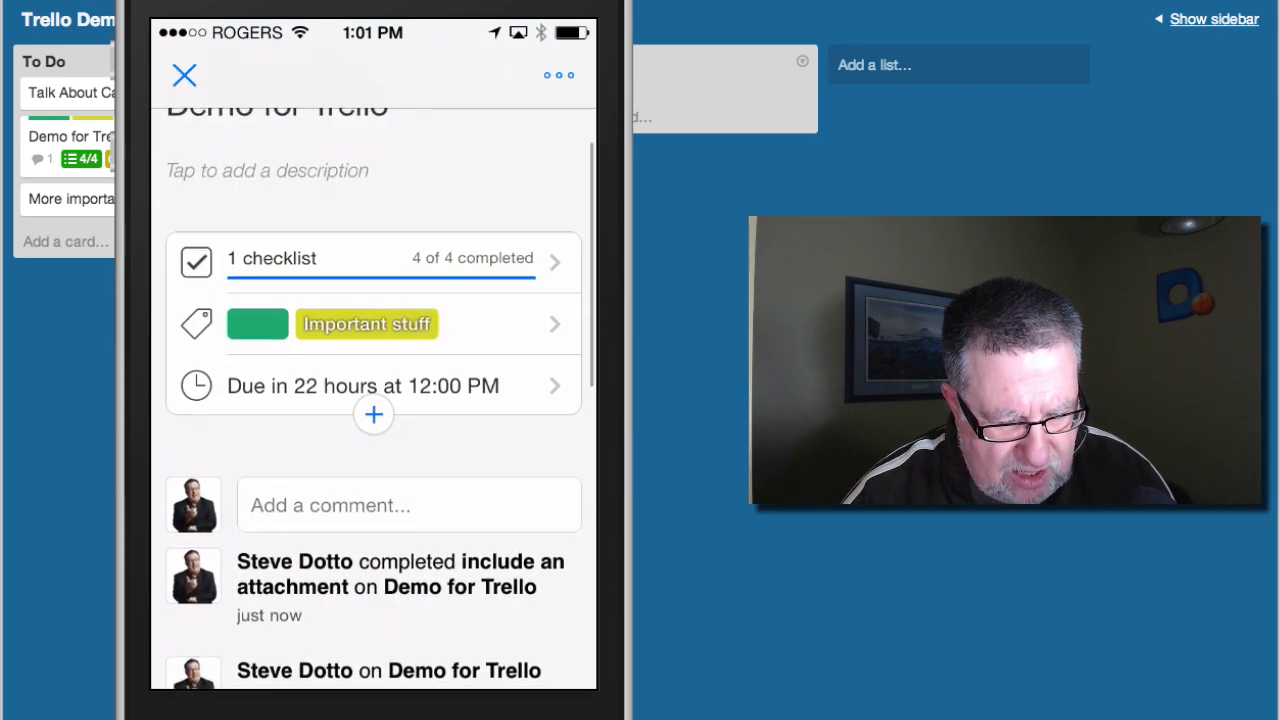
scroll(down, 3)
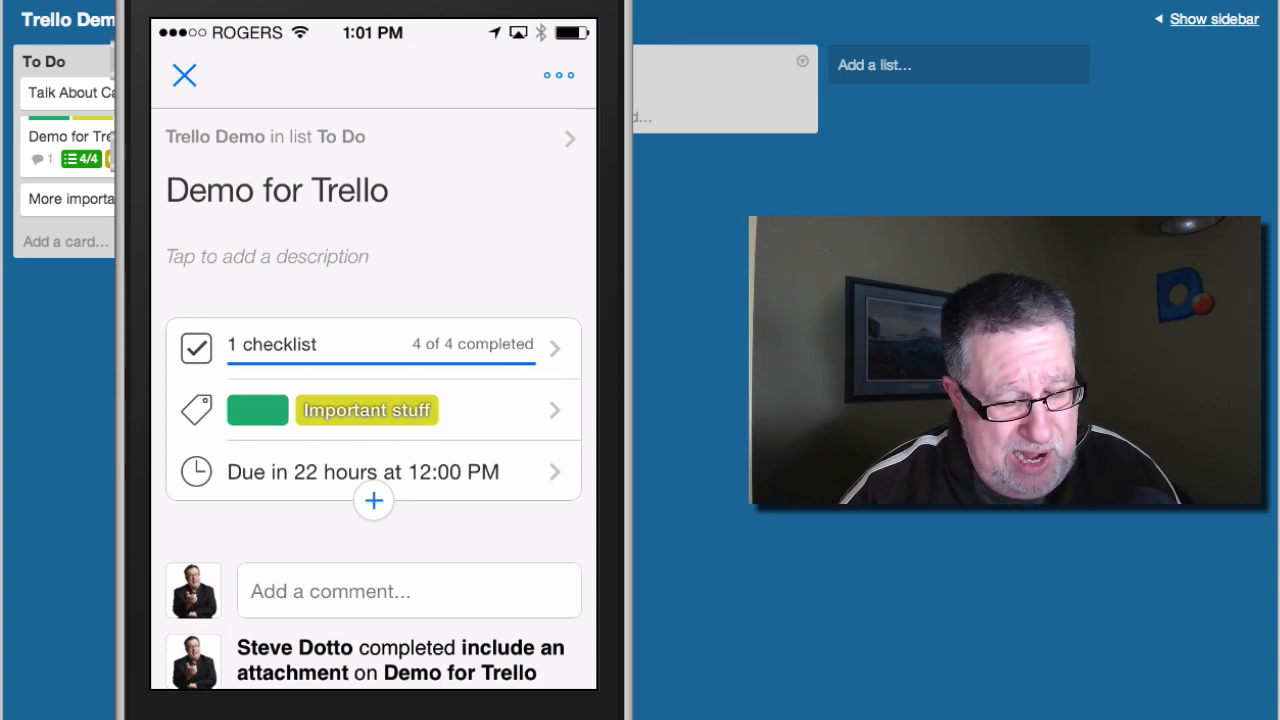
click(184, 75)
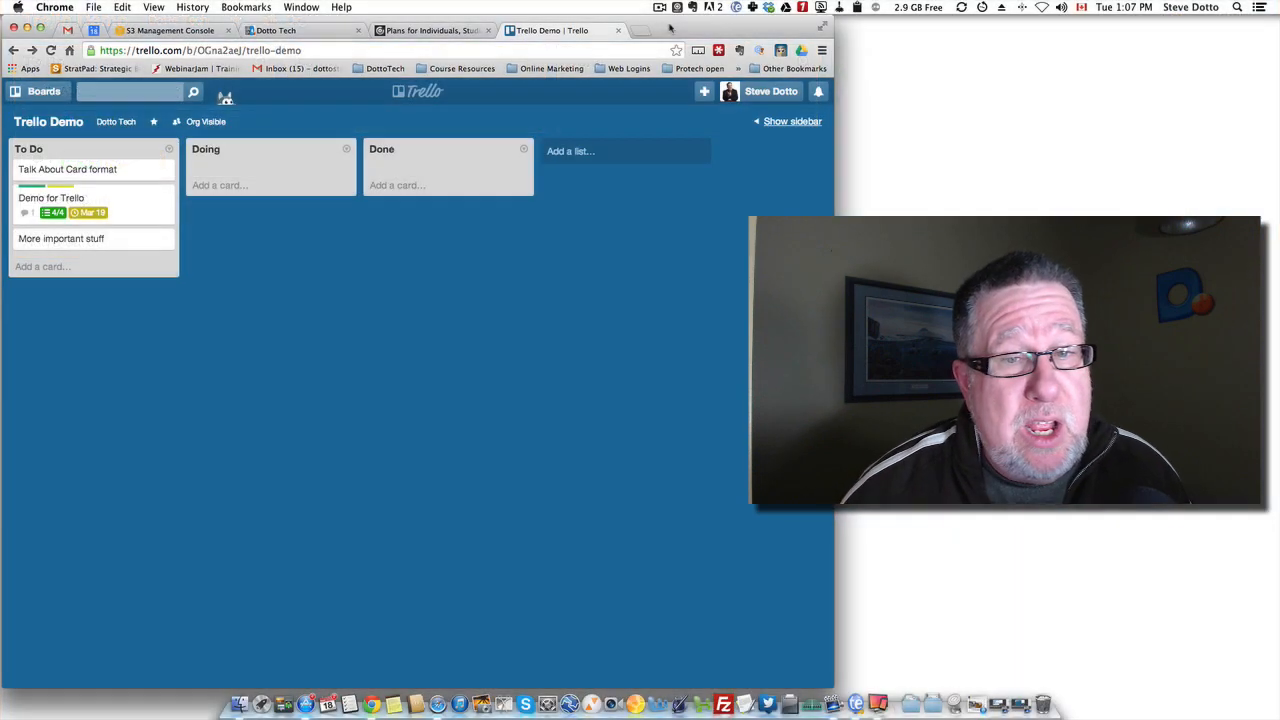
click(770, 91)
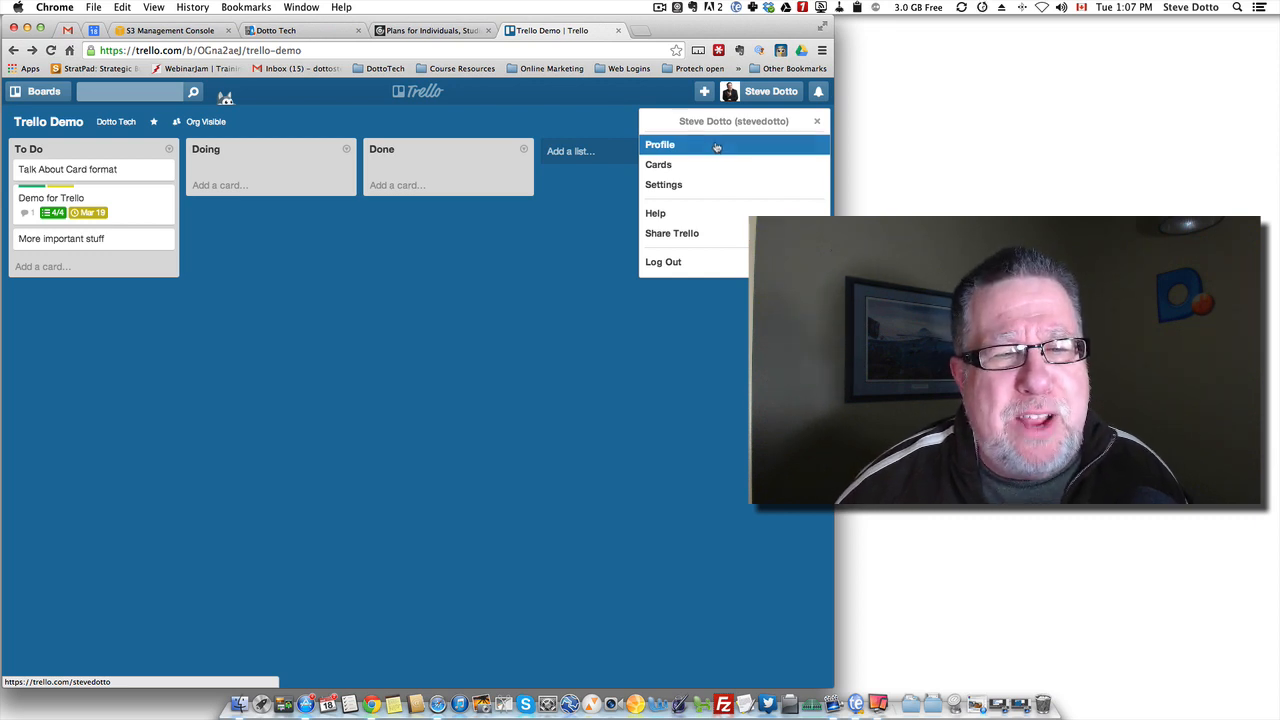
click(660, 144)
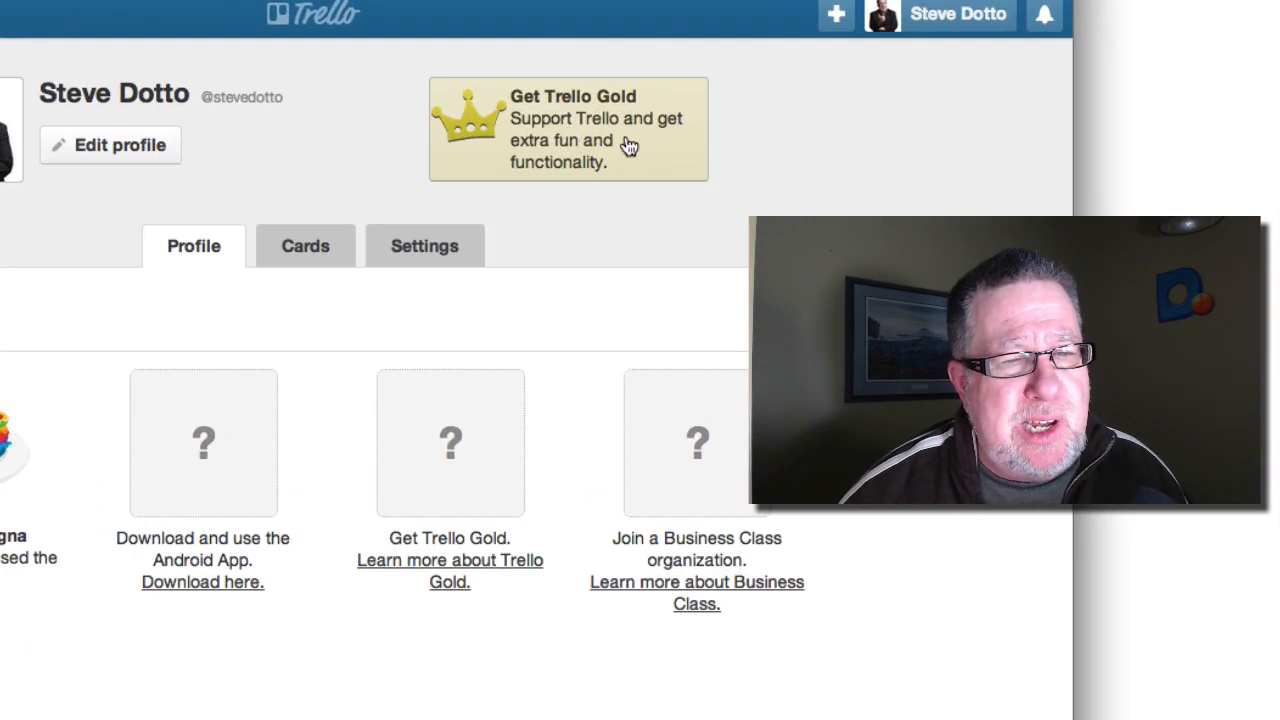
- Browse the Trello Gold page's stickers, backgrounds, larger attachments and $5-per-month pricing
click(567, 128)
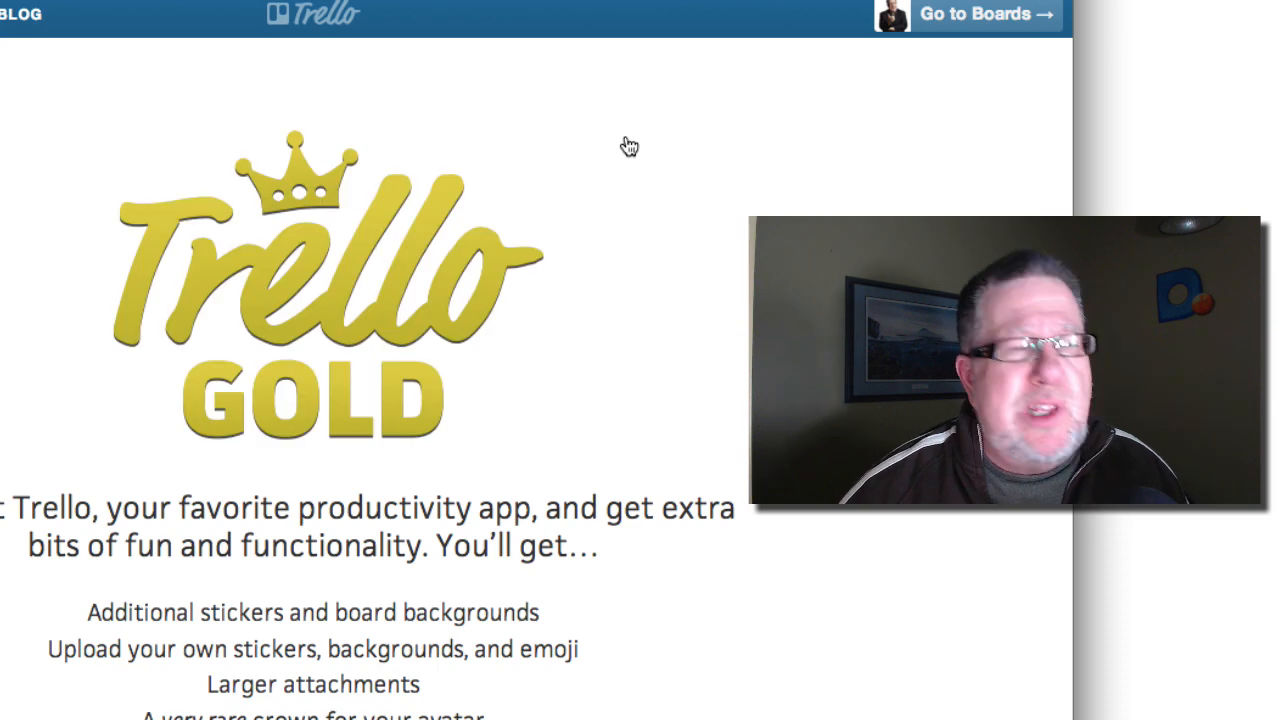
scroll(down, 3)
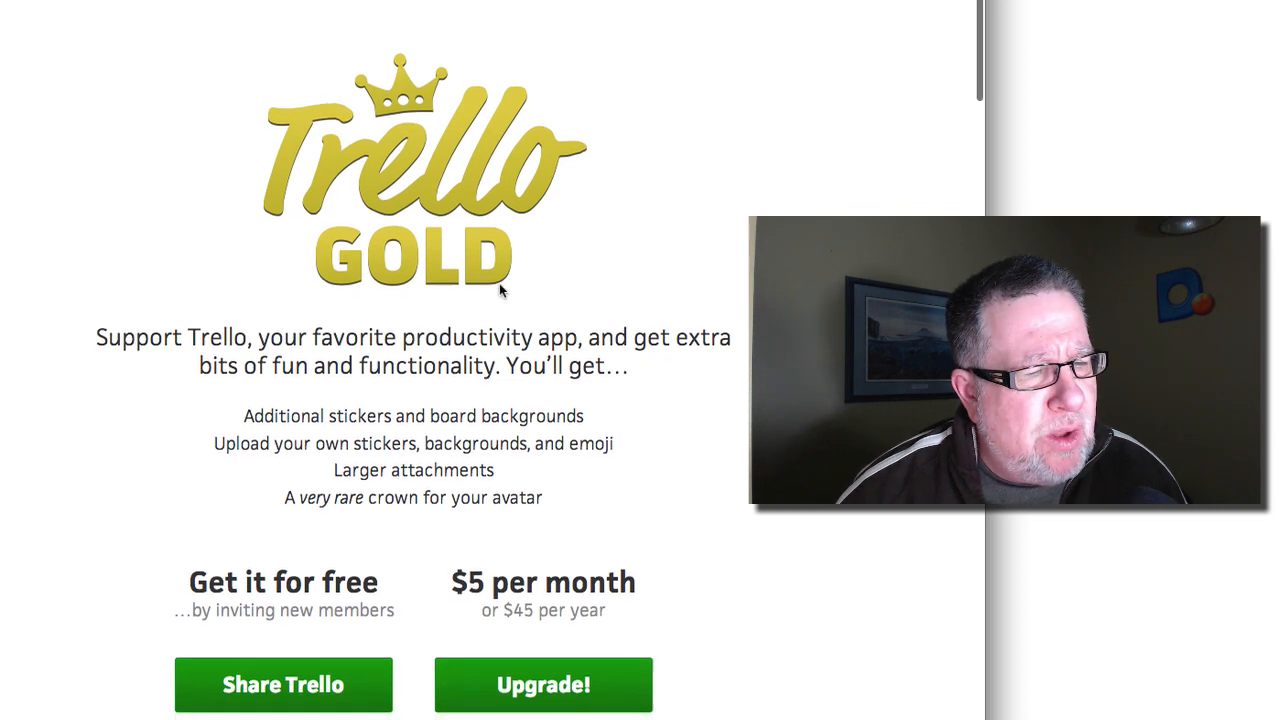
scroll(down, 3)
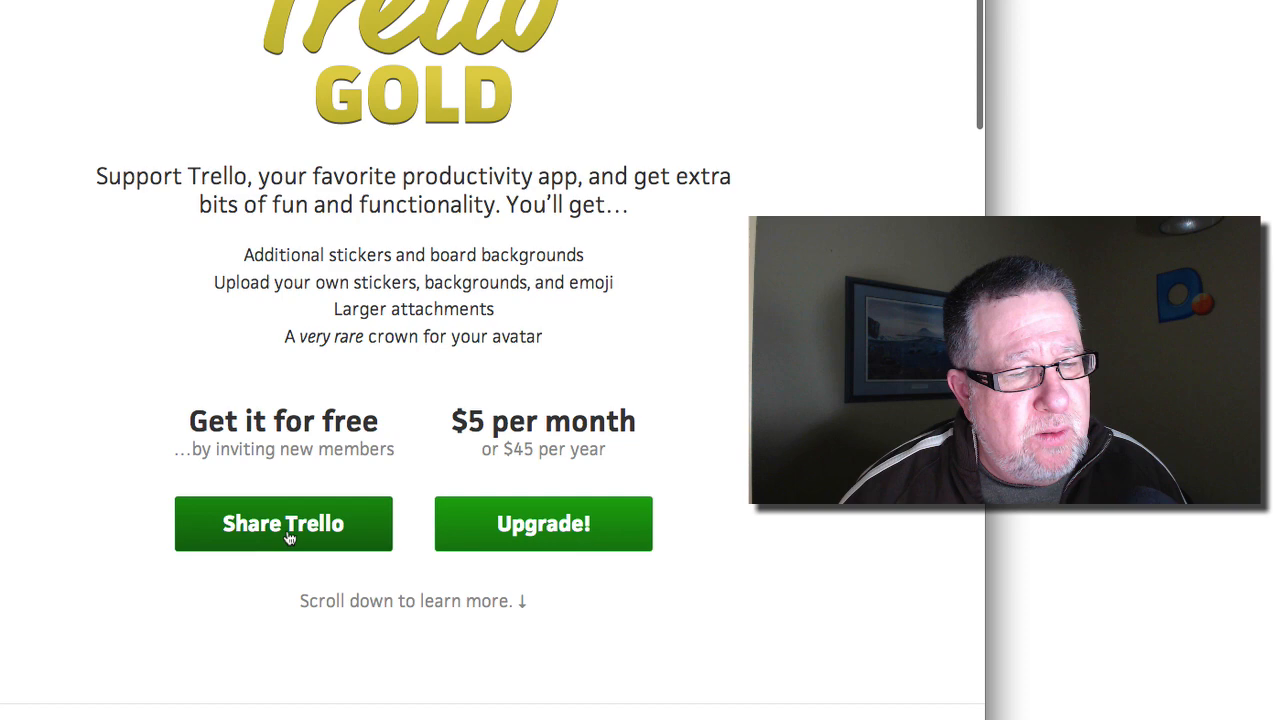
mouse_move(740, 462)
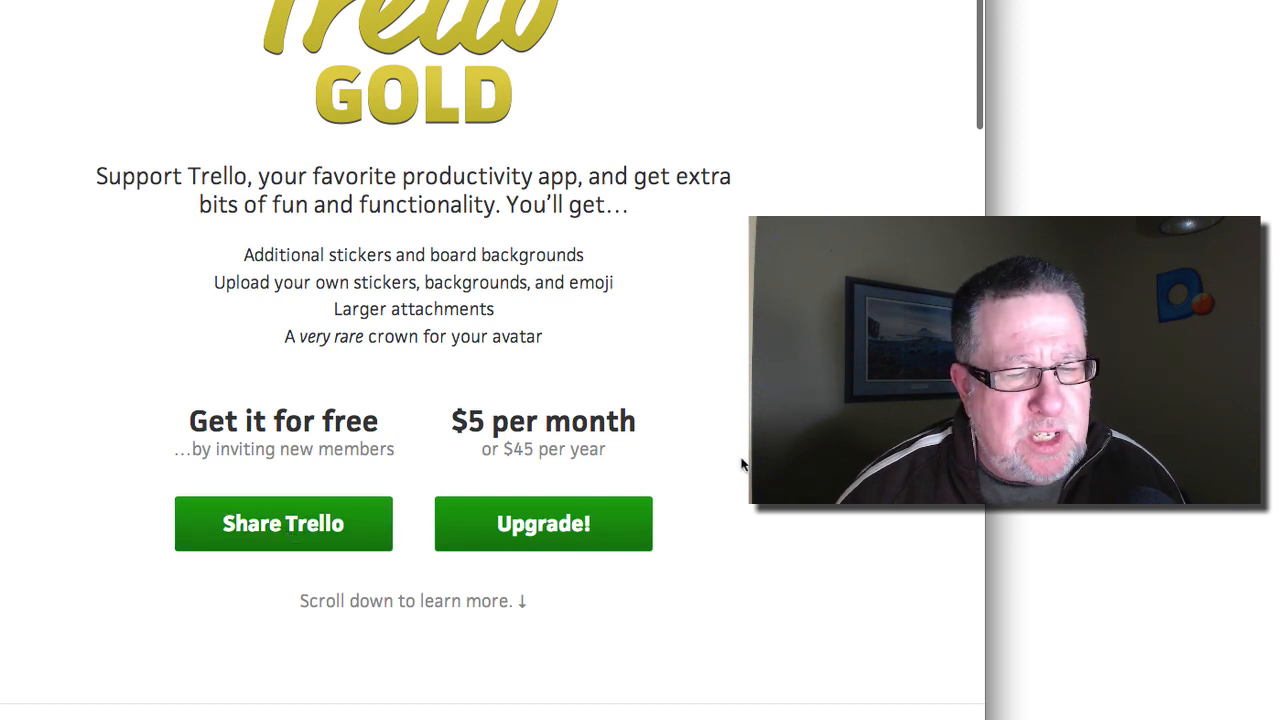
scroll(down, 3)
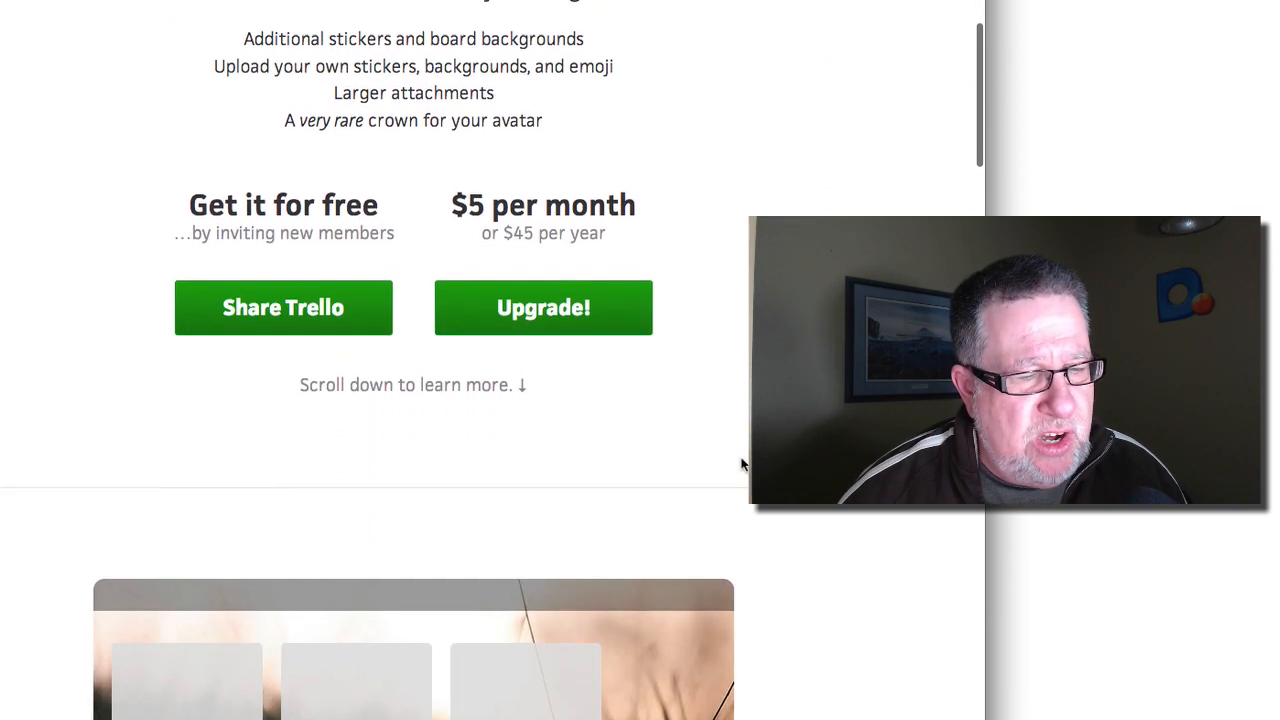
scroll(down, 3)
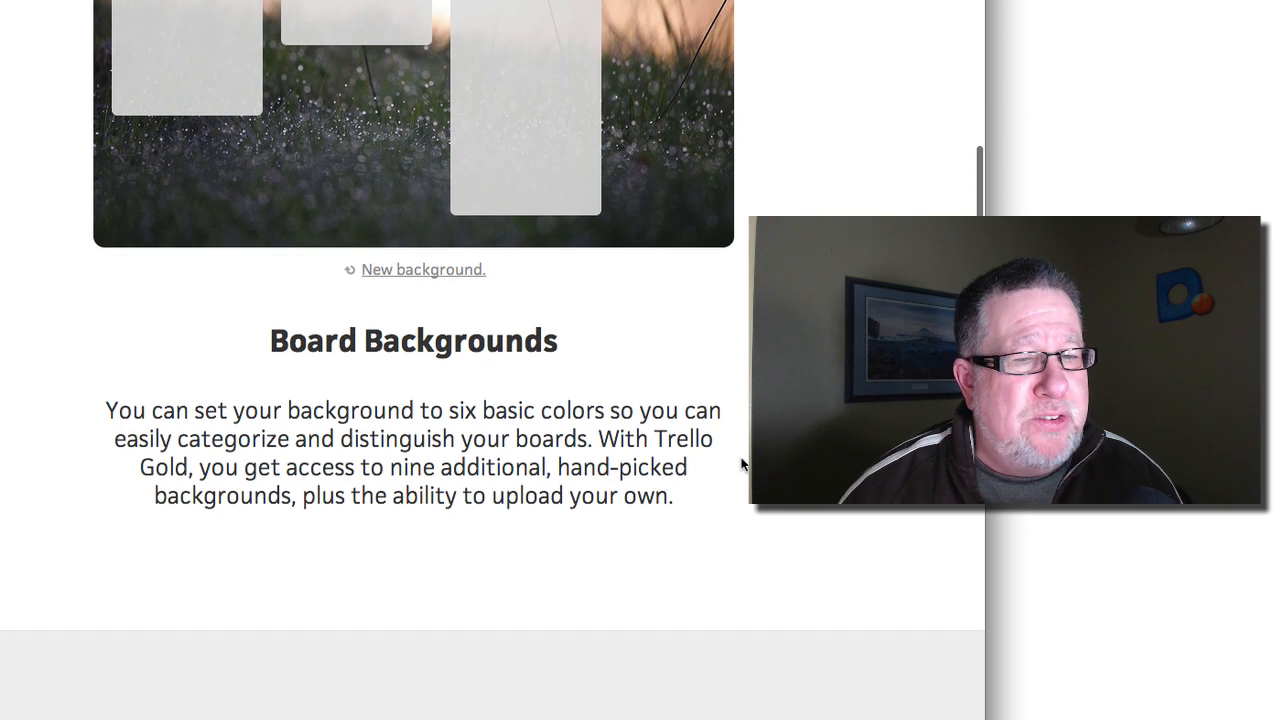
scroll(up, 3)
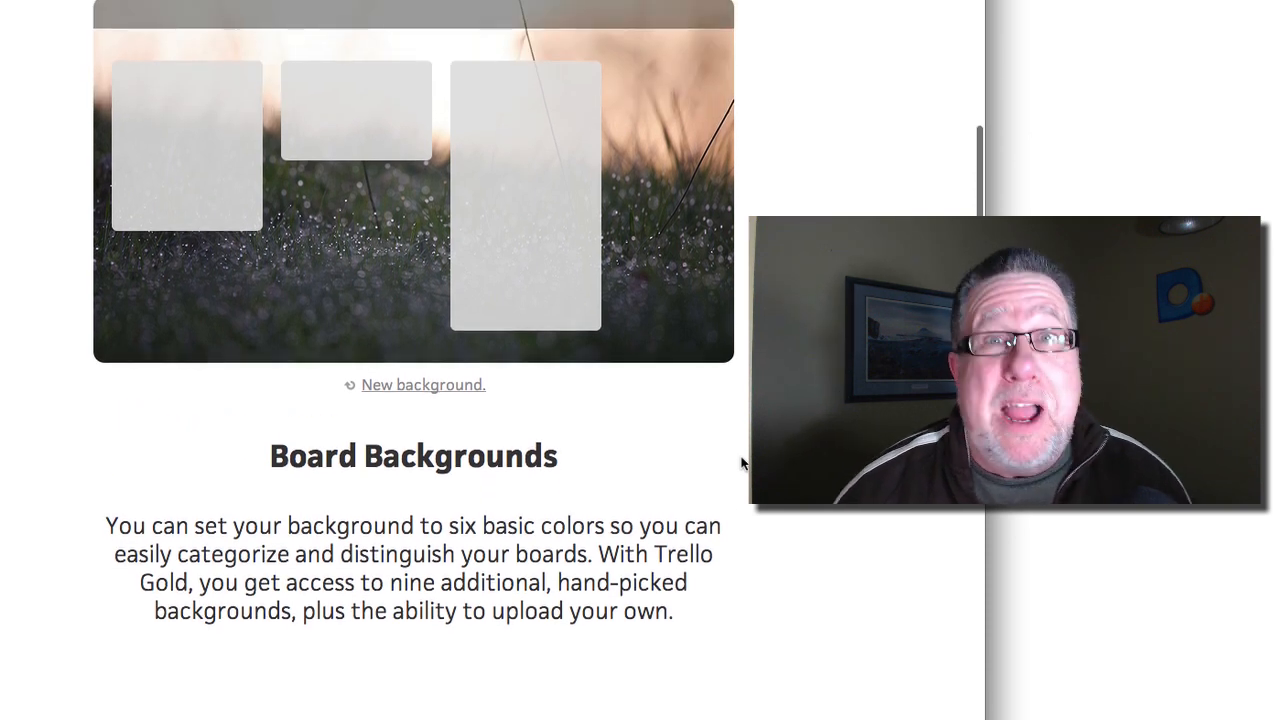
scroll(down, 3)
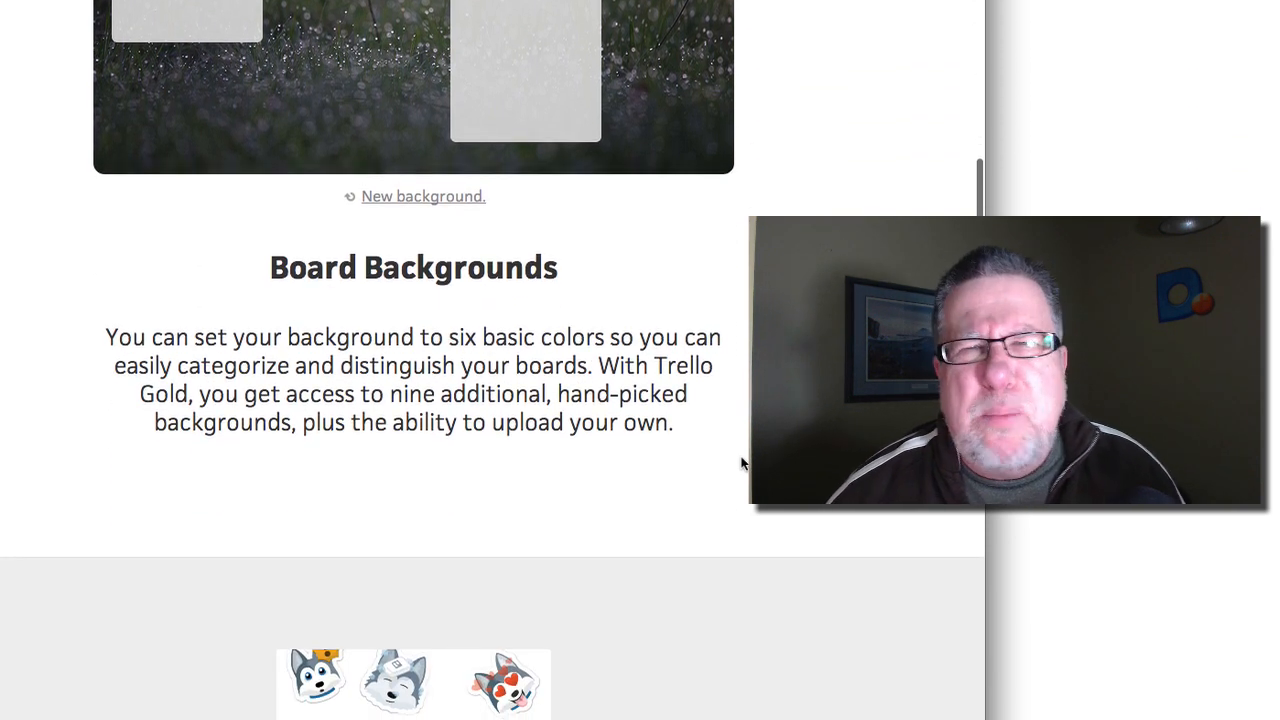
scroll(down, 3)
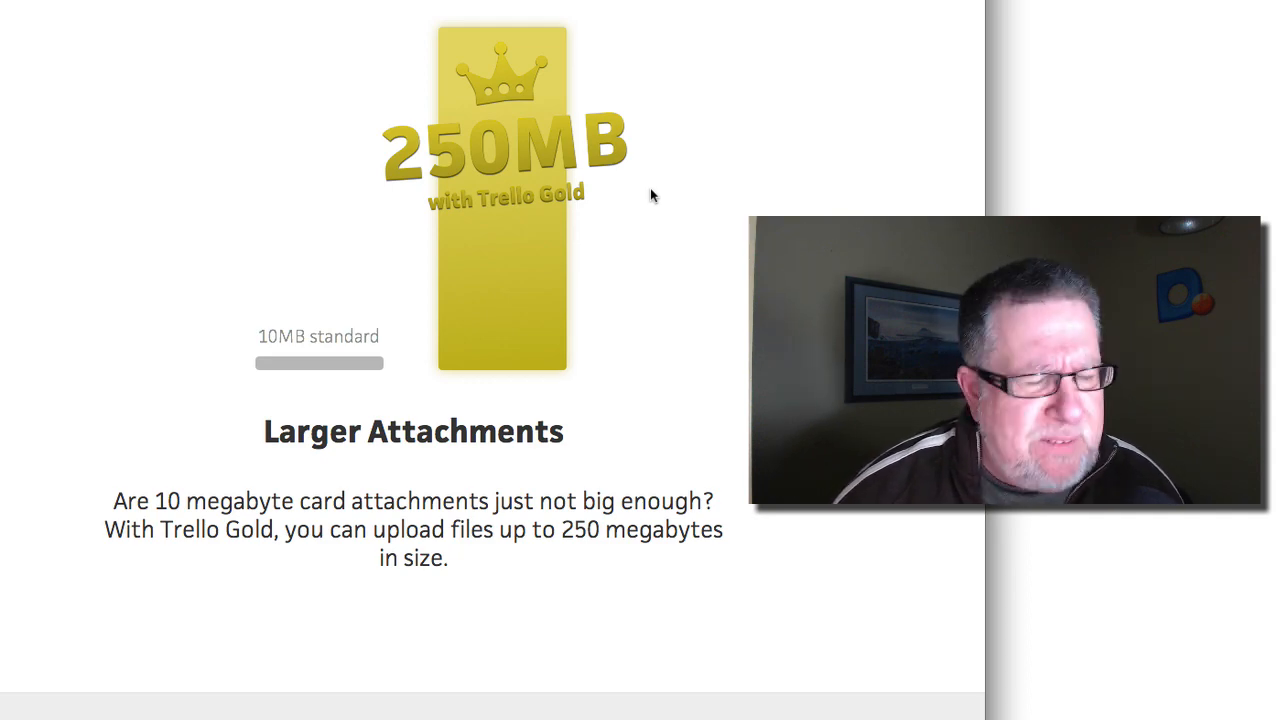
scroll(down, 3)
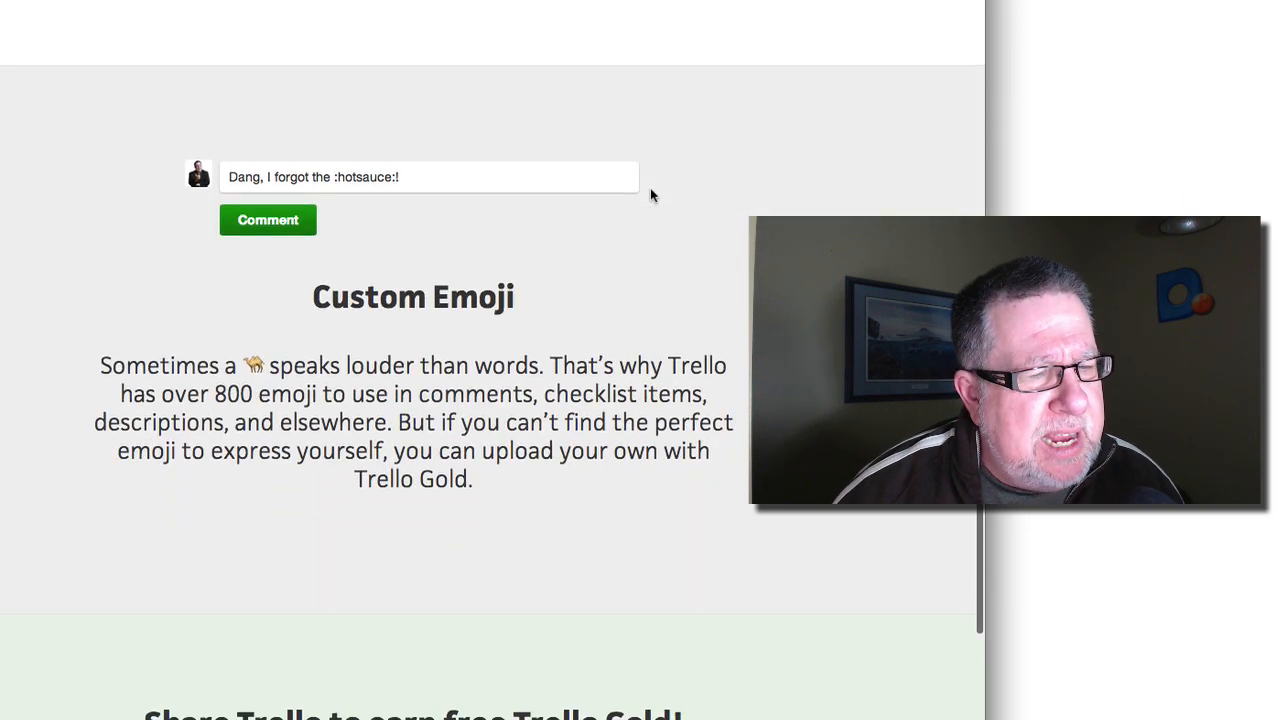
scroll(down, 3)
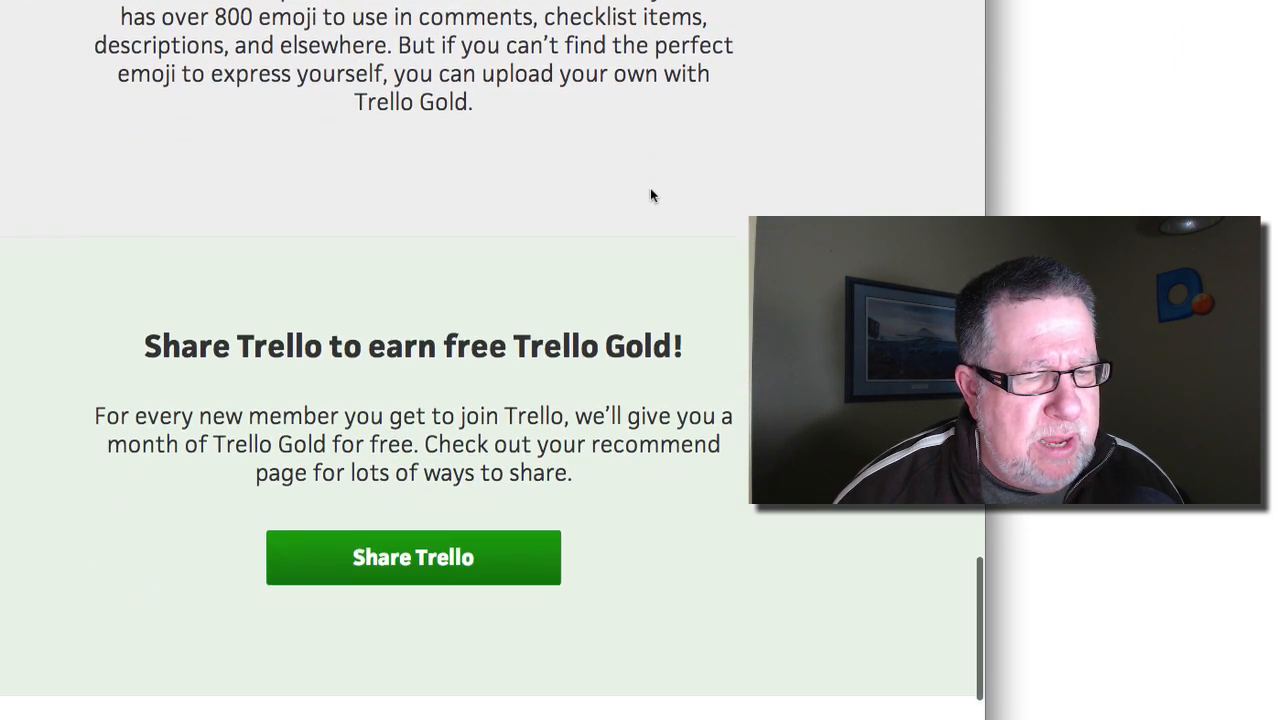
scroll(down, 3)
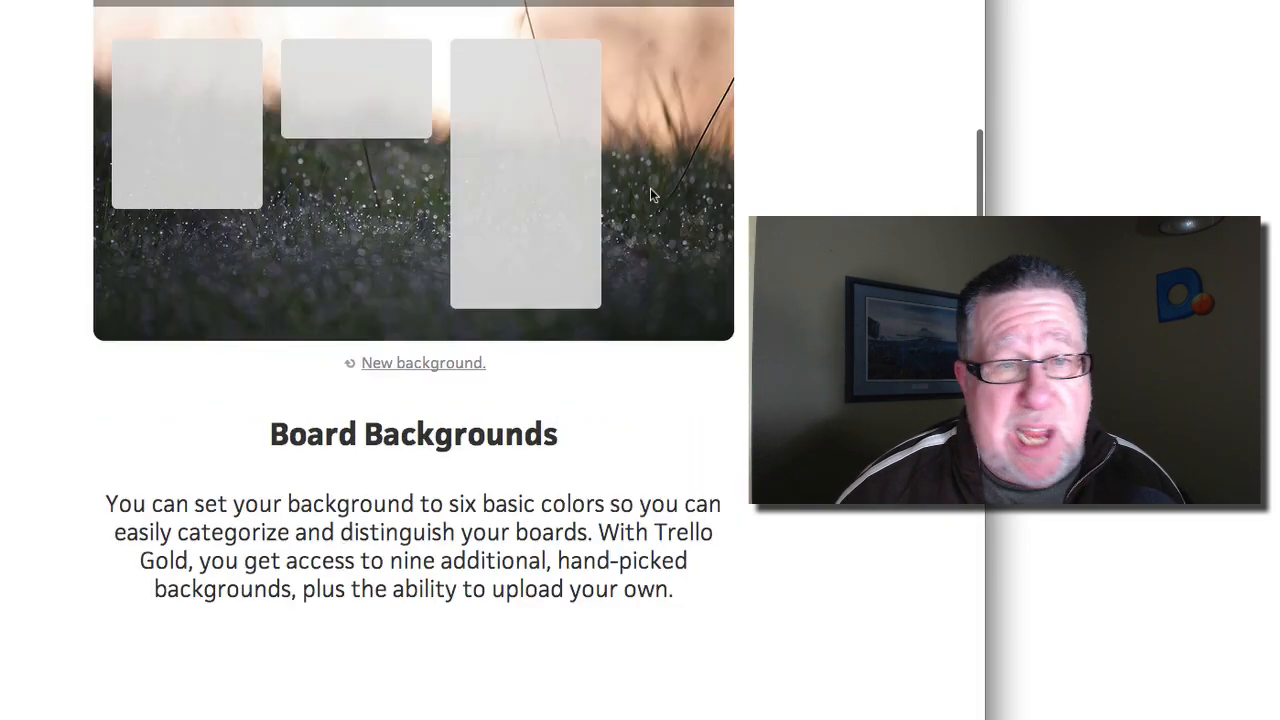
scroll(up, 3)
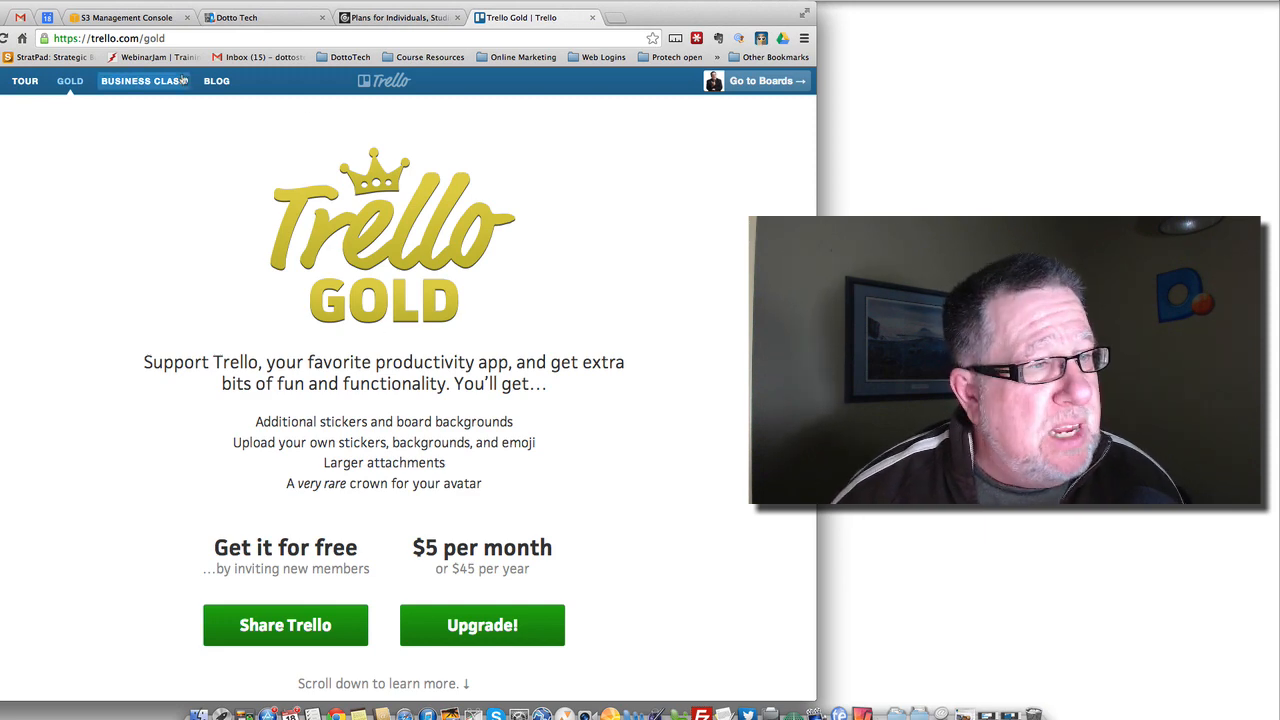
- Browse Business Class features: $50-per-month pricing, Google Apps integration, bulk export, observers
click(143, 81)
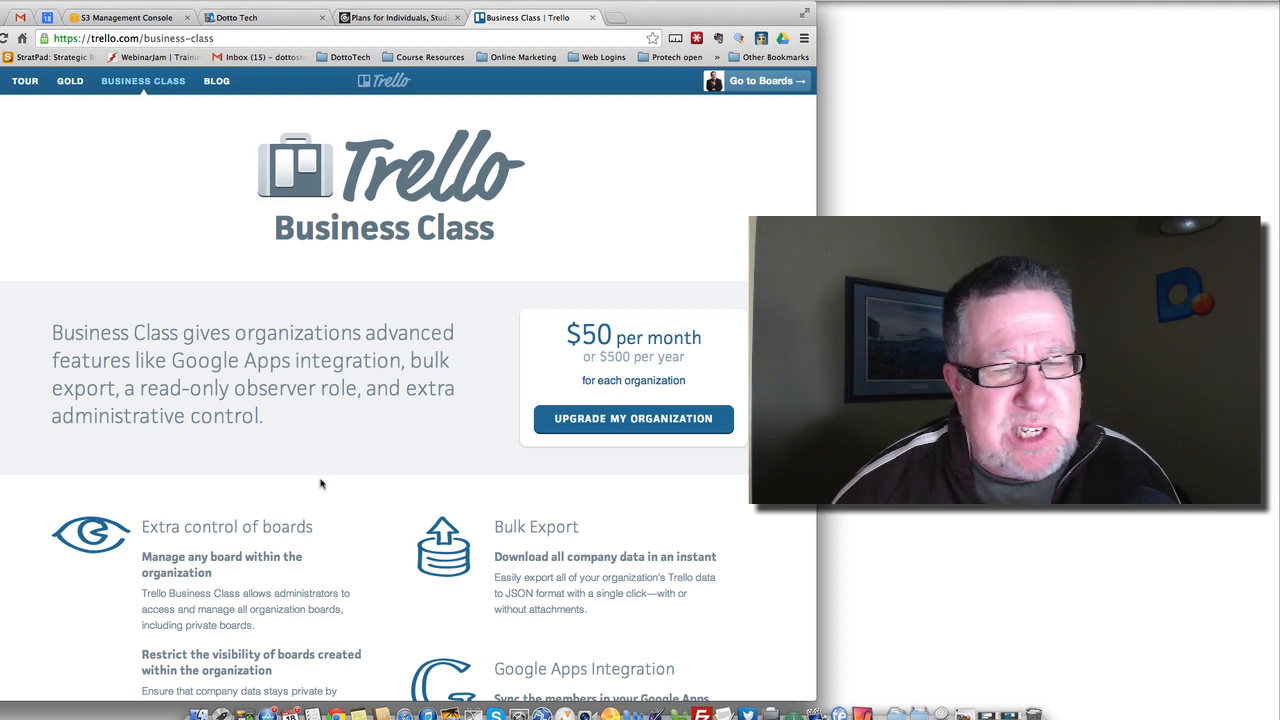
mouse_move(448, 413)
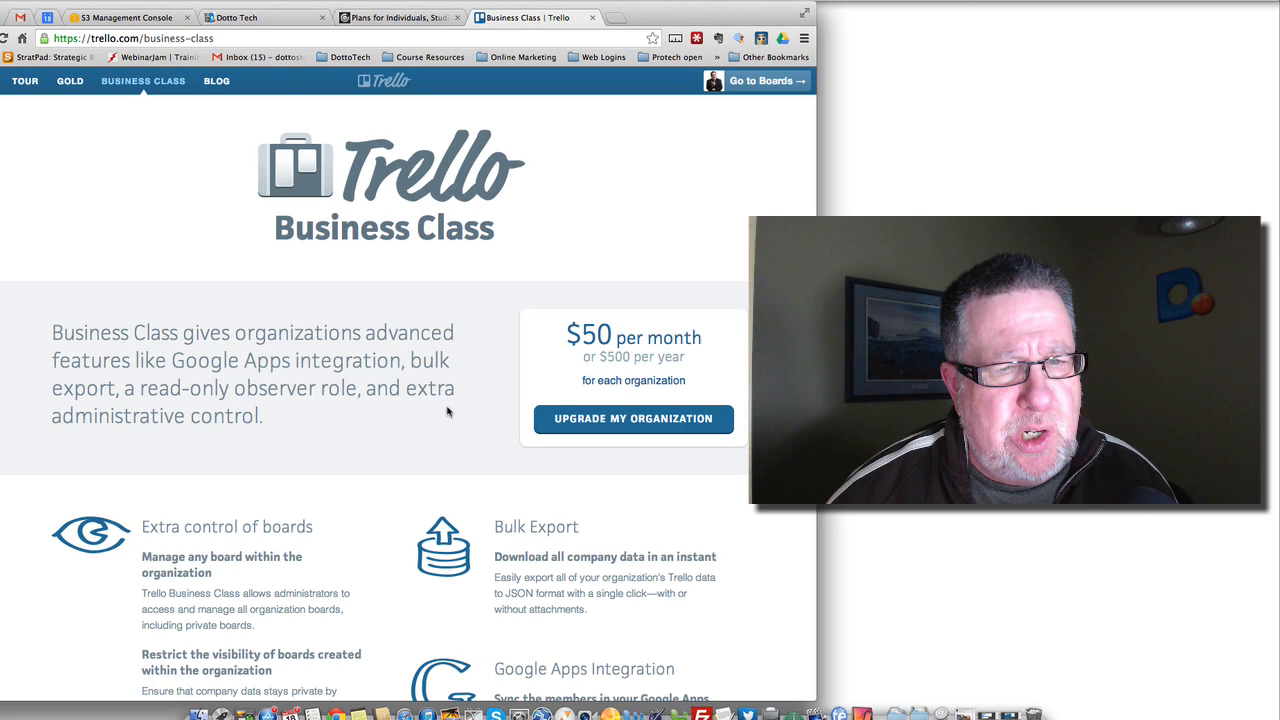
scroll(down, 3)
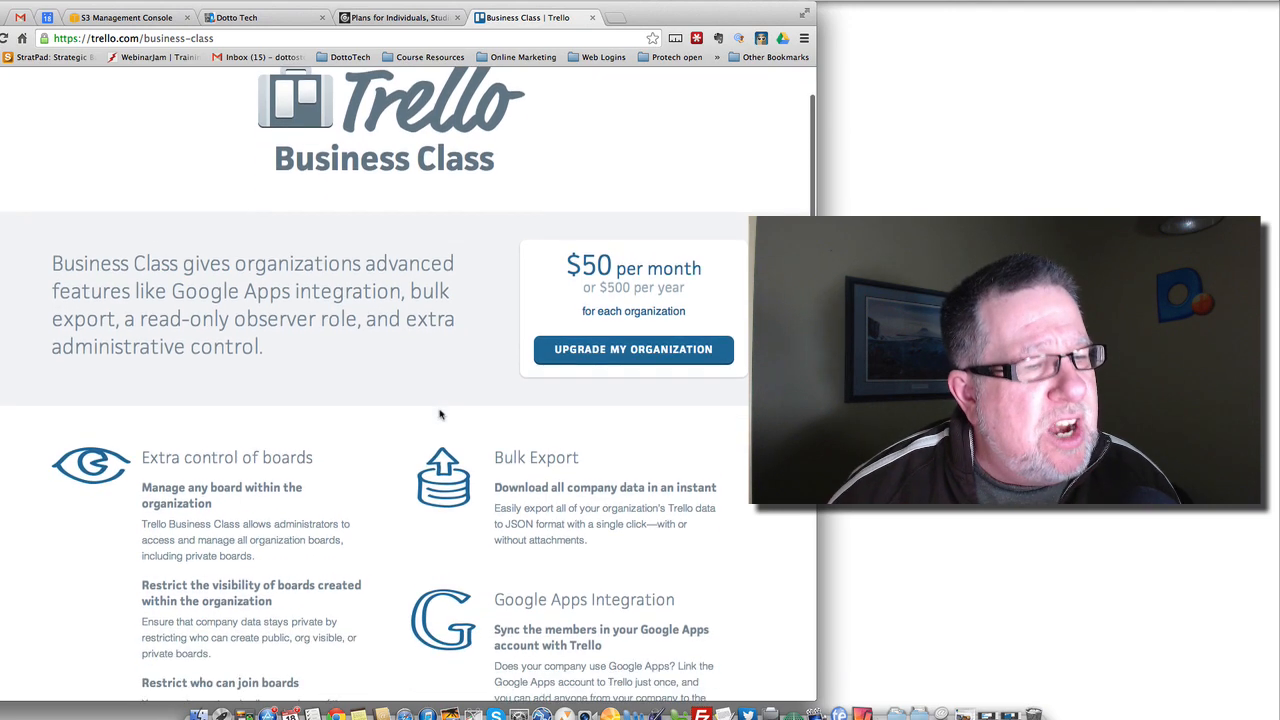
scroll(down, 3)
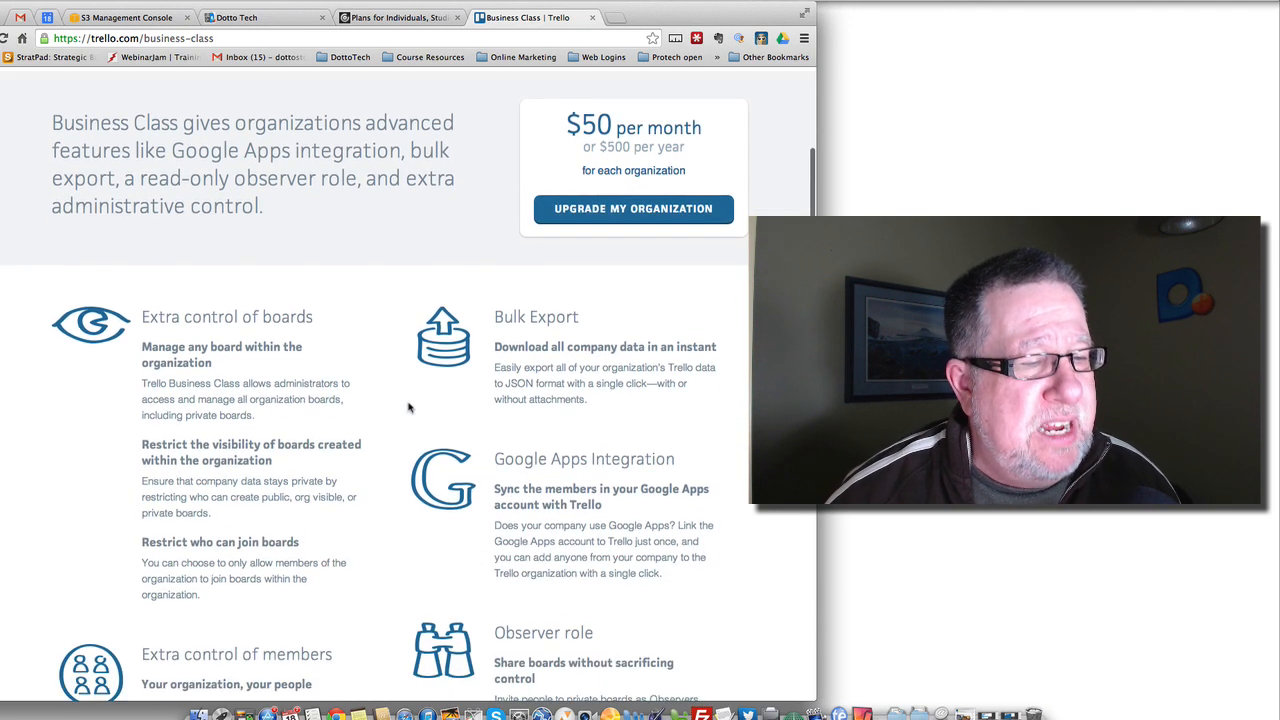
scroll(down, 3)
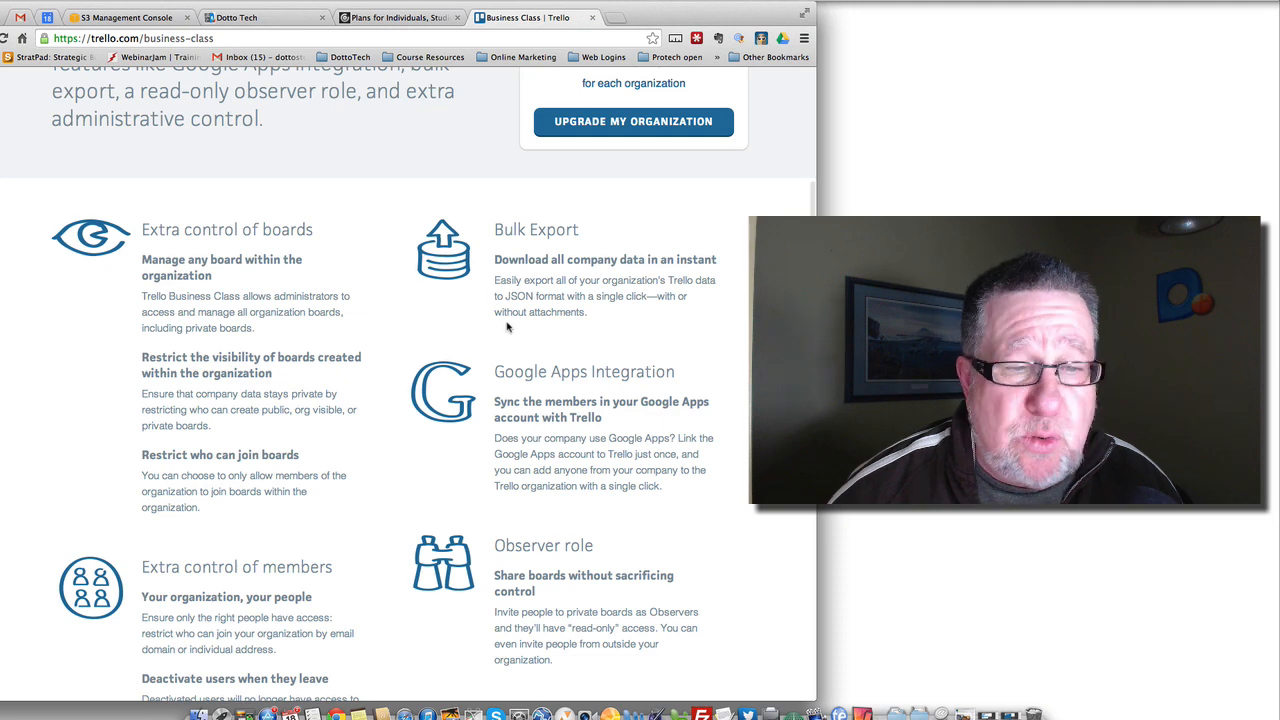
scroll(down, 3)
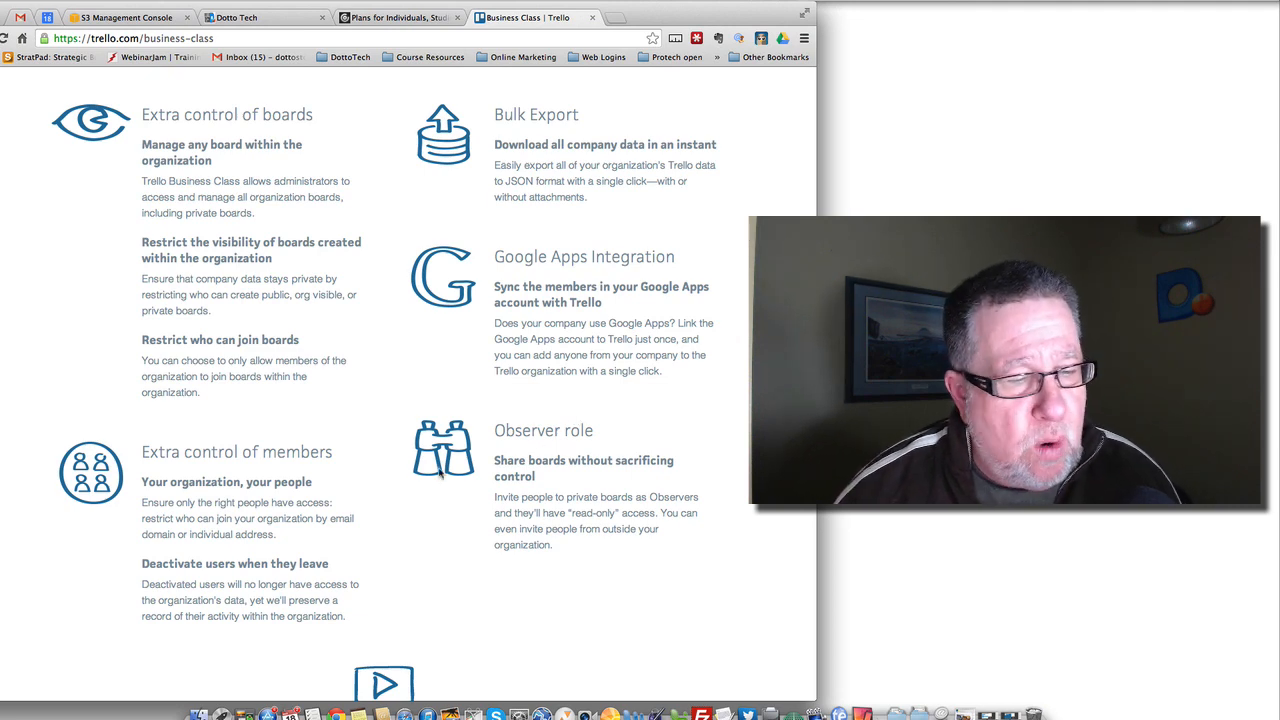
scroll(down, 3)
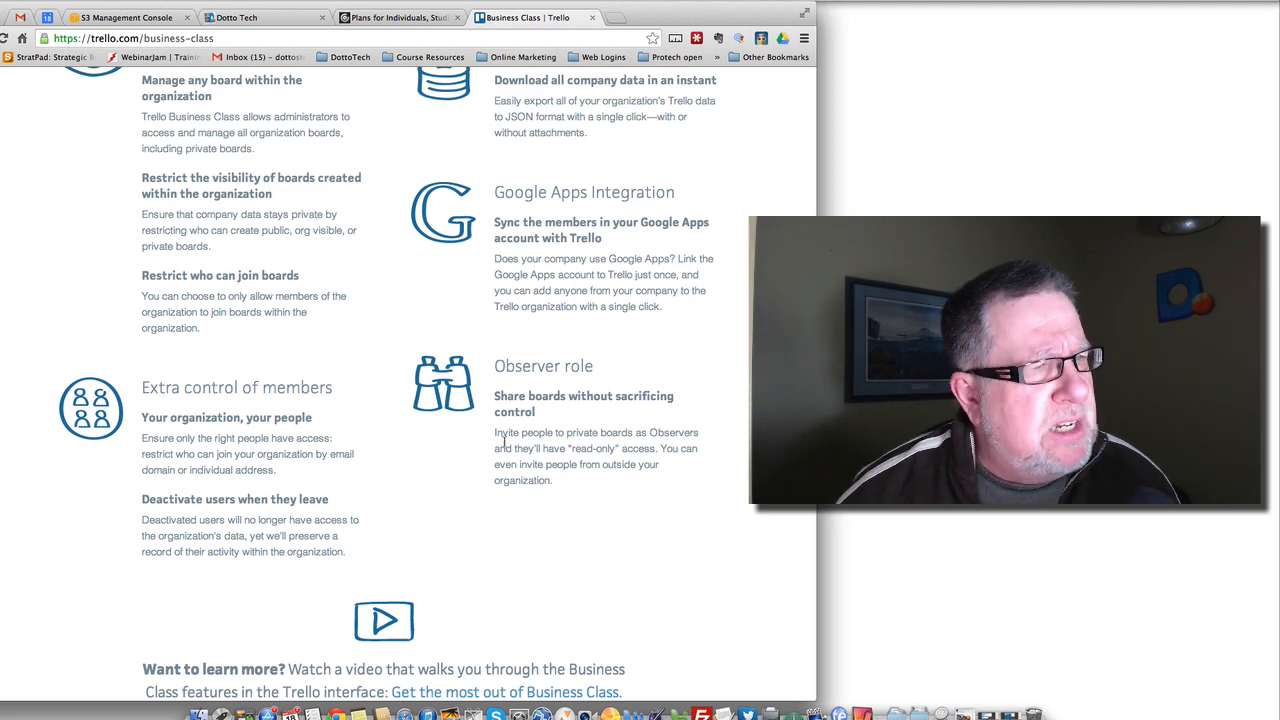
scroll(up, 3)
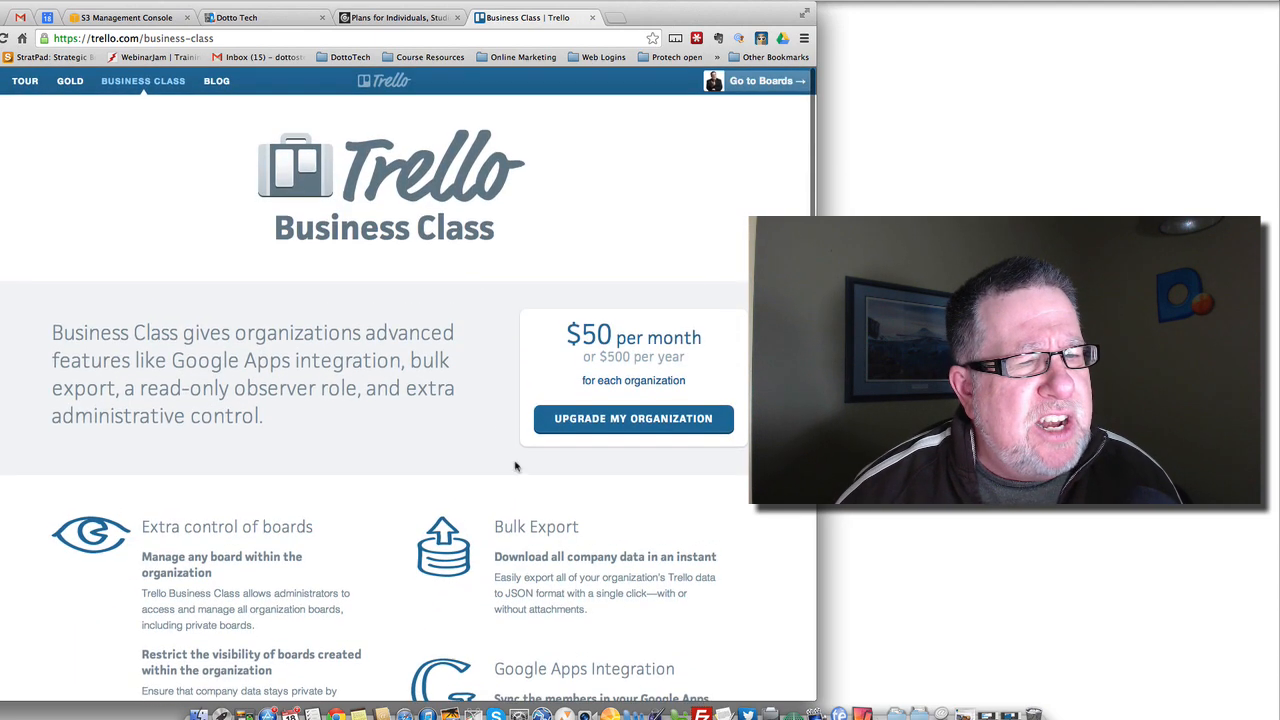